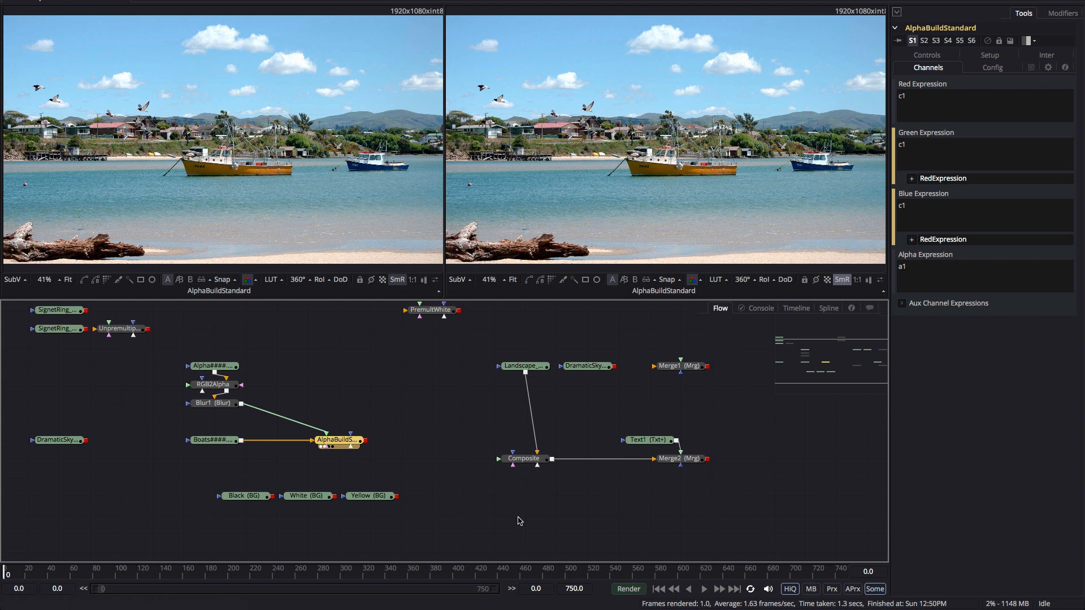
Preview the Boats and Blur1 nodes, then change the CustomTool alpha expression from a1 to a2.
click(215, 440)
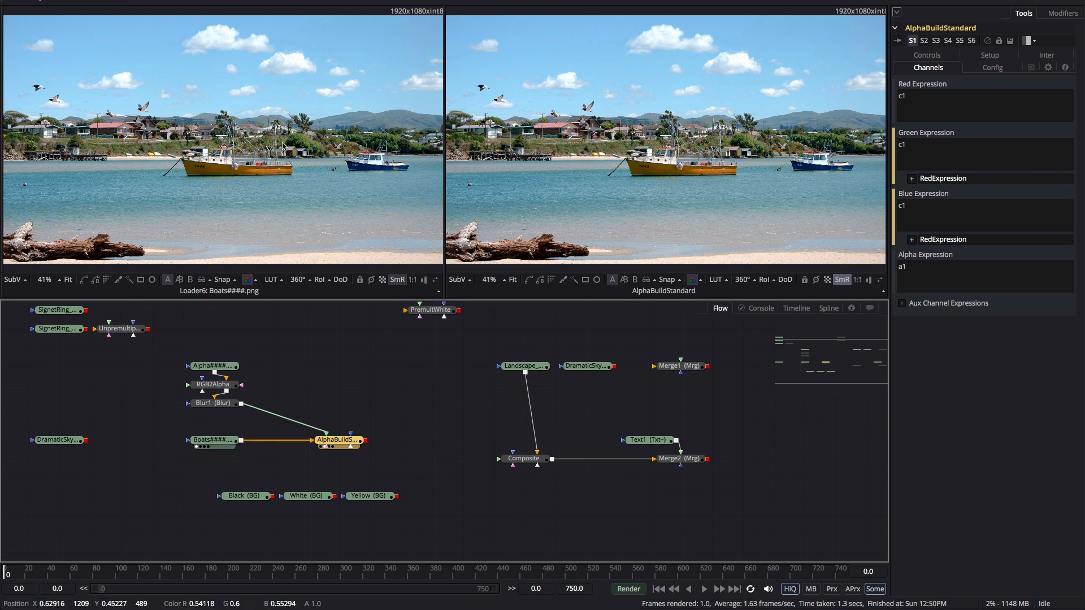
click(204, 402)
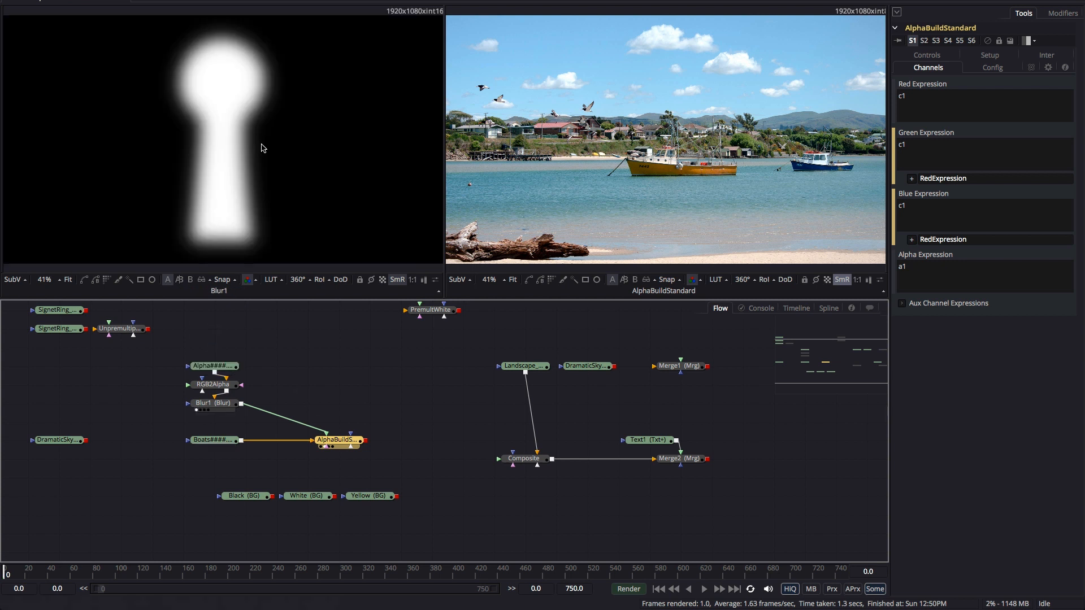
mouse_move(235, 230)
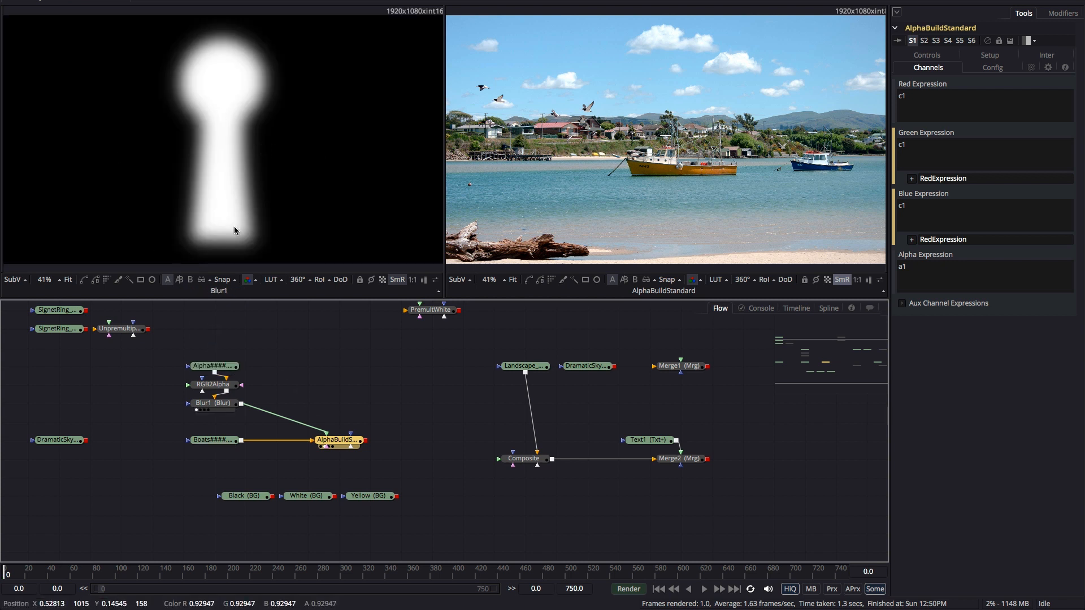
click(338, 440)
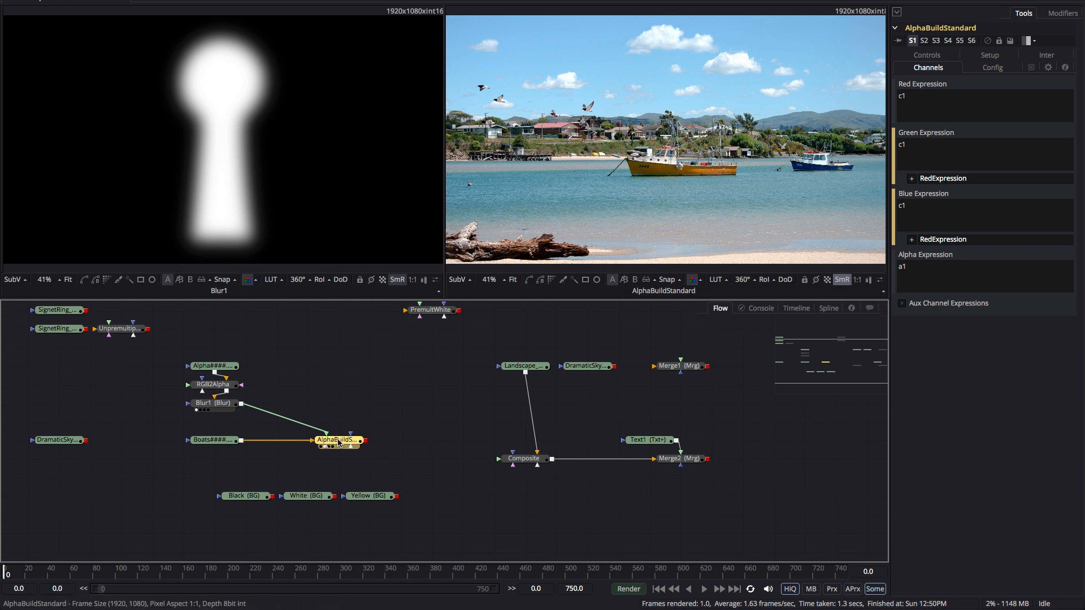
click(523, 366)
text(2)
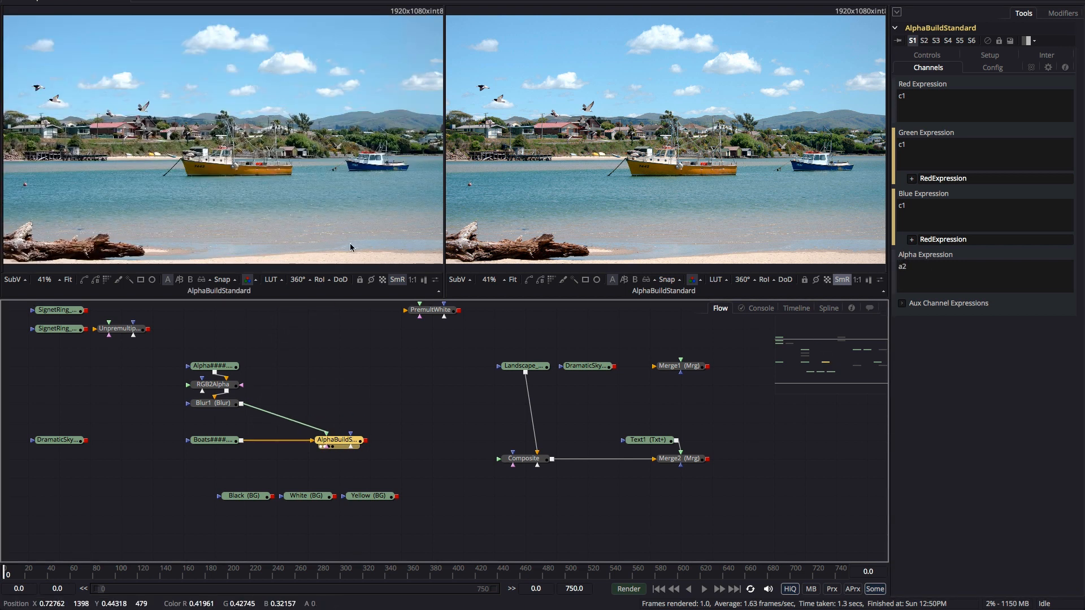
Turn on the checkerboard transparency display in the left viewer toolbar.
click(167, 280)
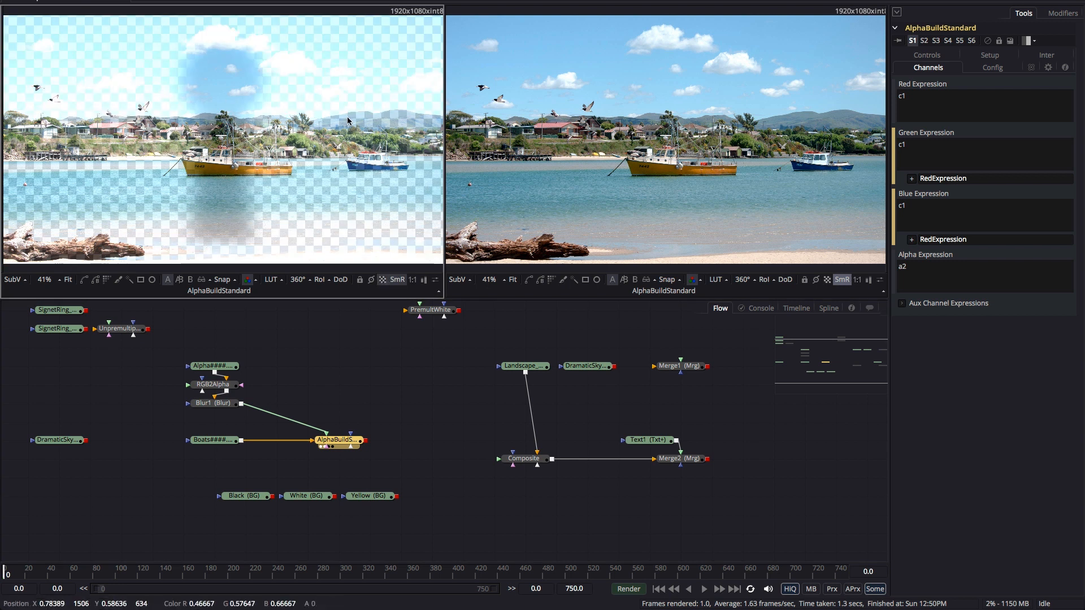
mouse_move(89, 109)
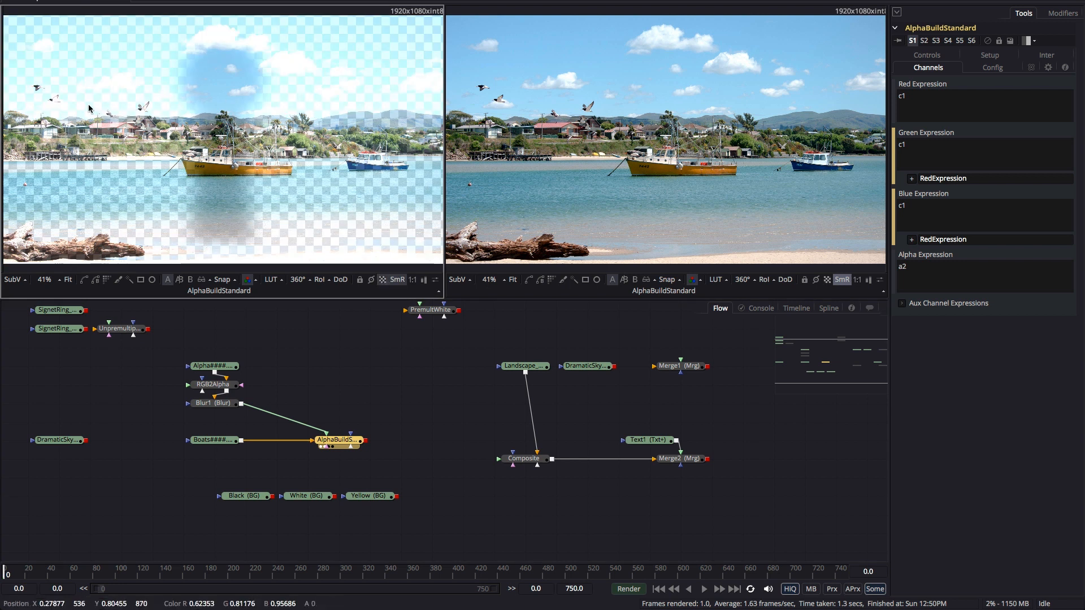
mouse_move(308, 164)
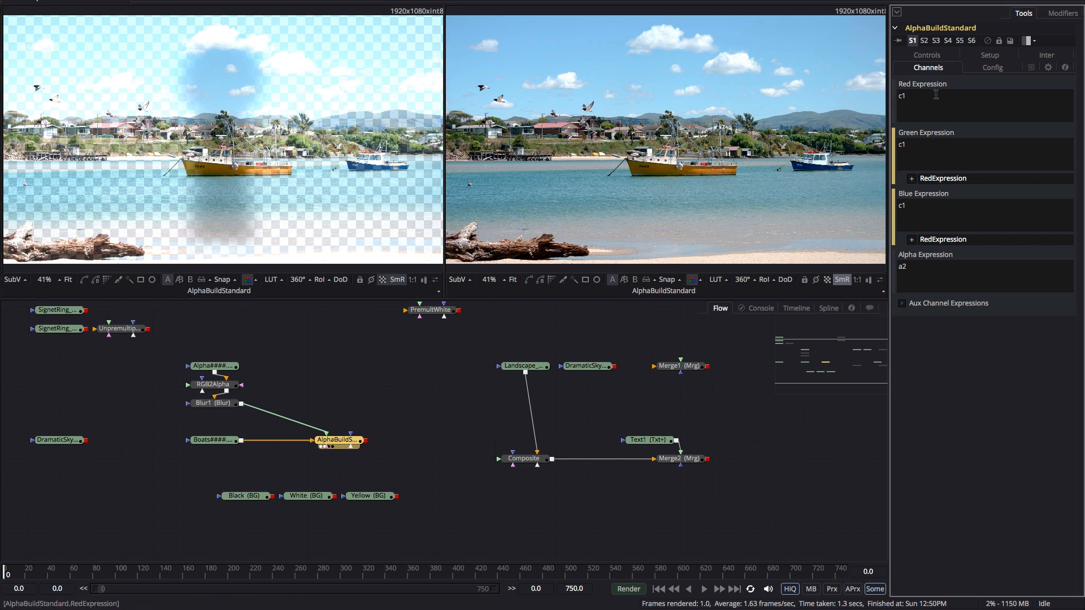
Set Red, Green and Blue expressions to c1*a2, checking the alpha channel view briefly.
click(907, 95)
text(*a2)
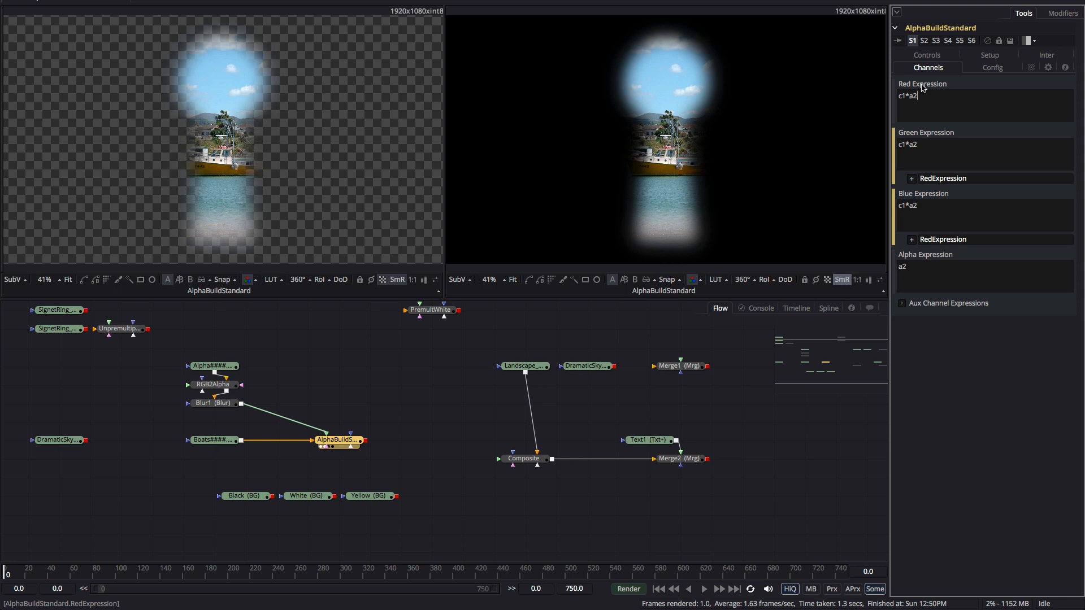
click(338, 441)
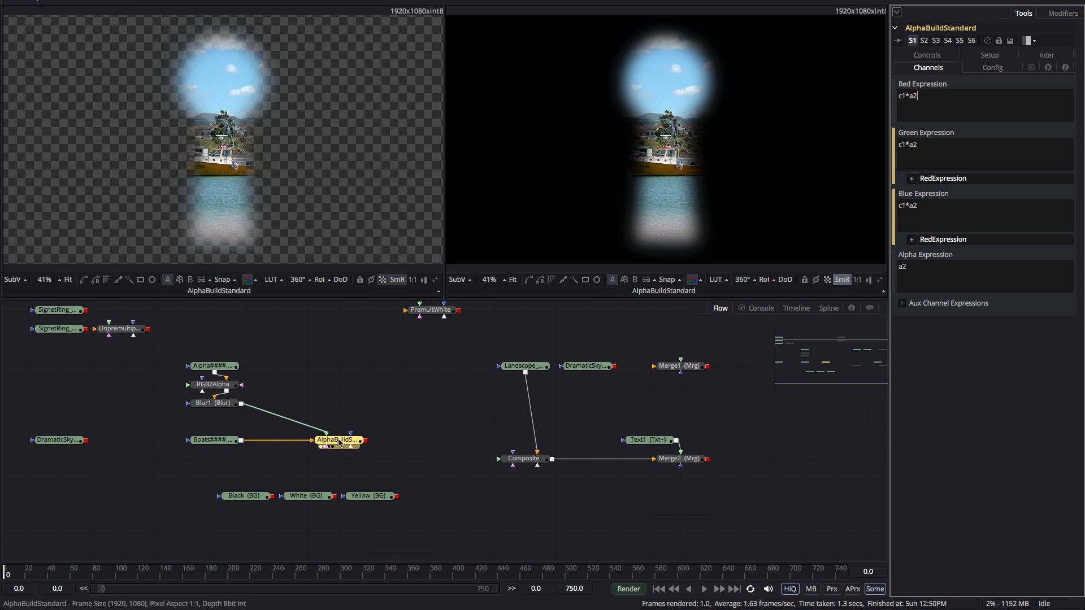
mouse_move(344, 446)
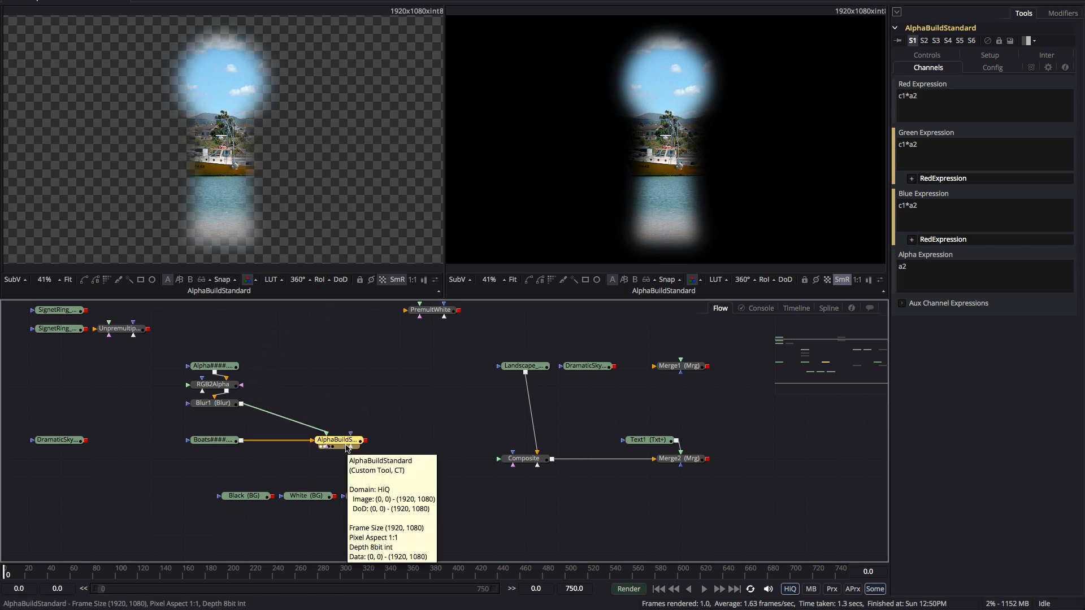
mouse_move(386, 306)
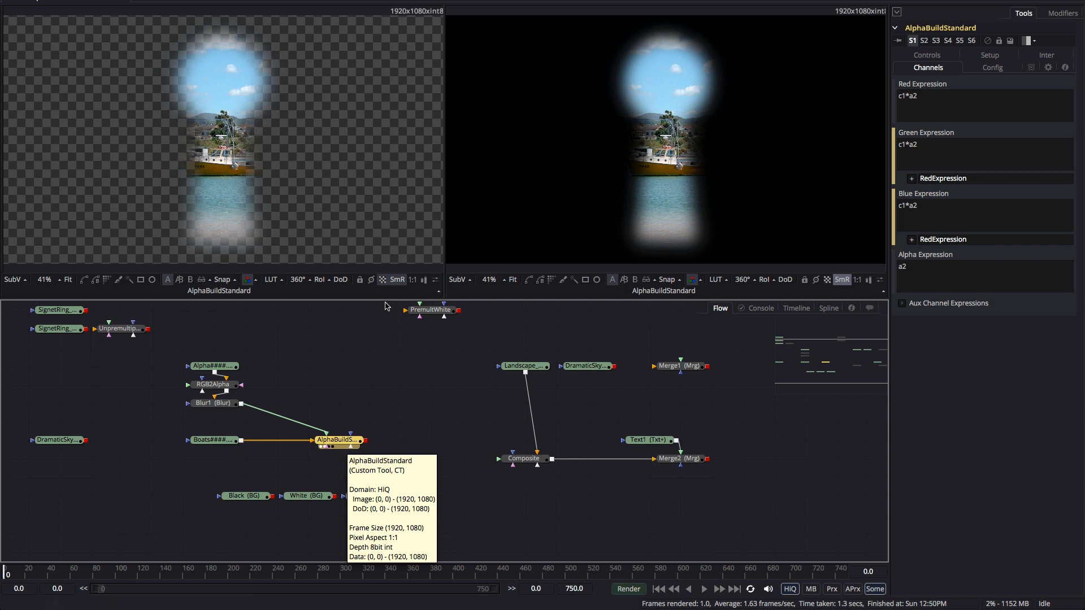
click(249, 280)
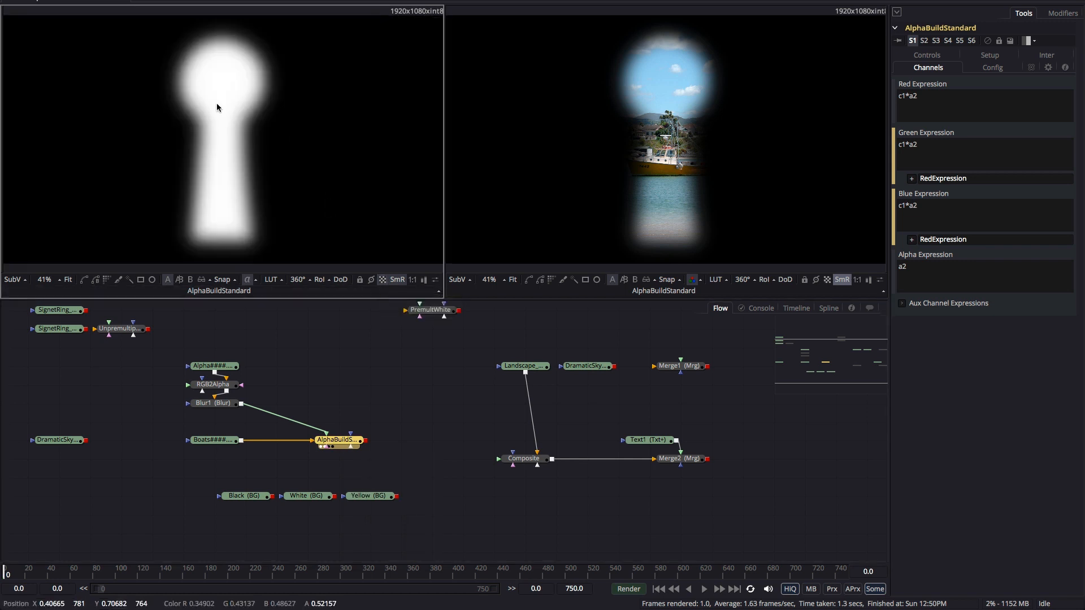
mouse_move(225, 104)
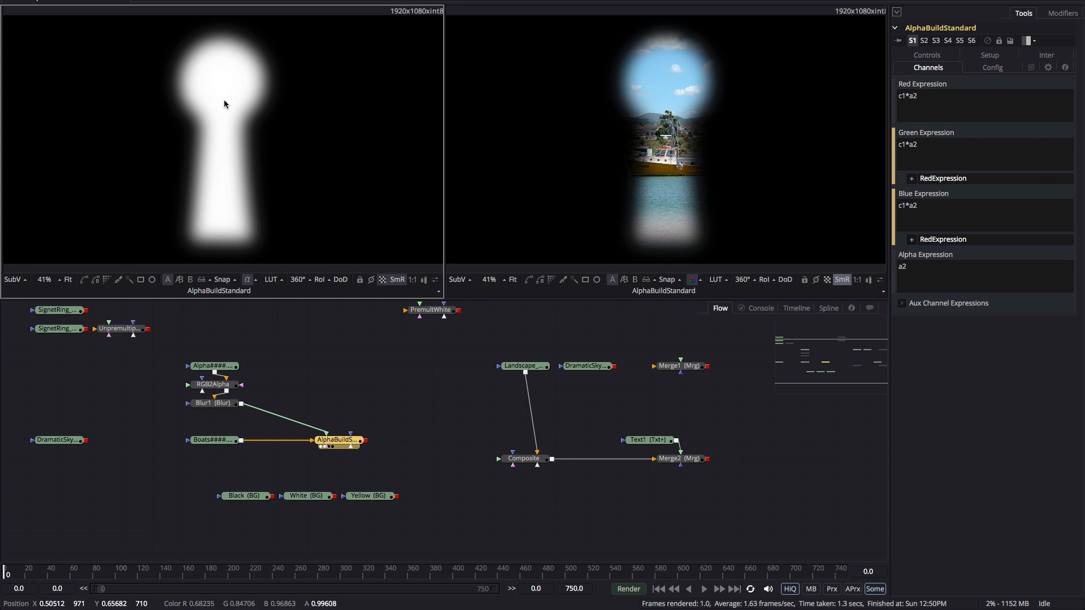
mouse_move(225, 104)
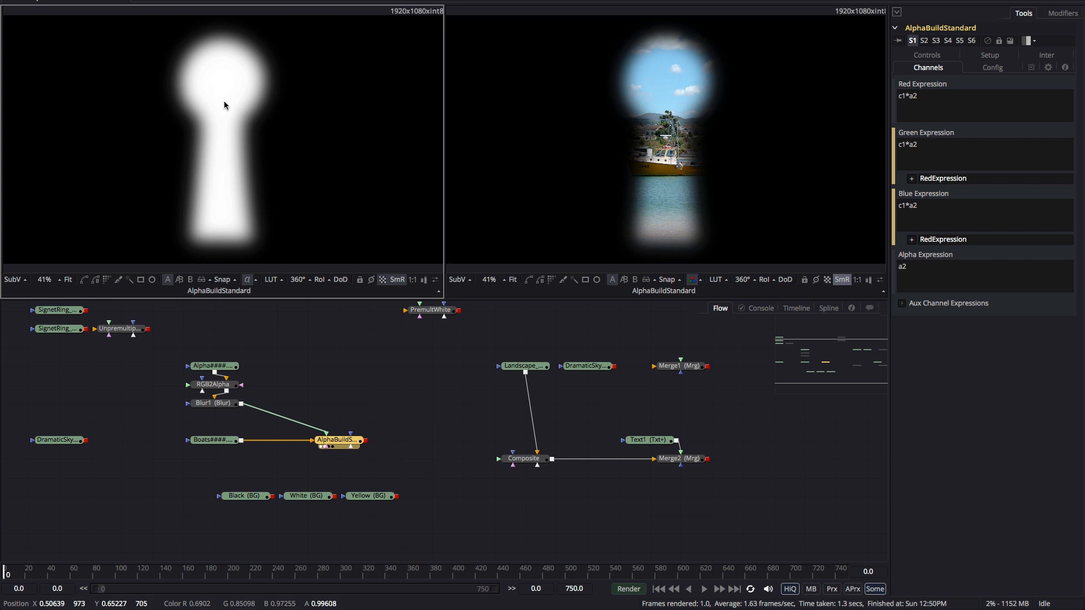
click(340, 280)
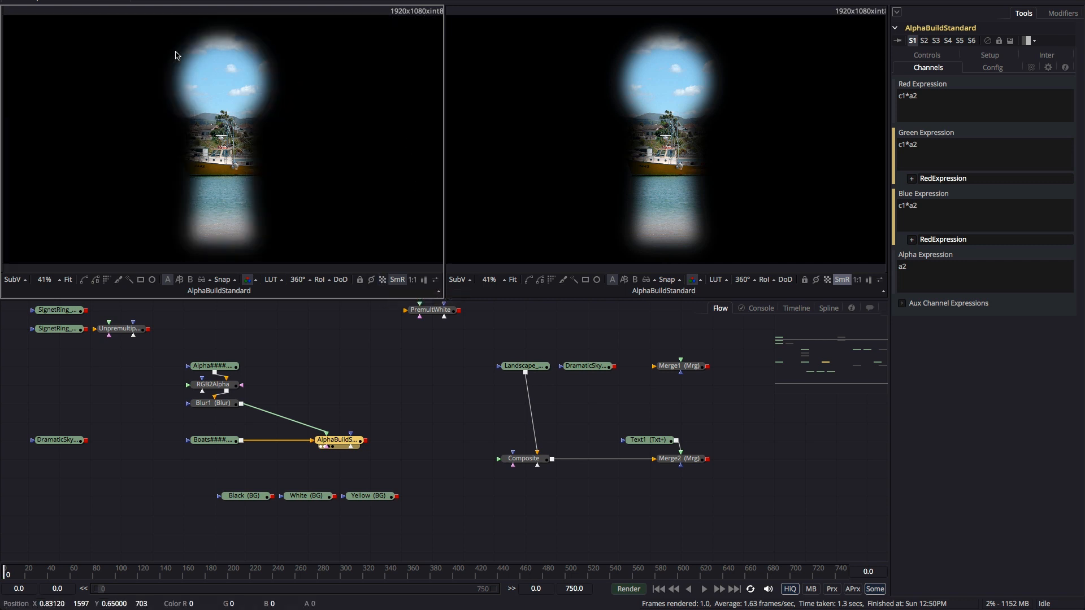
mouse_move(333, 142)
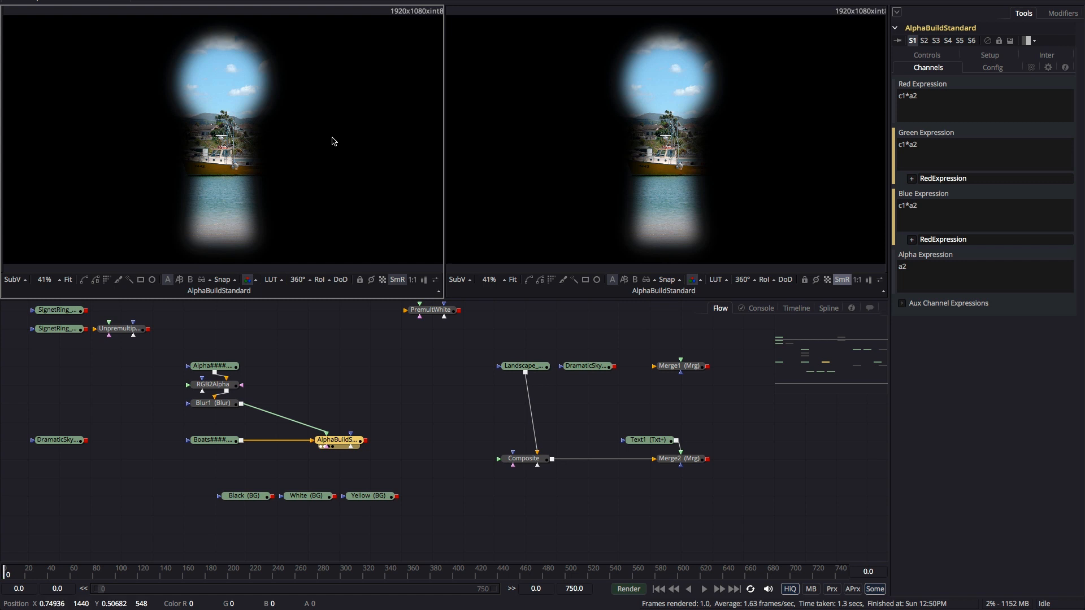
mouse_move(118, 149)
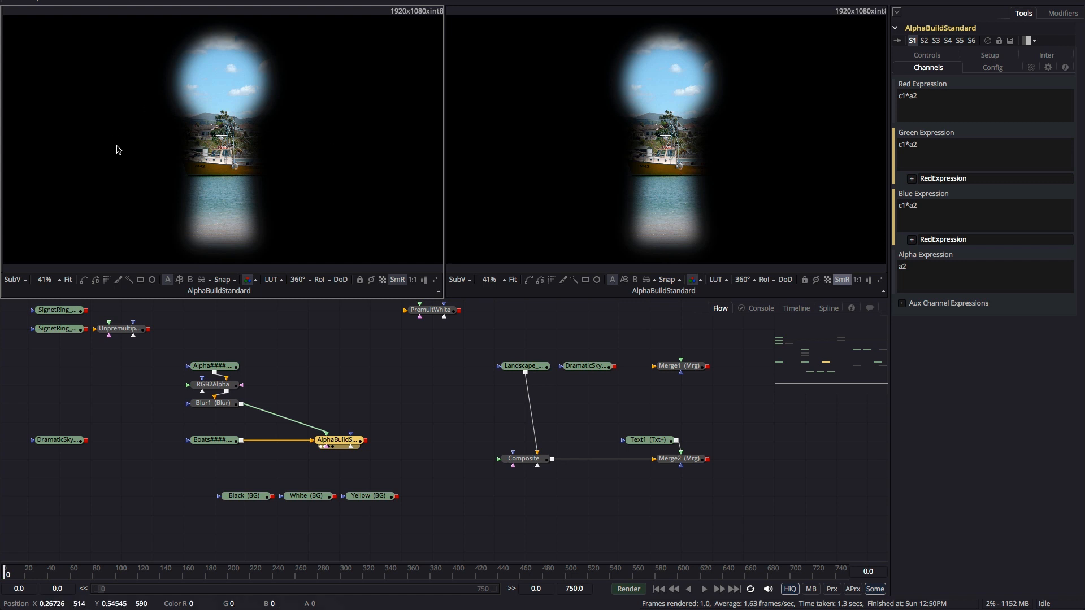
mouse_move(364, 171)
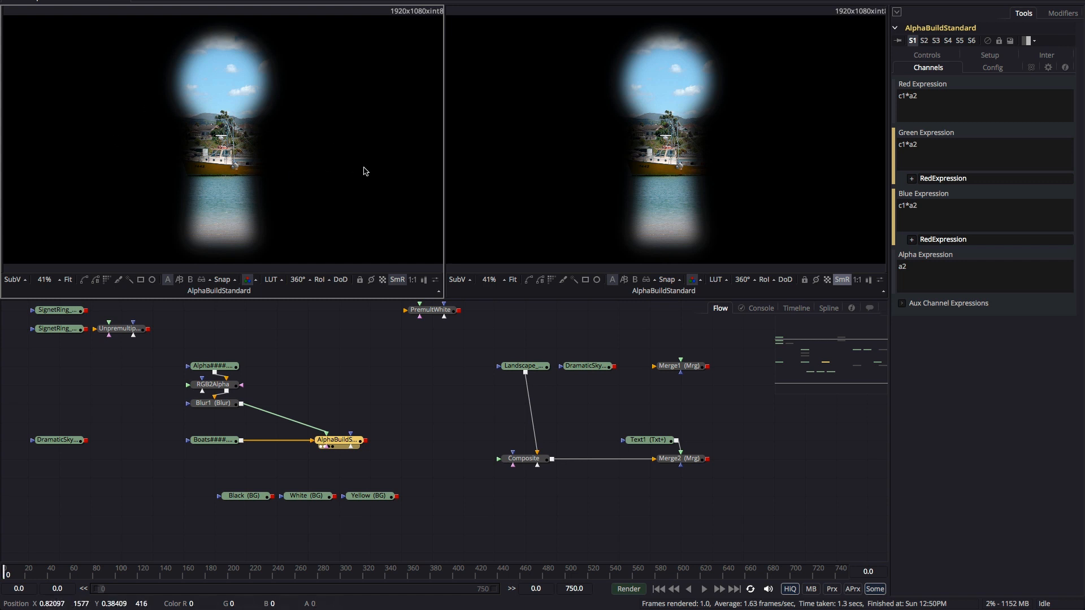
mouse_move(310, 213)
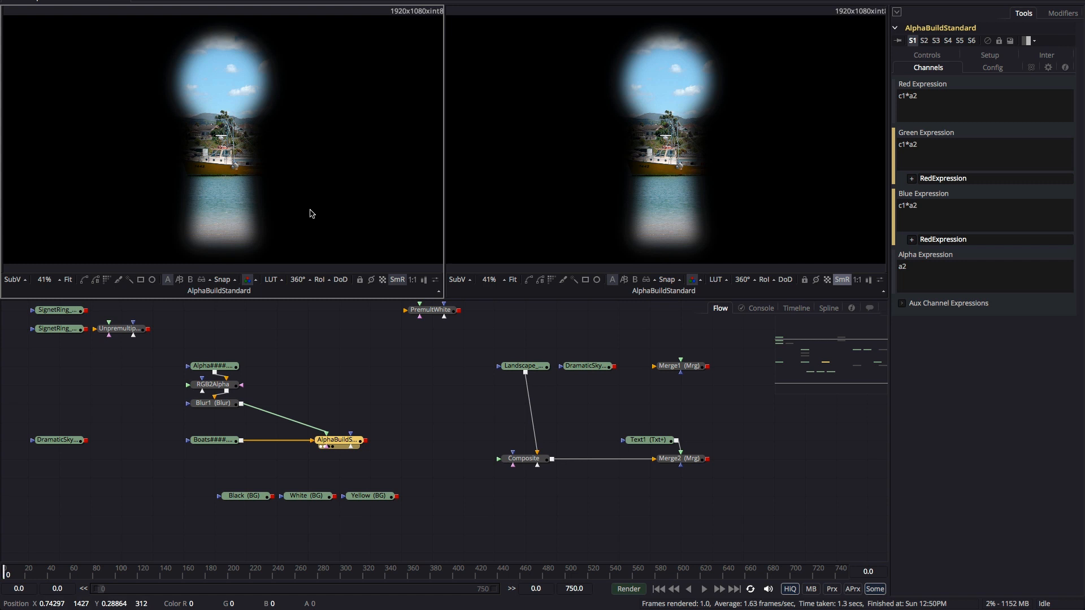
mouse_move(50, 149)
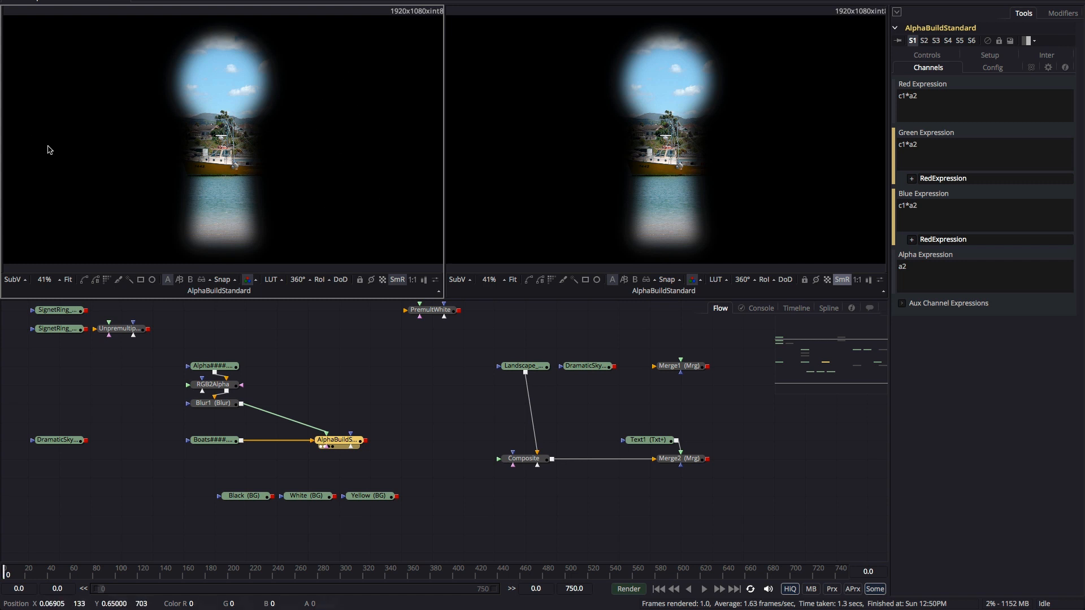
mouse_move(88, 137)
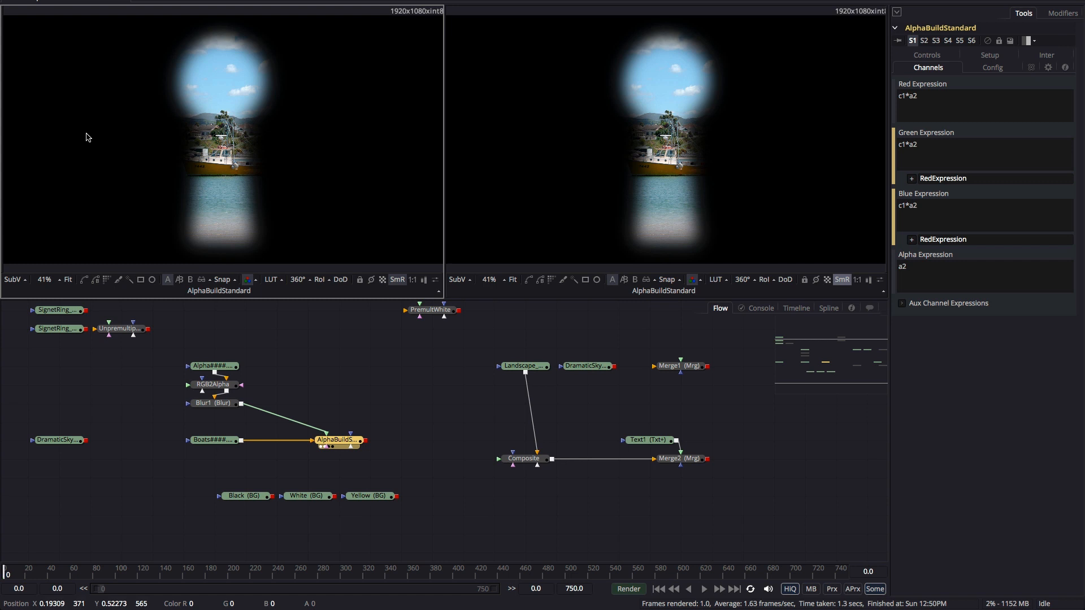
Wire Black into the third input and set RGB expressions to c3*(1-a2)+c1*a2.
click(337, 495)
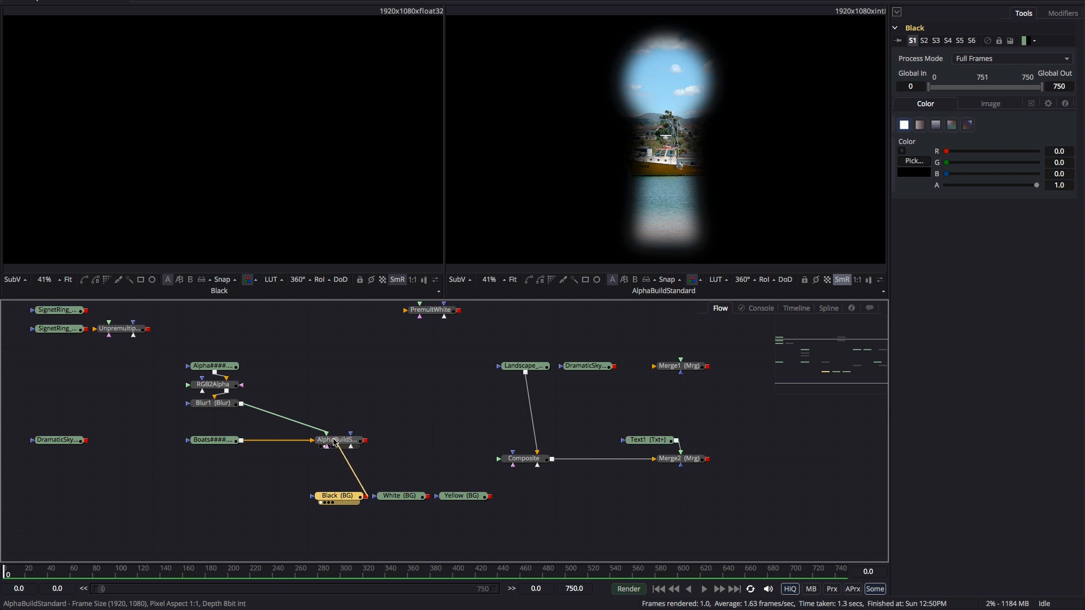
click(338, 440)
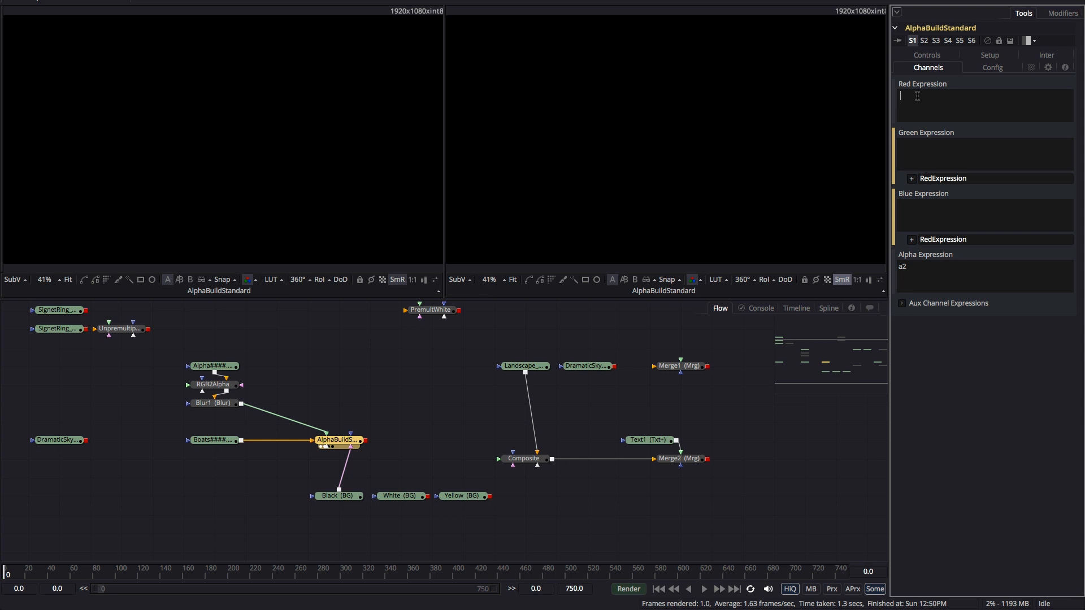
text(c3)
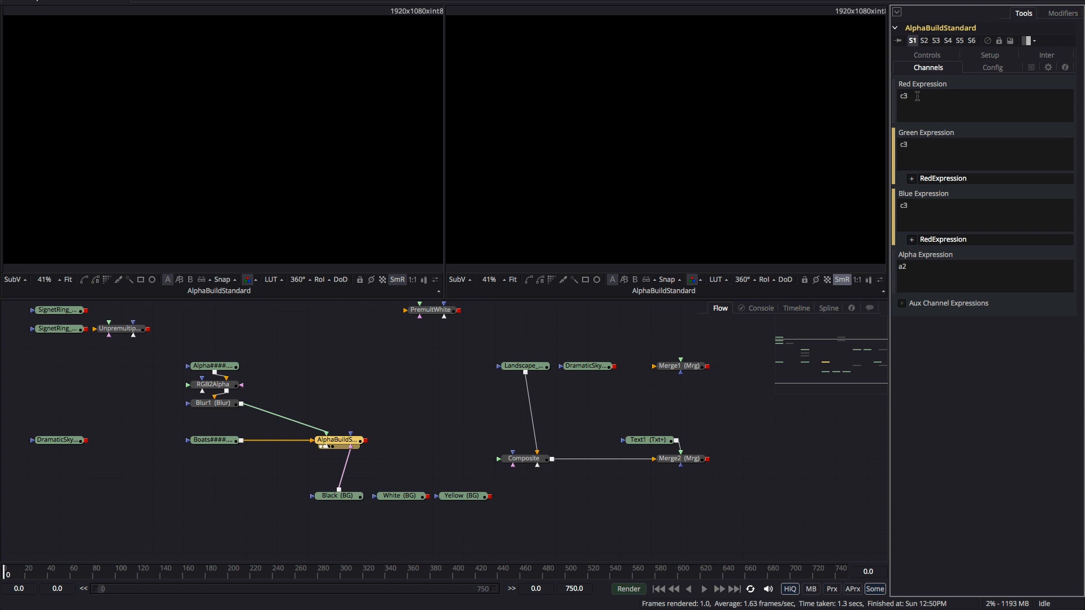
text(*()
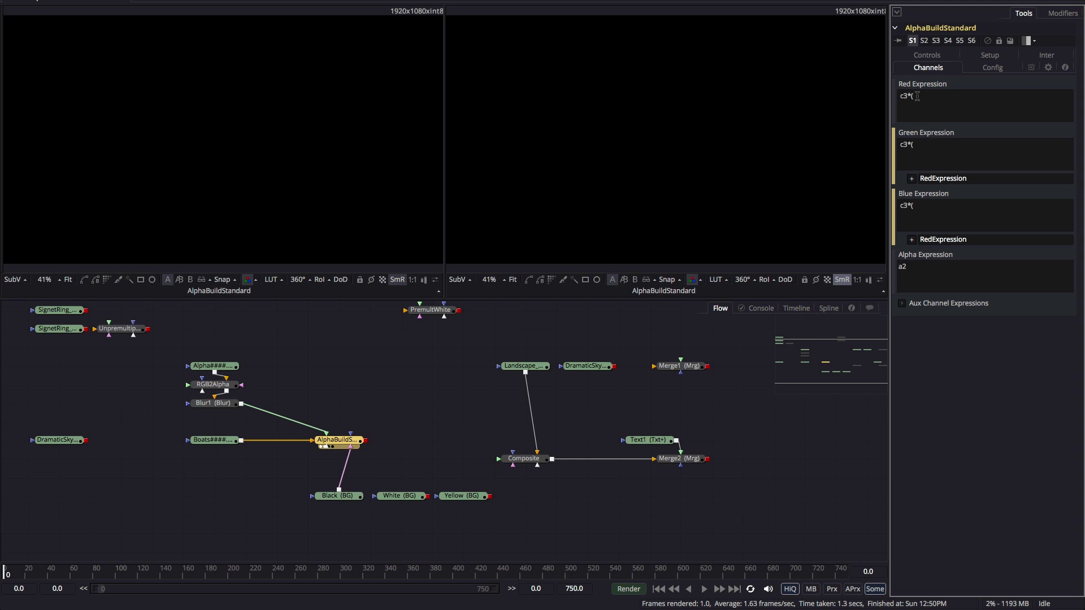
text(1-a2)+c1*a2)
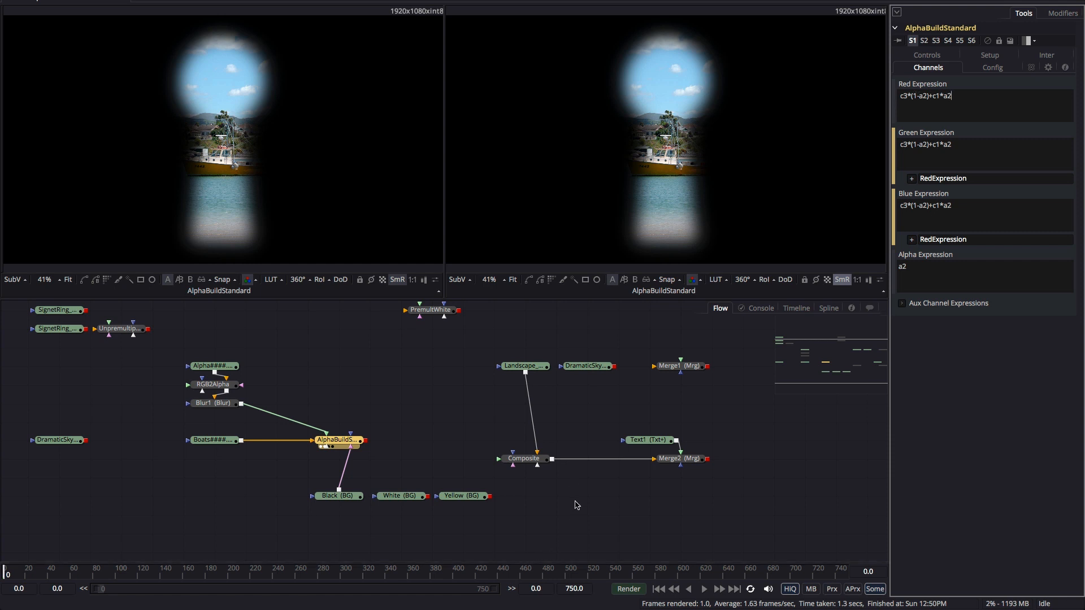
click(400, 496)
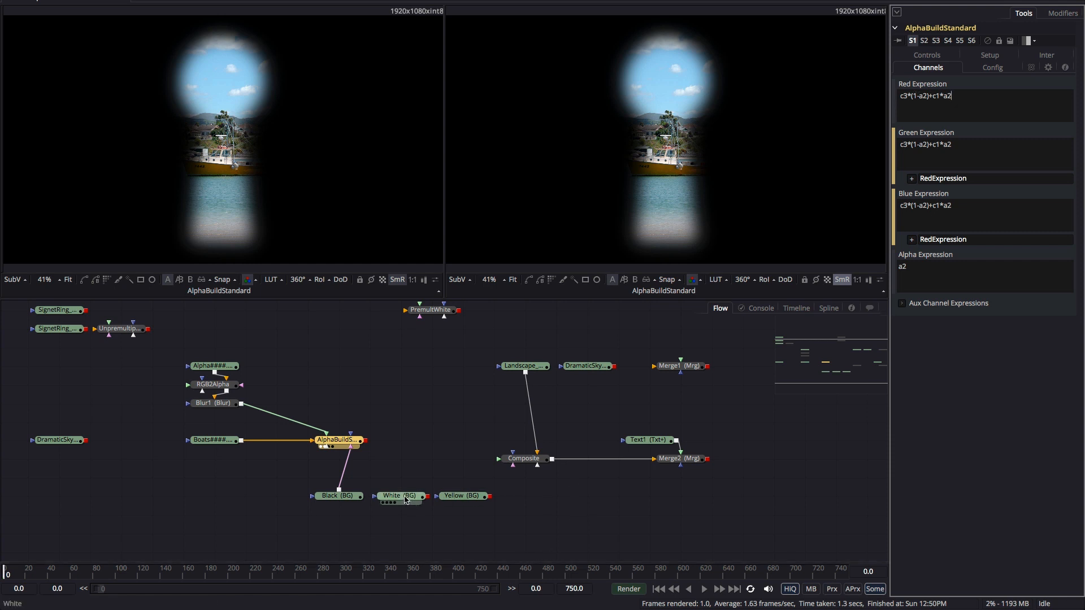
mouse_move(398, 496)
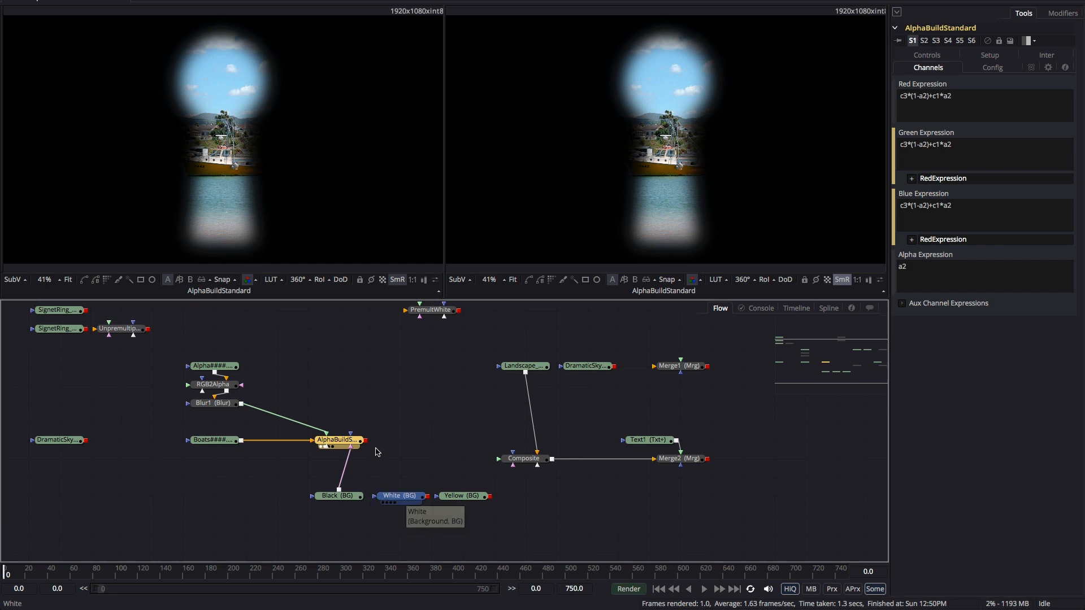
click(400, 496)
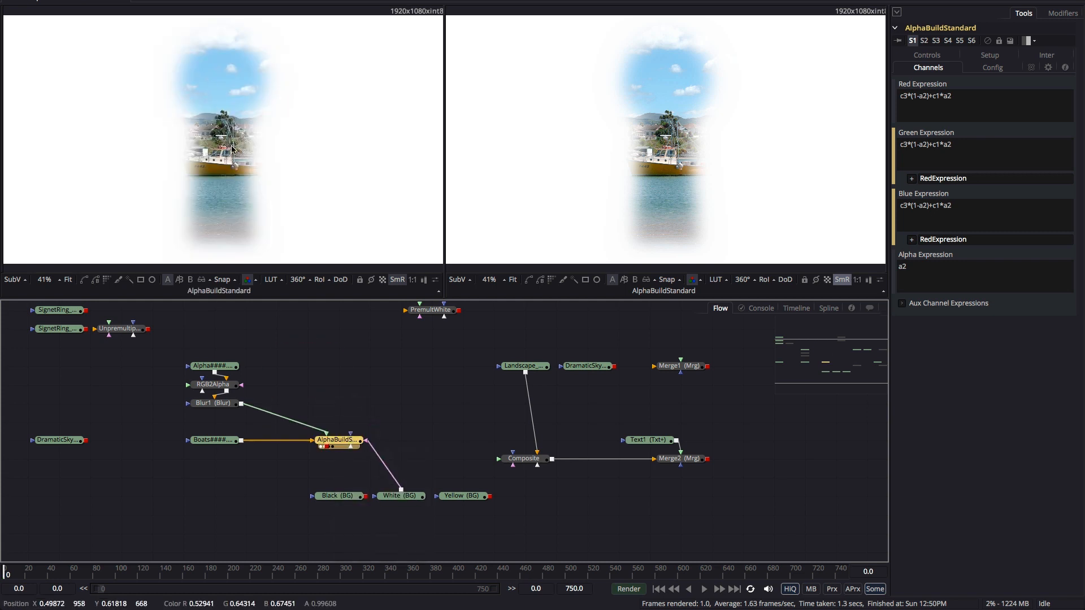
mouse_move(382, 281)
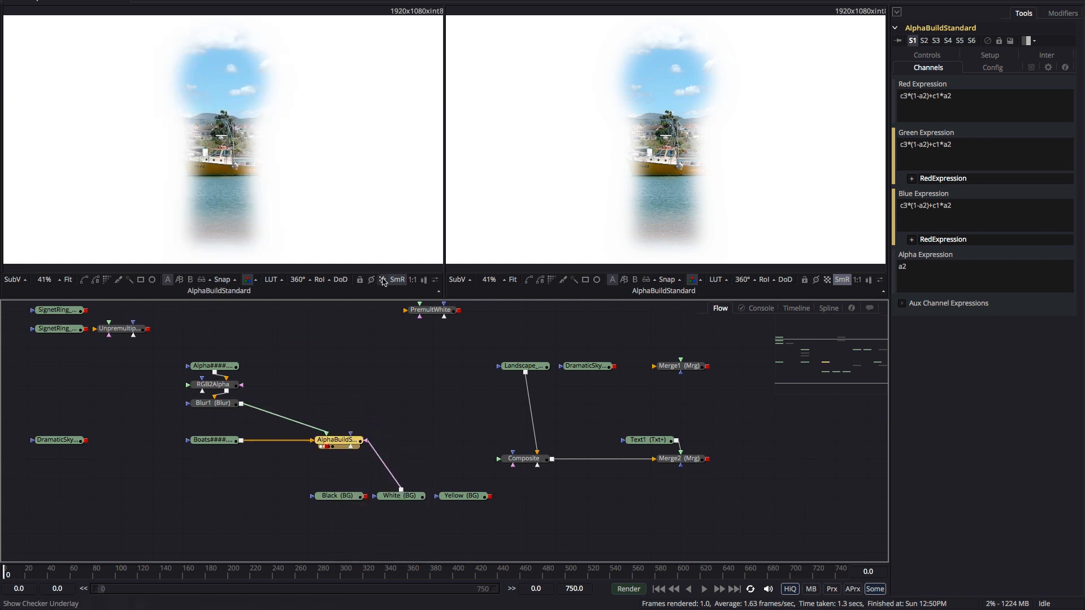
mouse_move(315, 178)
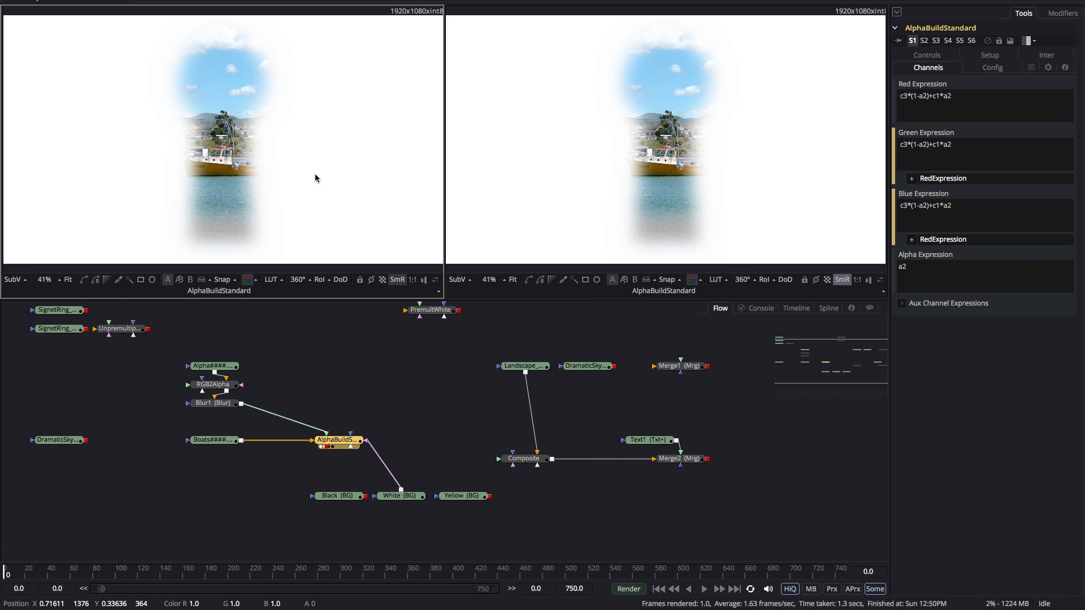
Select the Composite node to show the boats-over-landscape result and its controls.
click(339, 440)
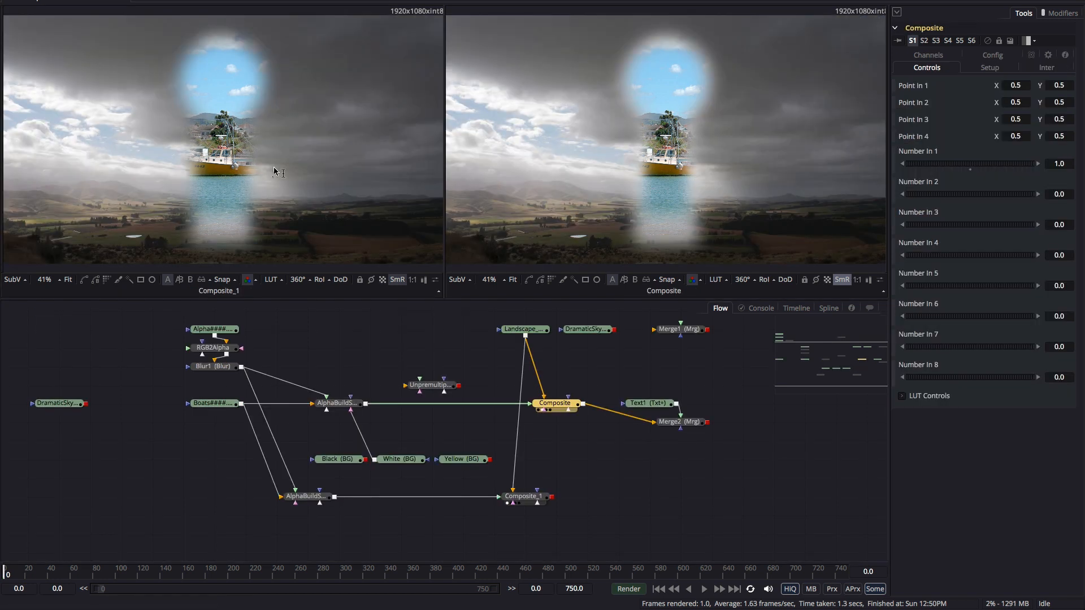
mouse_move(277, 148)
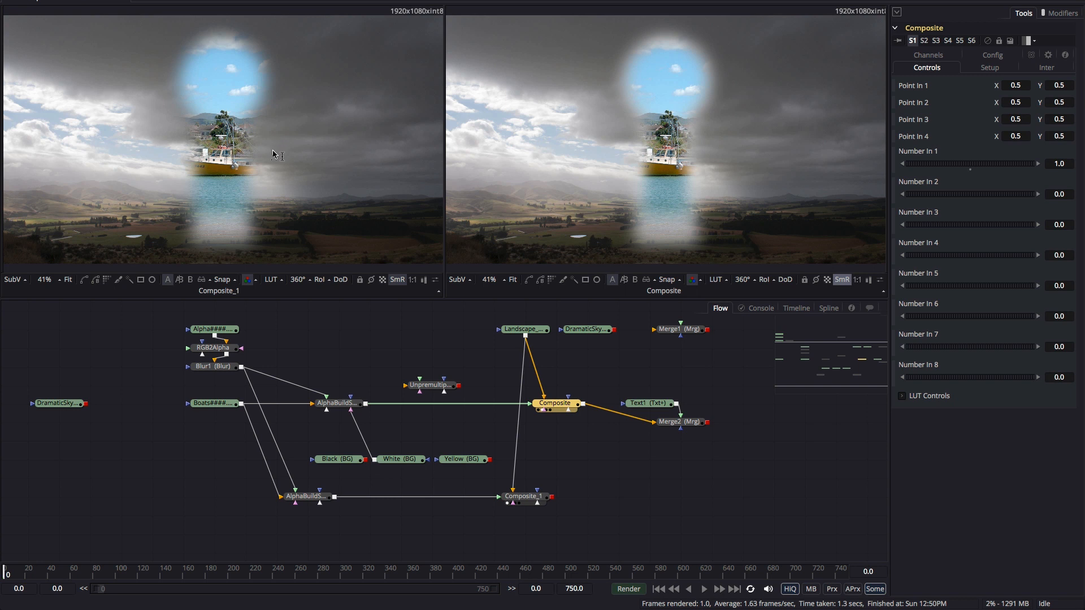
mouse_move(696, 129)
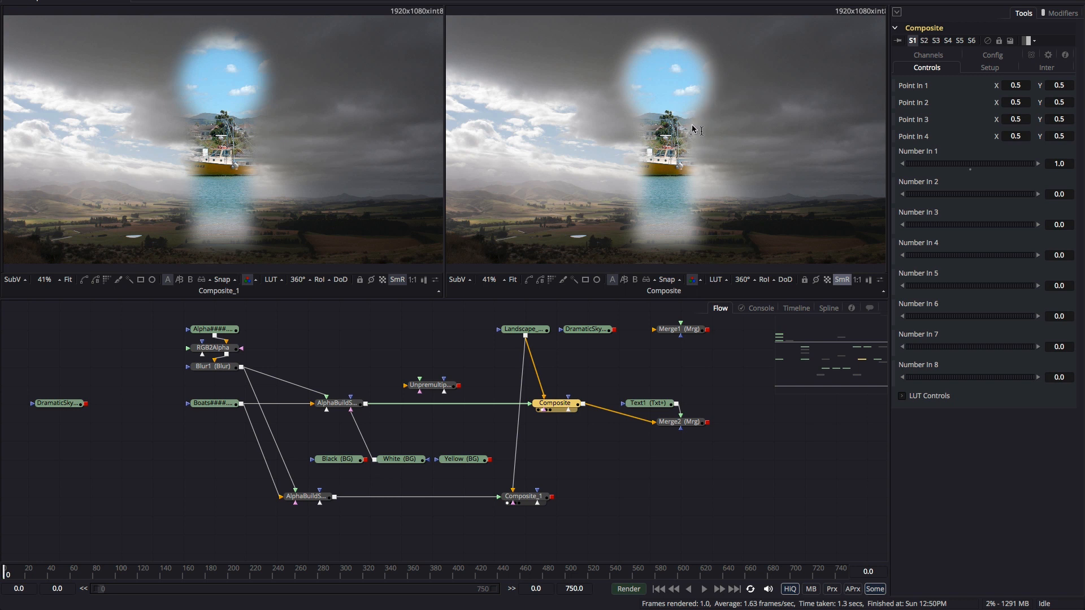
mouse_move(636, 247)
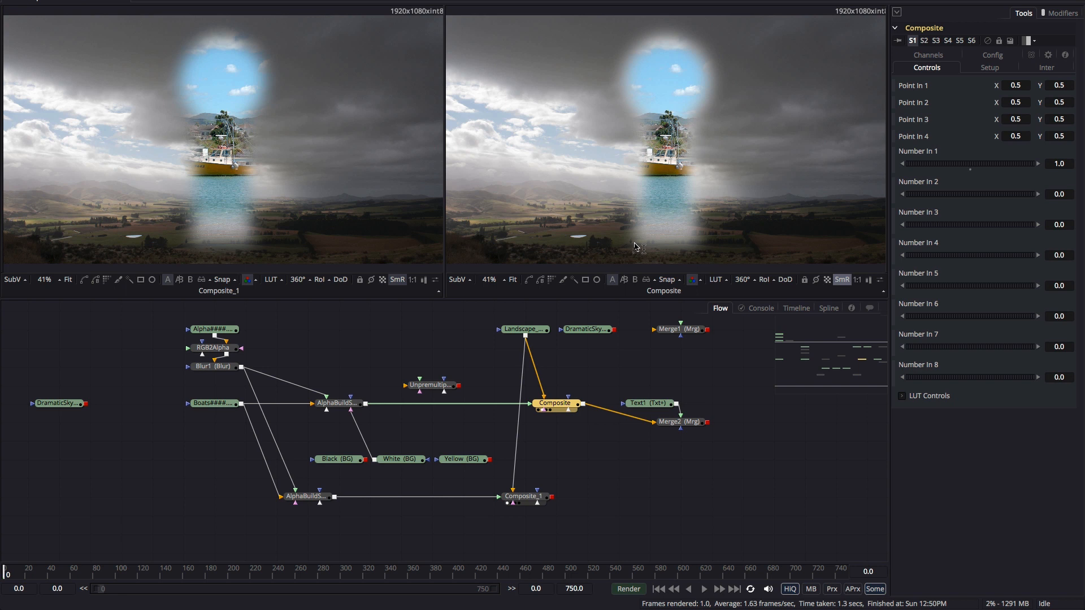
mouse_move(707, 41)
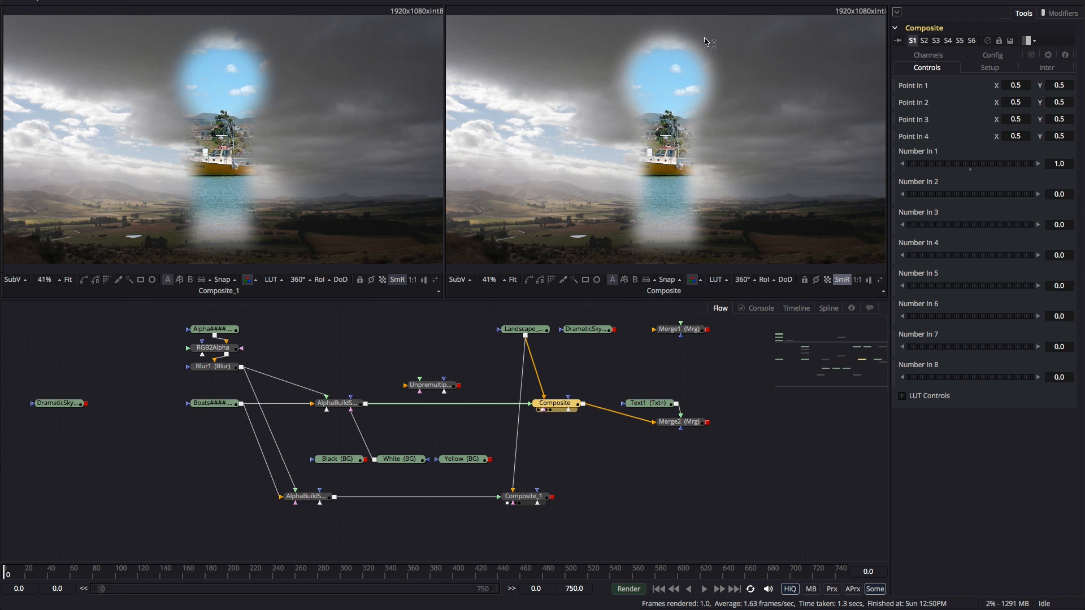
mouse_move(706, 73)
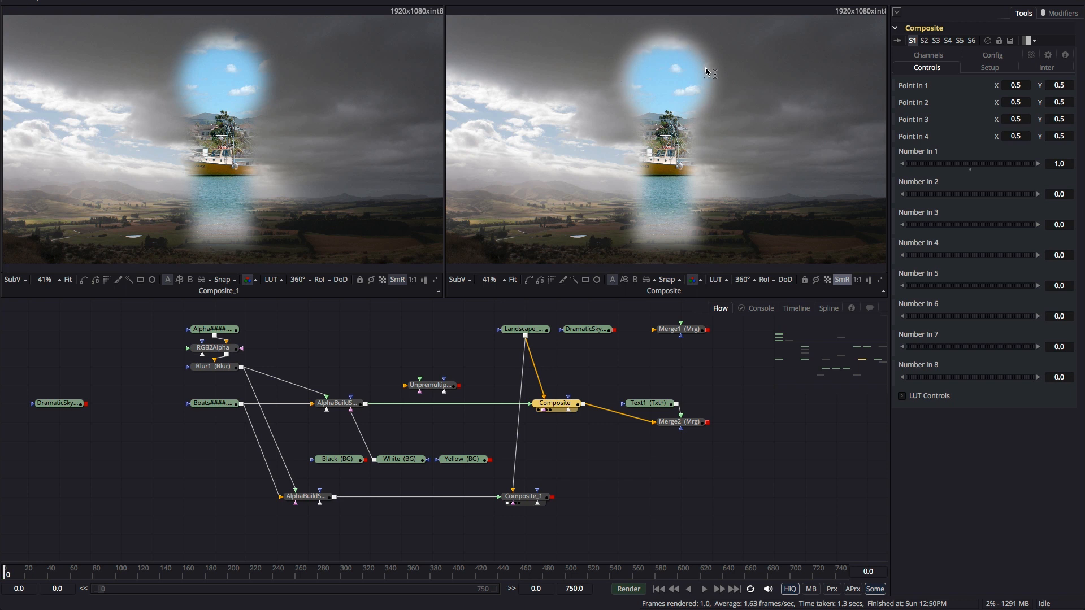
mouse_move(712, 87)
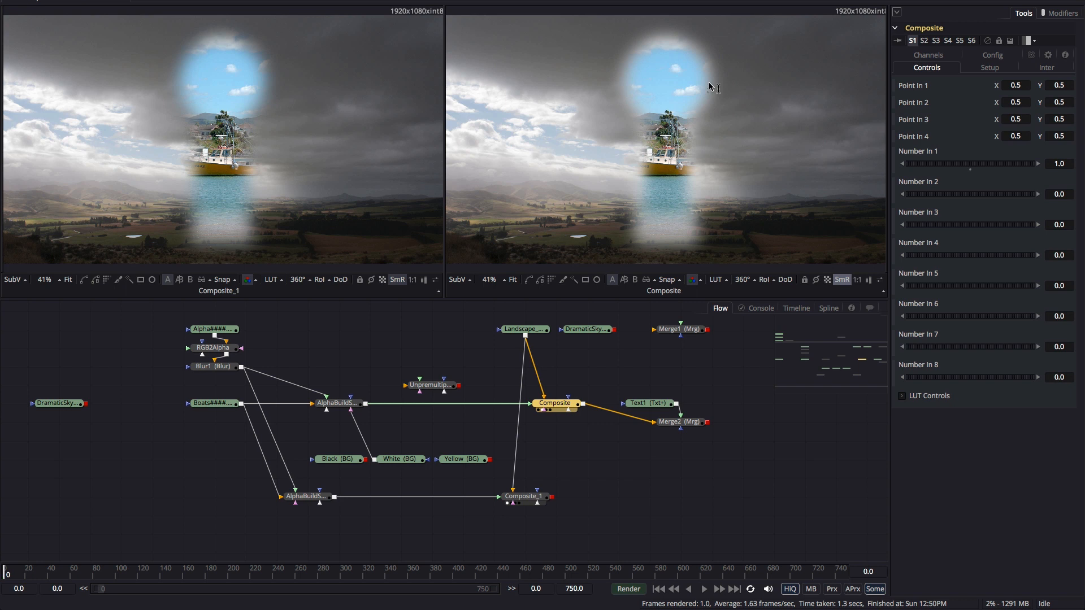
mouse_move(718, 382)
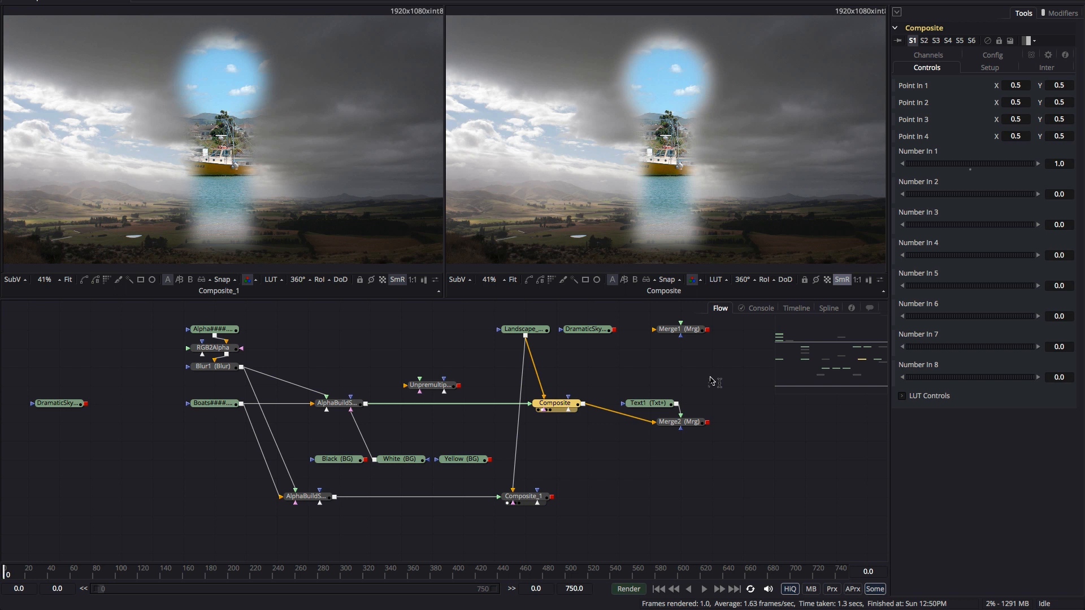
mouse_move(455, 340)
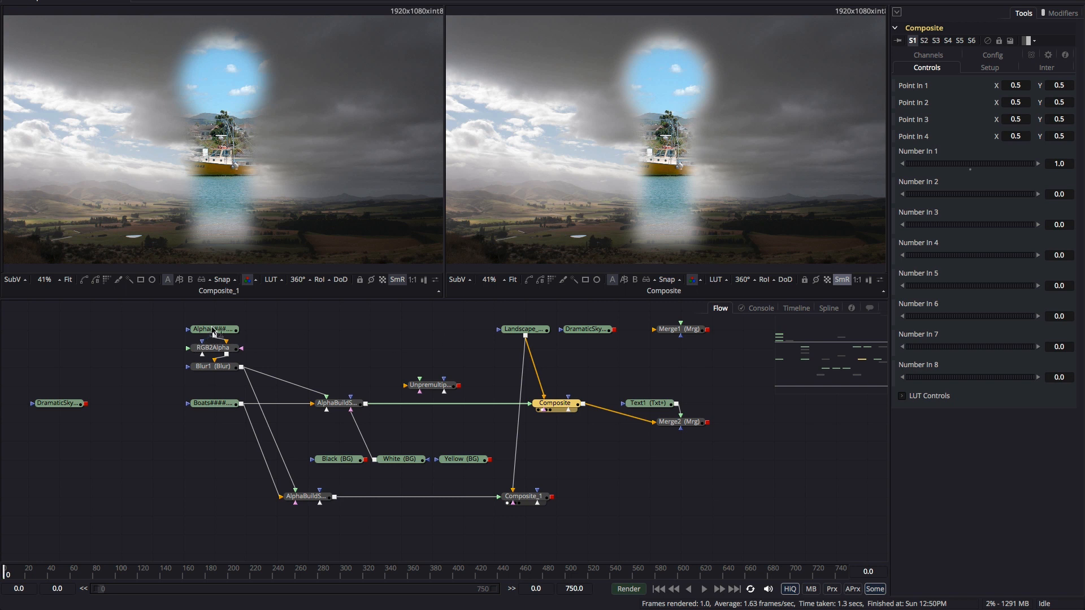
Load the Blur1 node into the left viewer to inspect the soft keyhole matte.
click(213, 366)
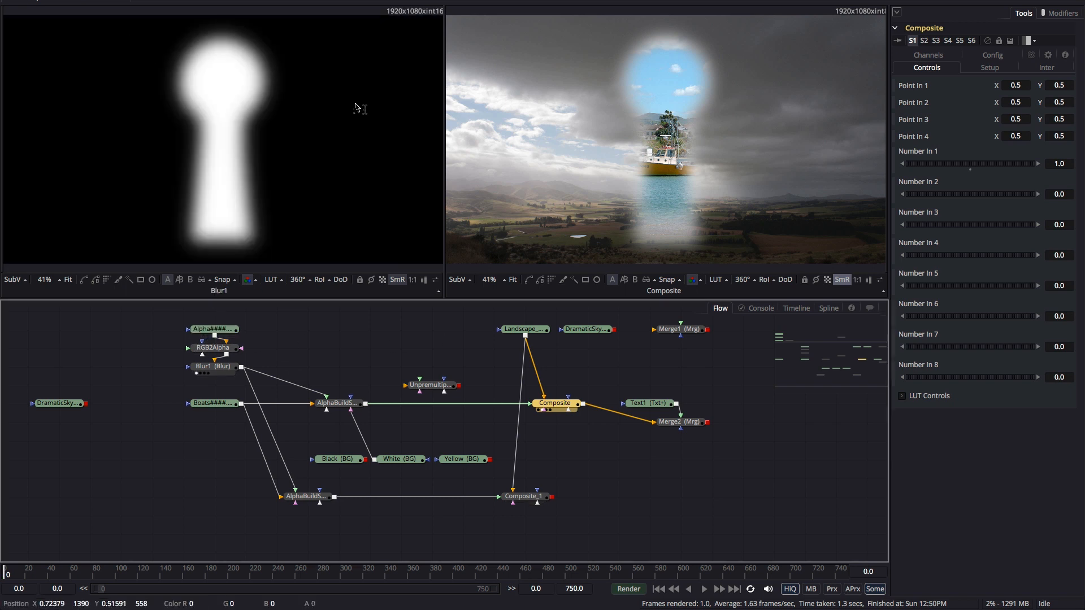
mouse_move(355, 167)
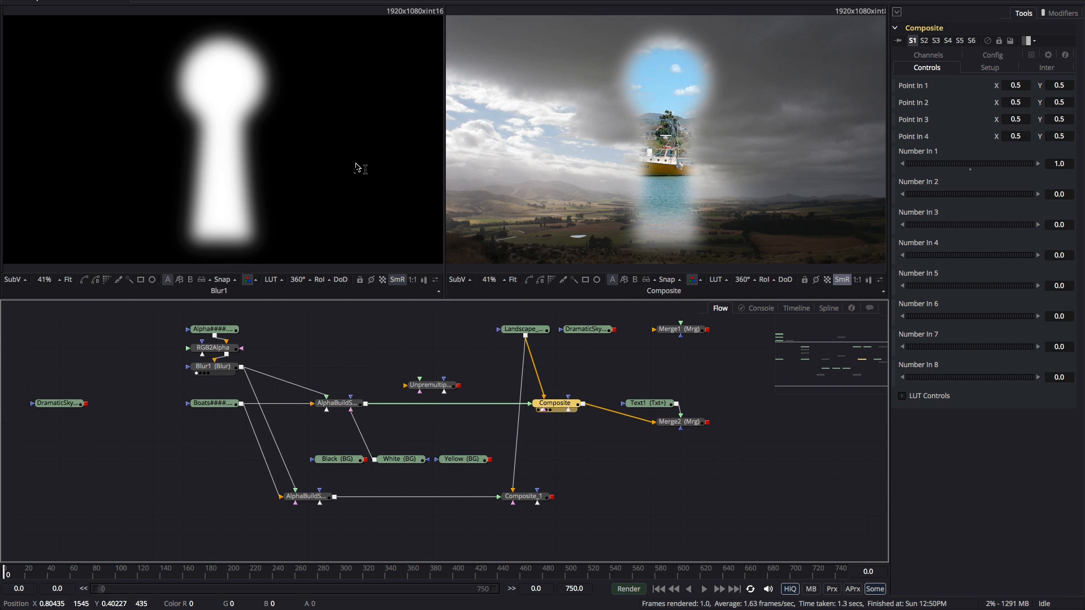
mouse_move(359, 169)
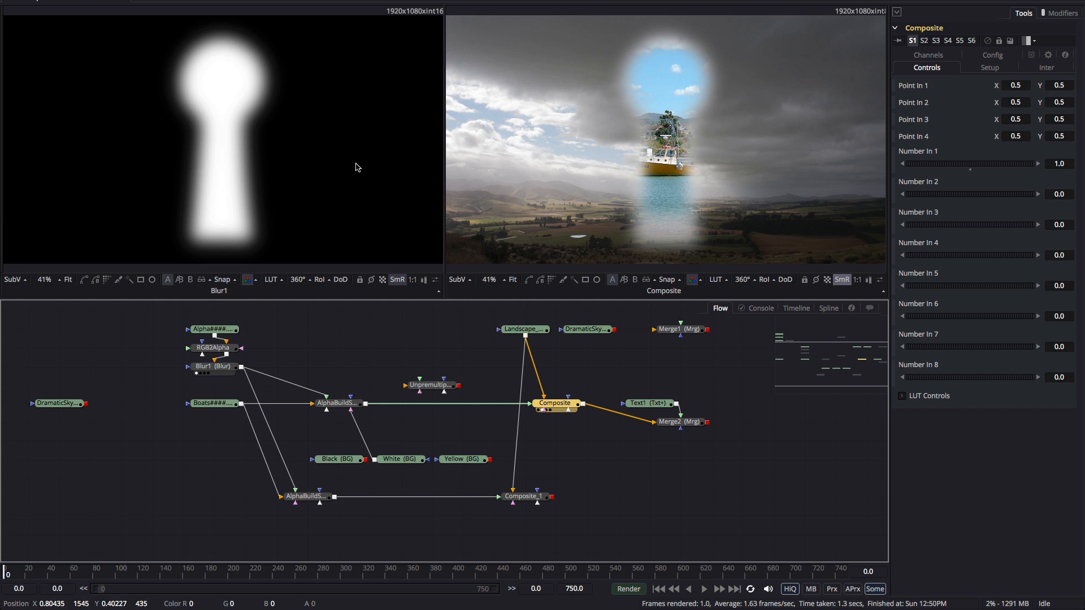
click(337, 403)
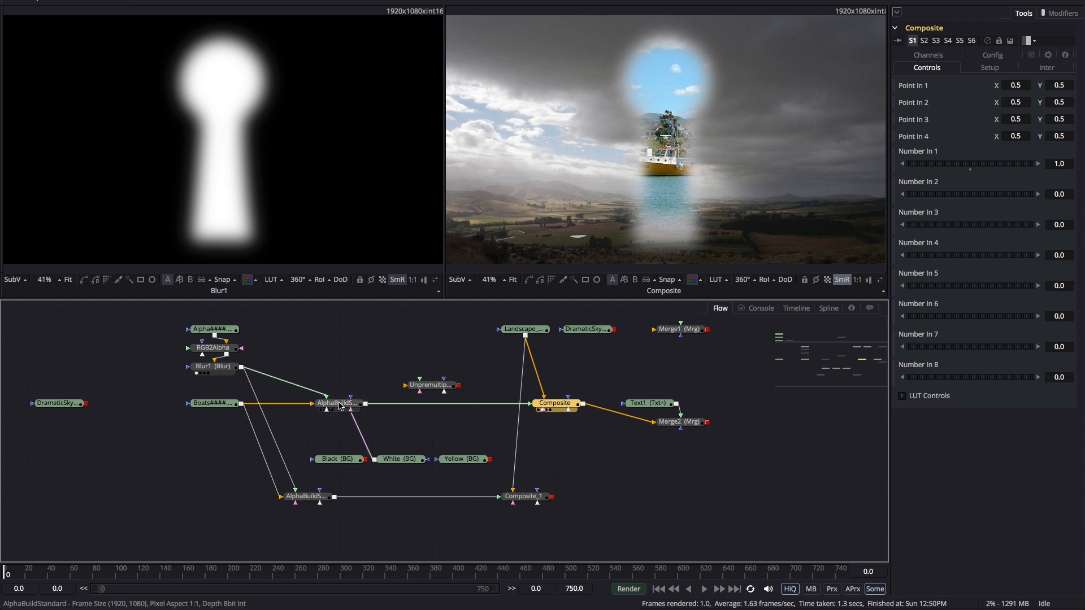
Feed Yellow into AlphaBuildStandard and insert UnpremultiplybyColor_1 before Composite.
click(336, 403)
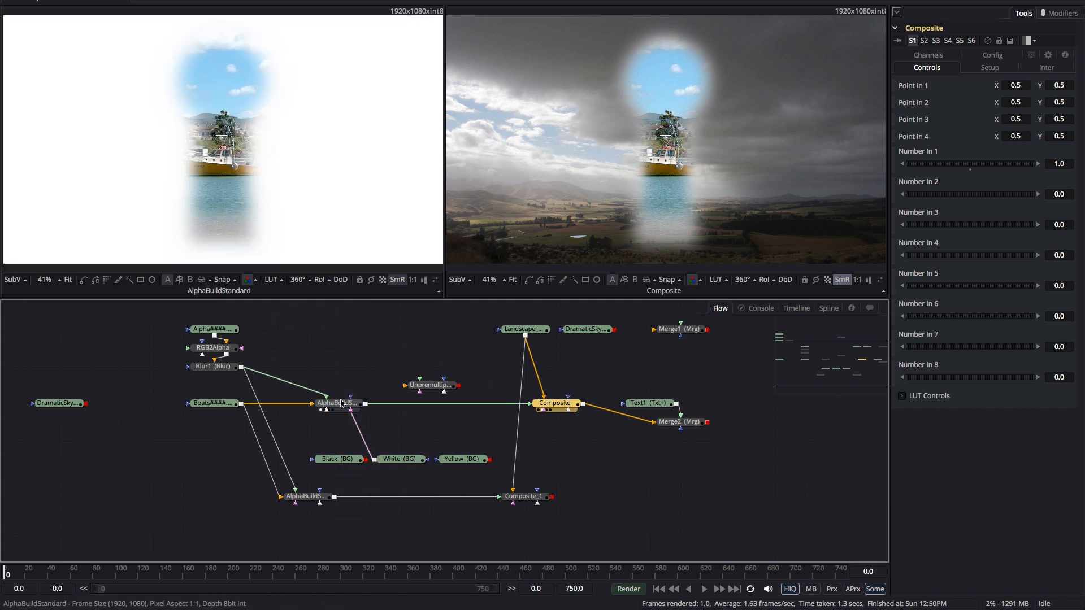
mouse_move(339, 403)
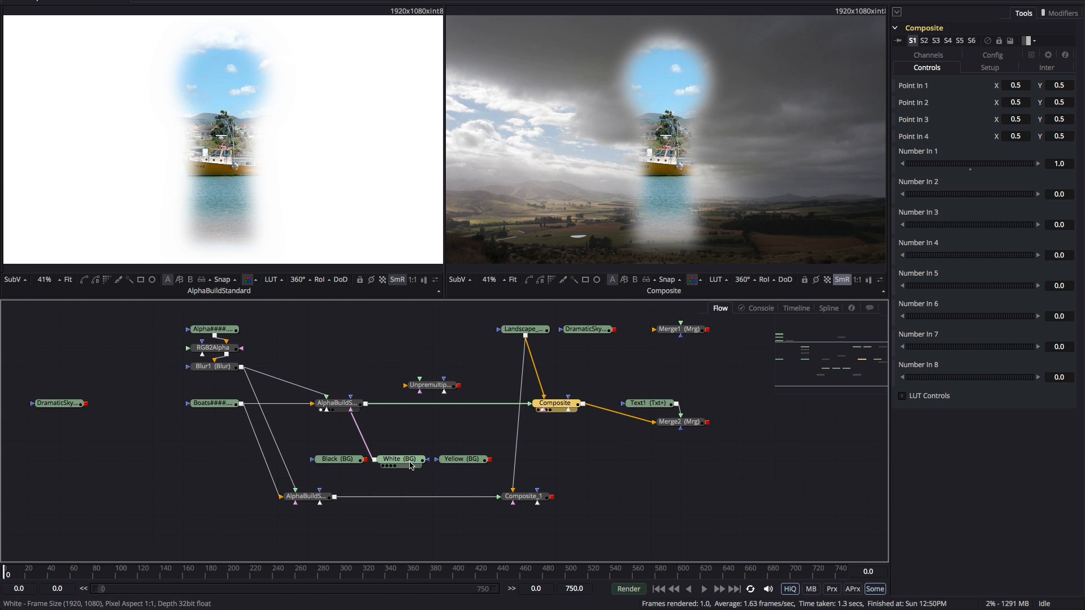
click(462, 459)
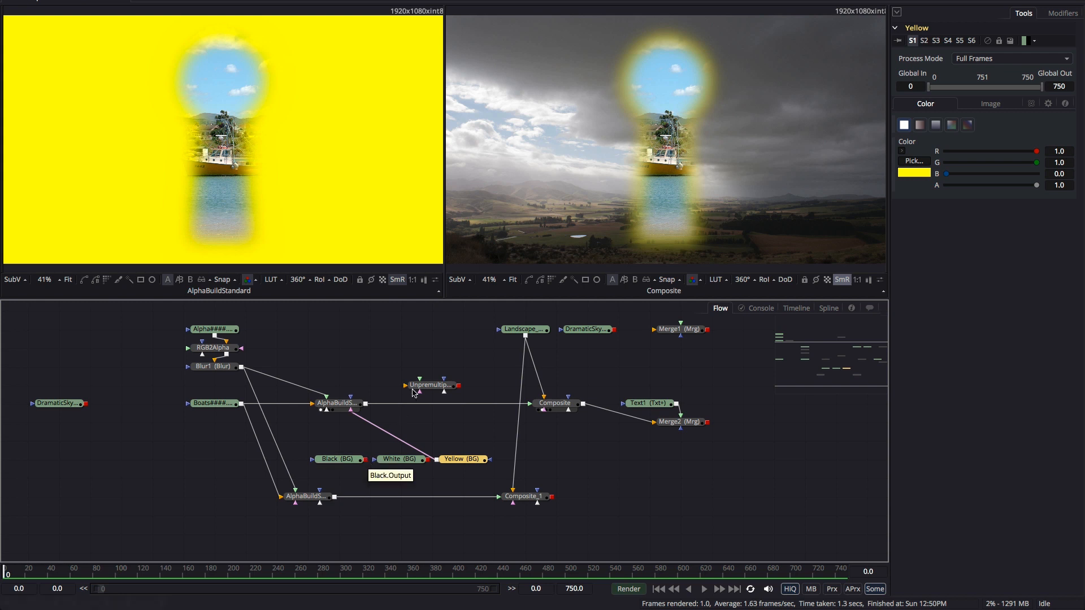
click(435, 403)
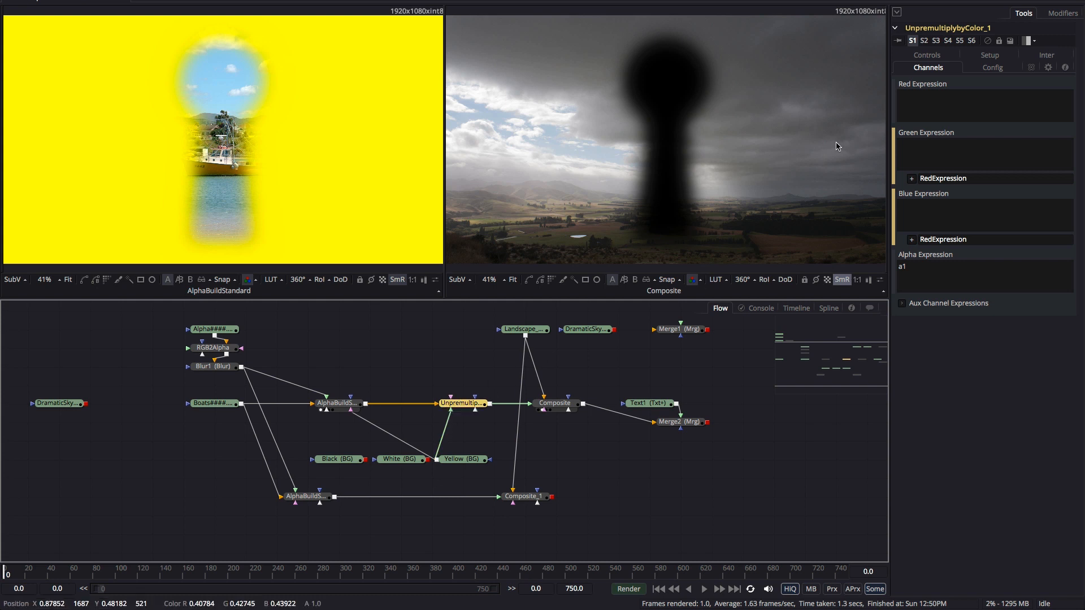
Enter (c1-c2*(1-a1)) in UnpremultiplybyColor_1's Red, Green and Blue expressions.
click(416, 403)
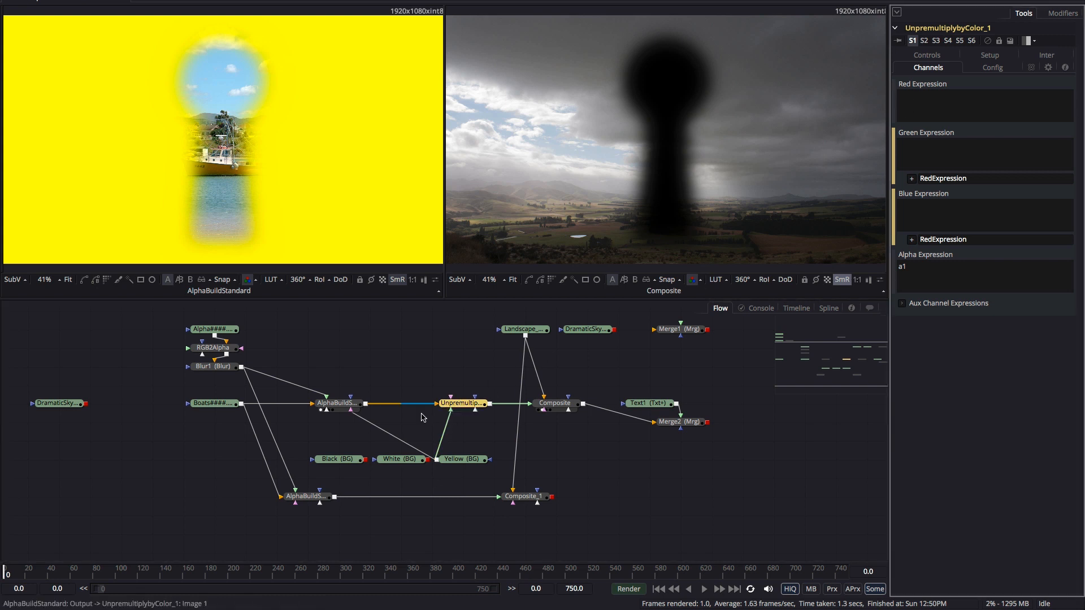
click(462, 403)
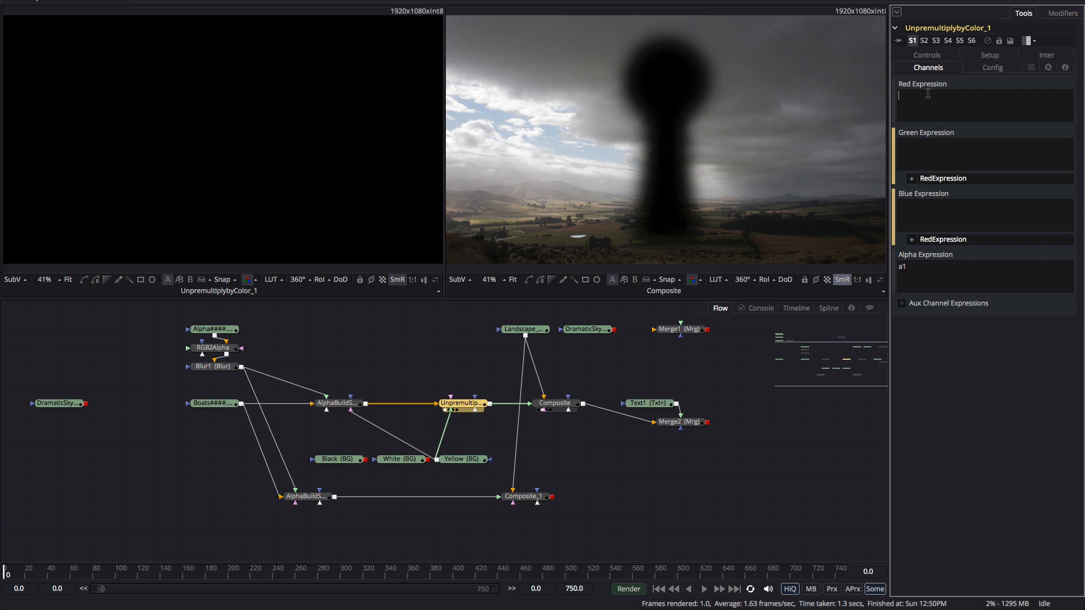
text(c2*)
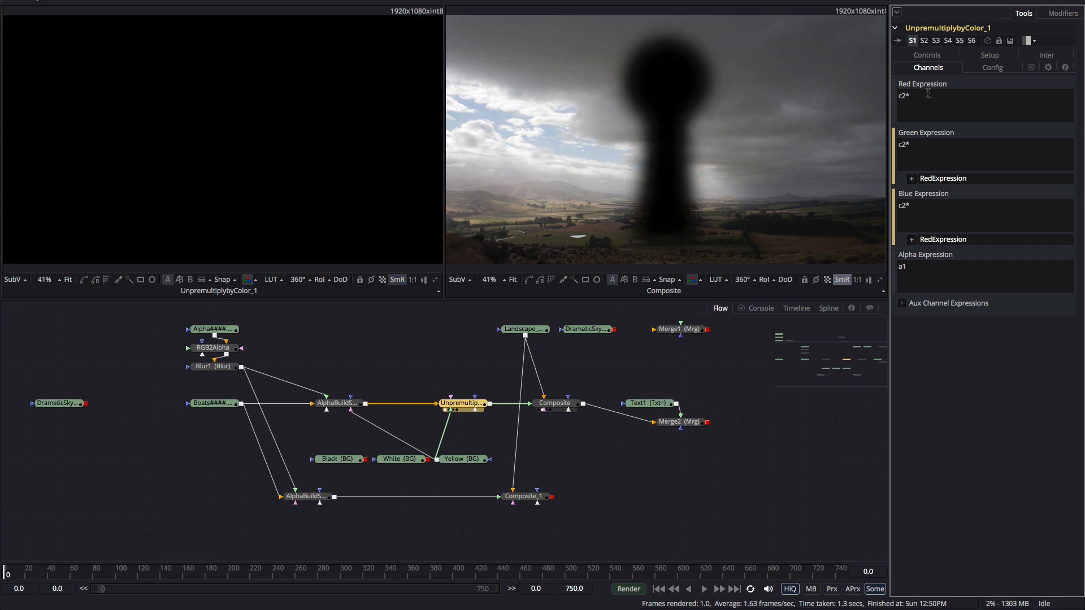
text((1-a1)
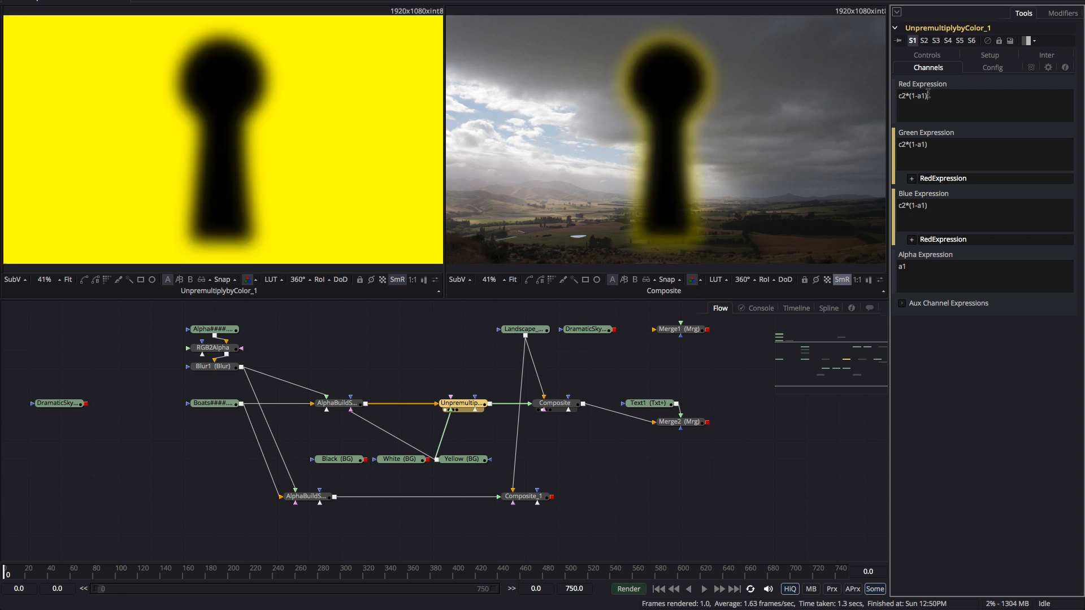
click(928, 96)
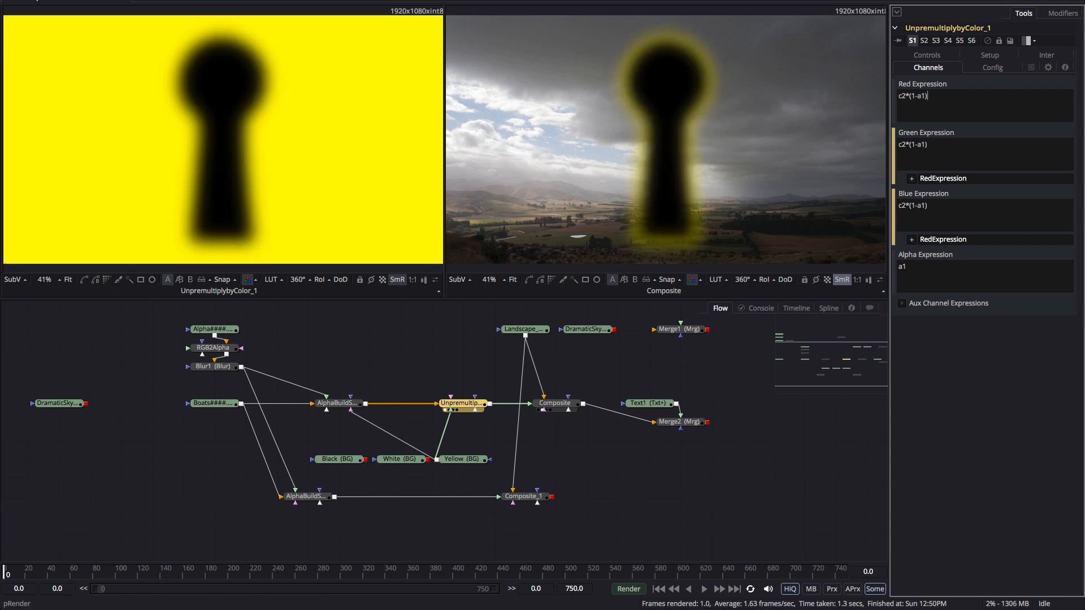
mouse_move(231, 105)
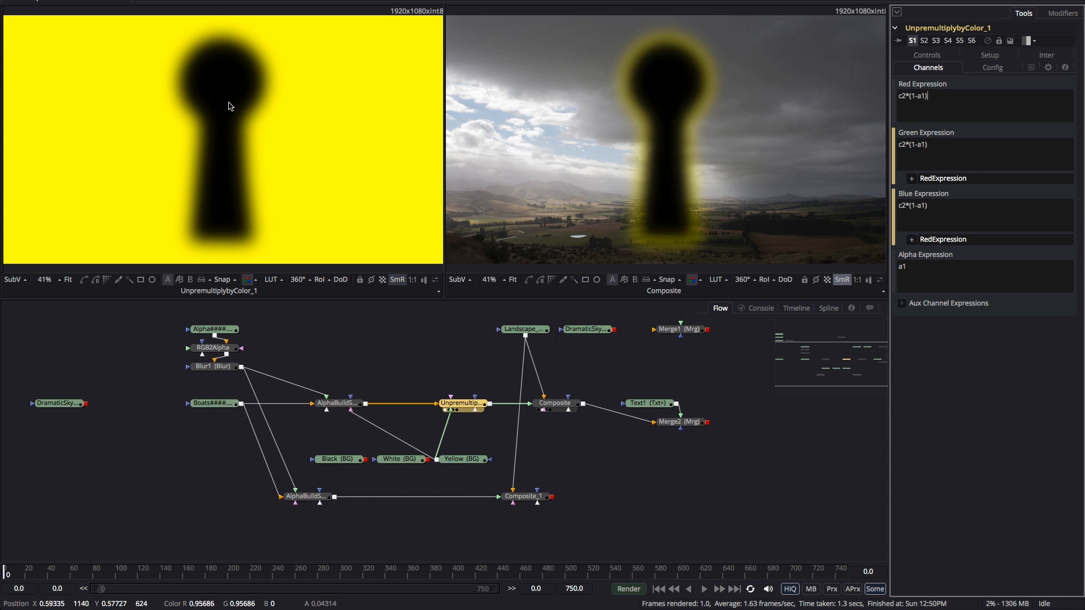
mouse_move(213, 188)
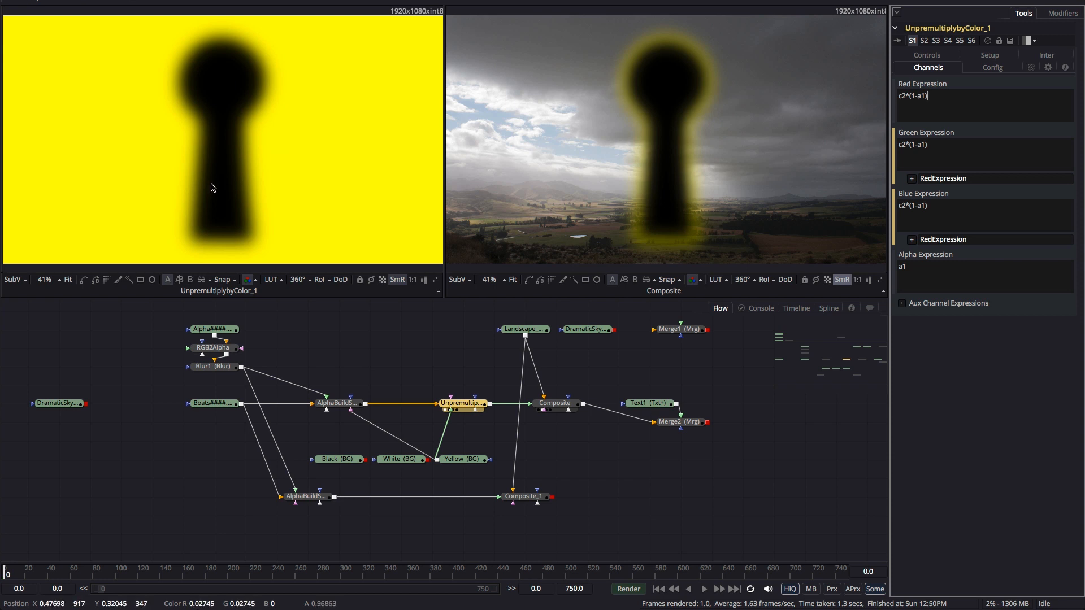
mouse_move(874, 118)
text(c1-)
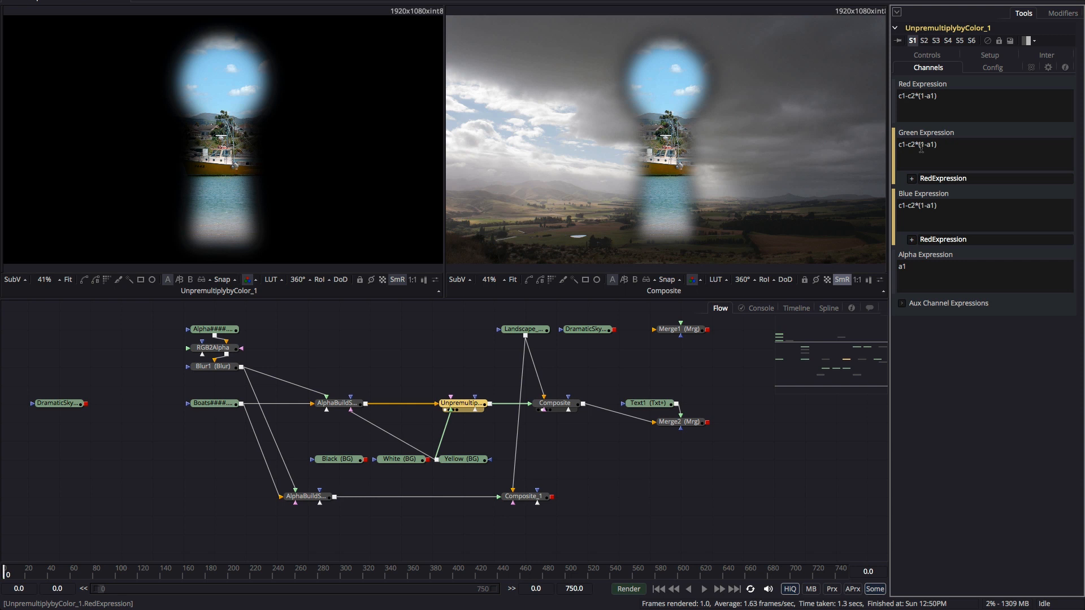
mouse_move(172, 175)
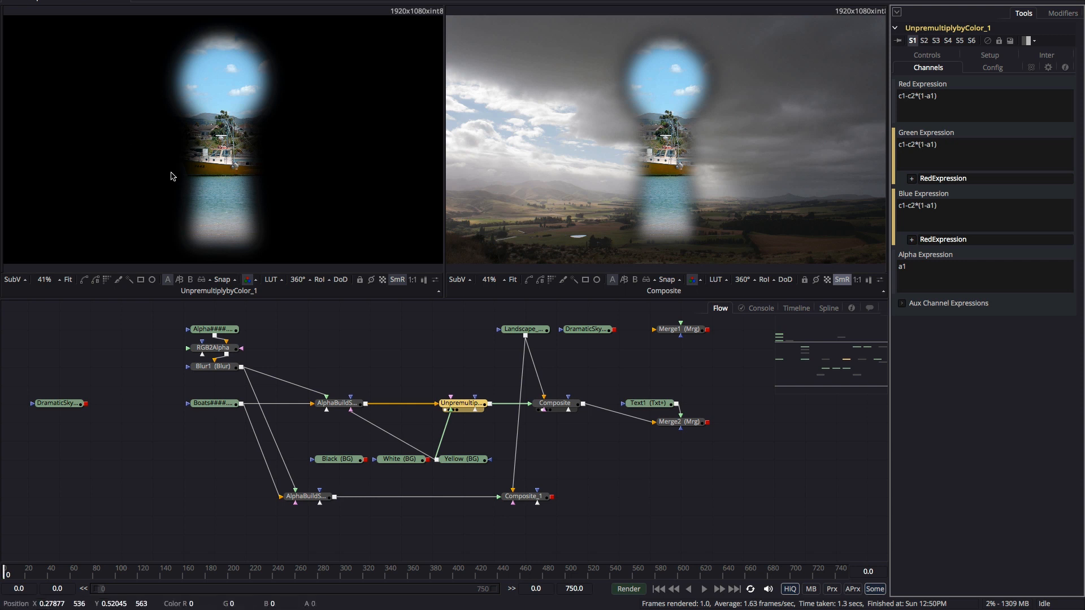
mouse_move(138, 47)
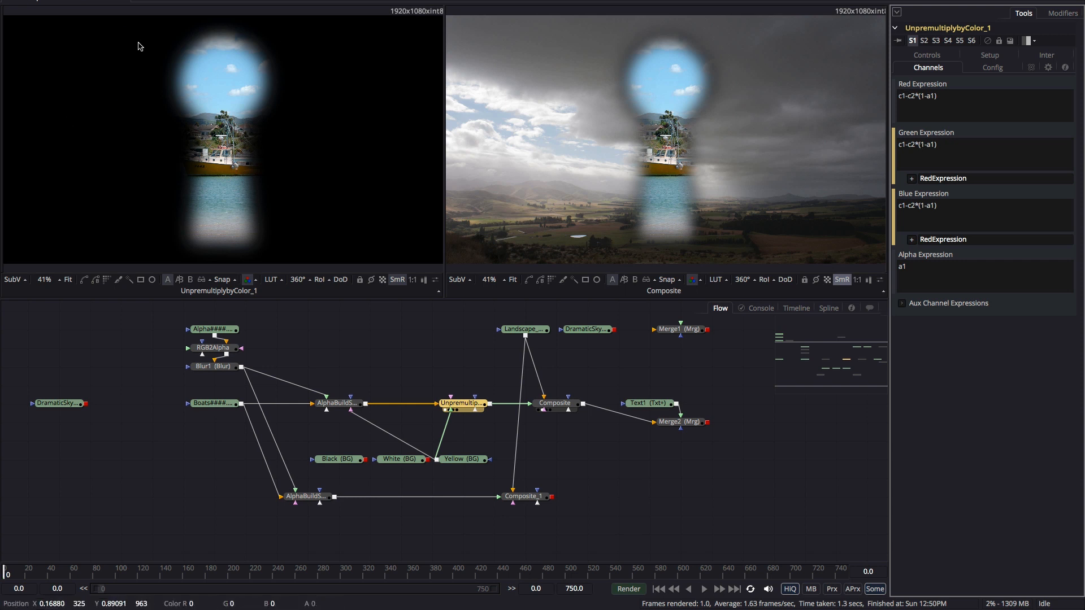
mouse_move(404, 147)
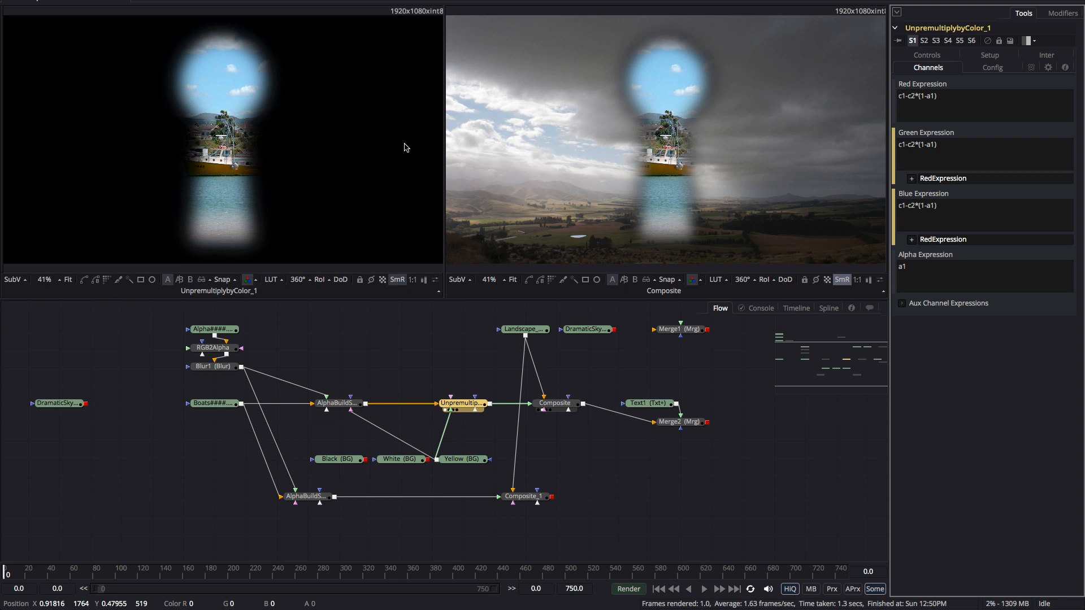
mouse_move(657, 56)
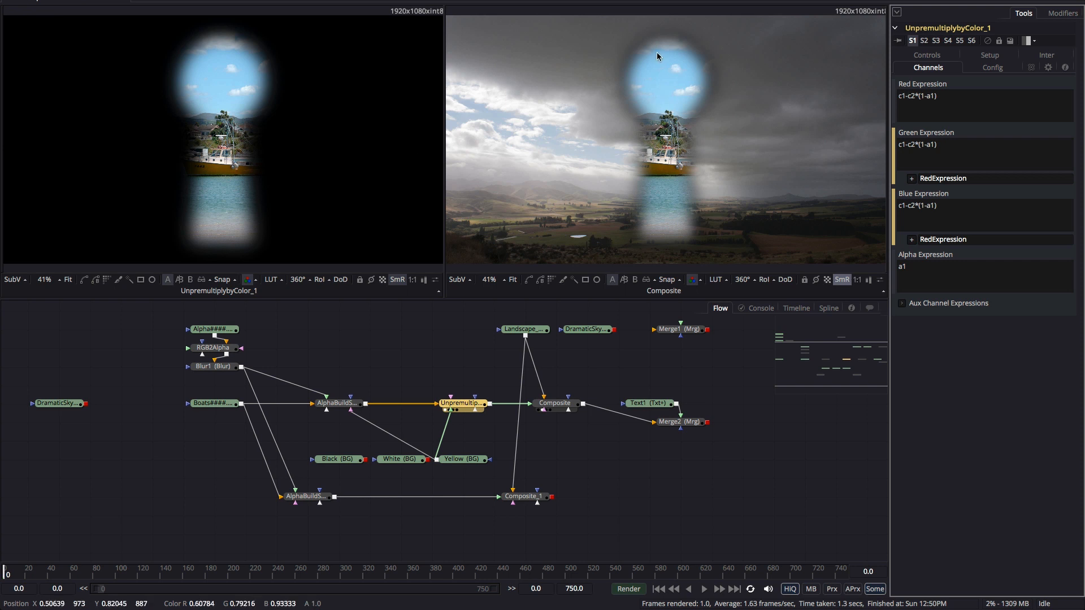
mouse_move(632, 95)
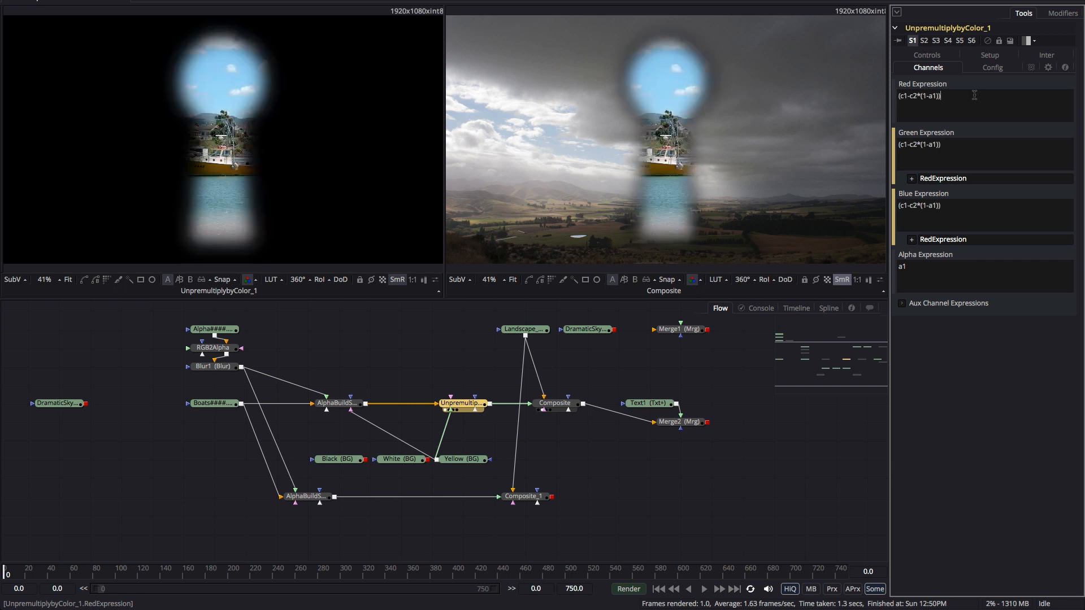
Append /a1 to the colour expressions, then toggle the checker underlay on and off.
text(/a1)
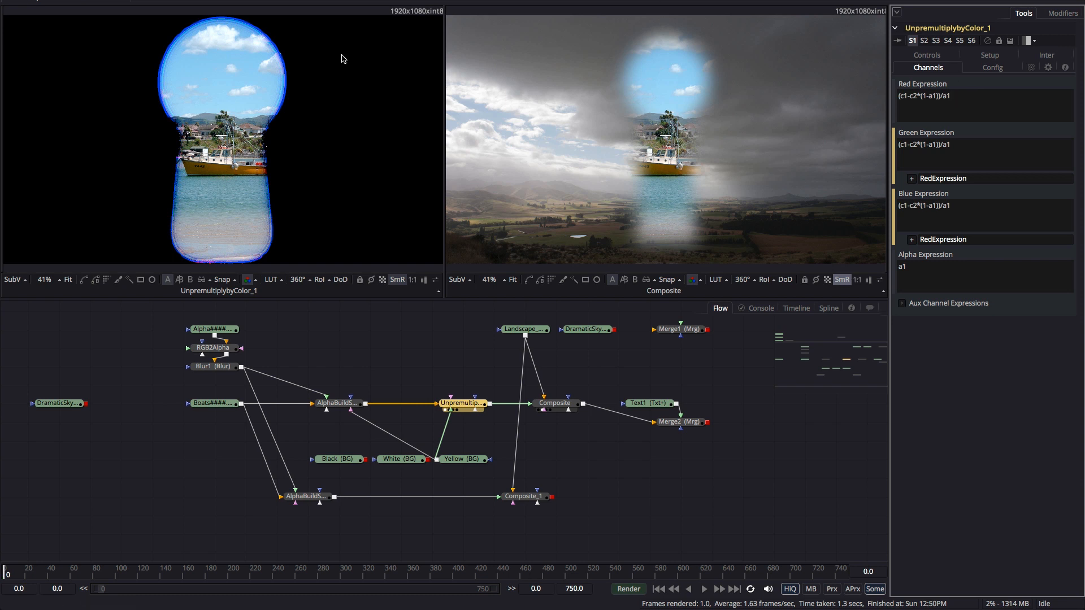
mouse_move(671, 167)
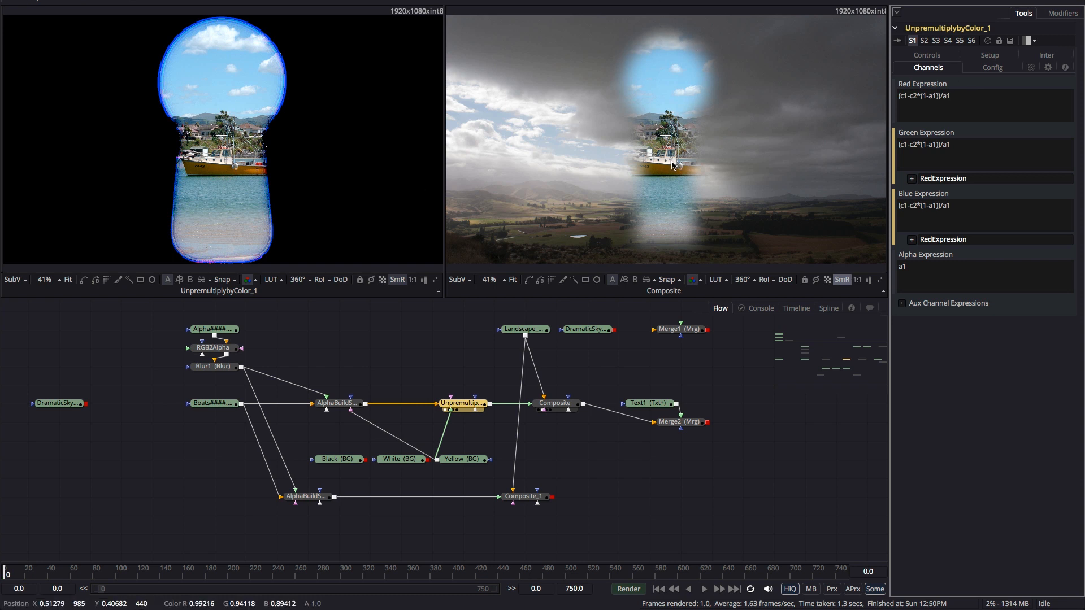
click(382, 280)
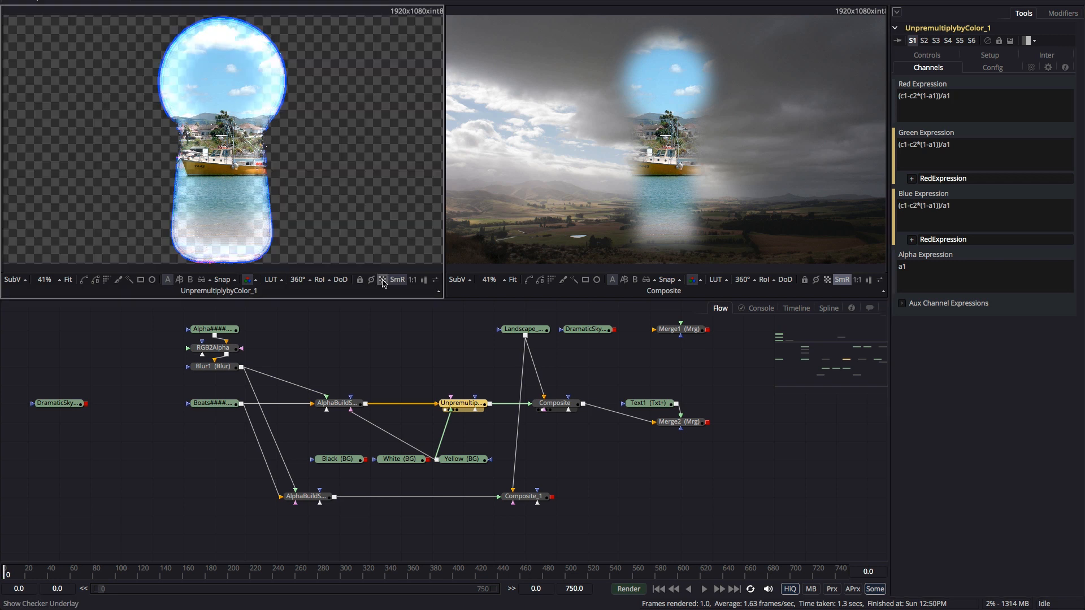
click(382, 280)
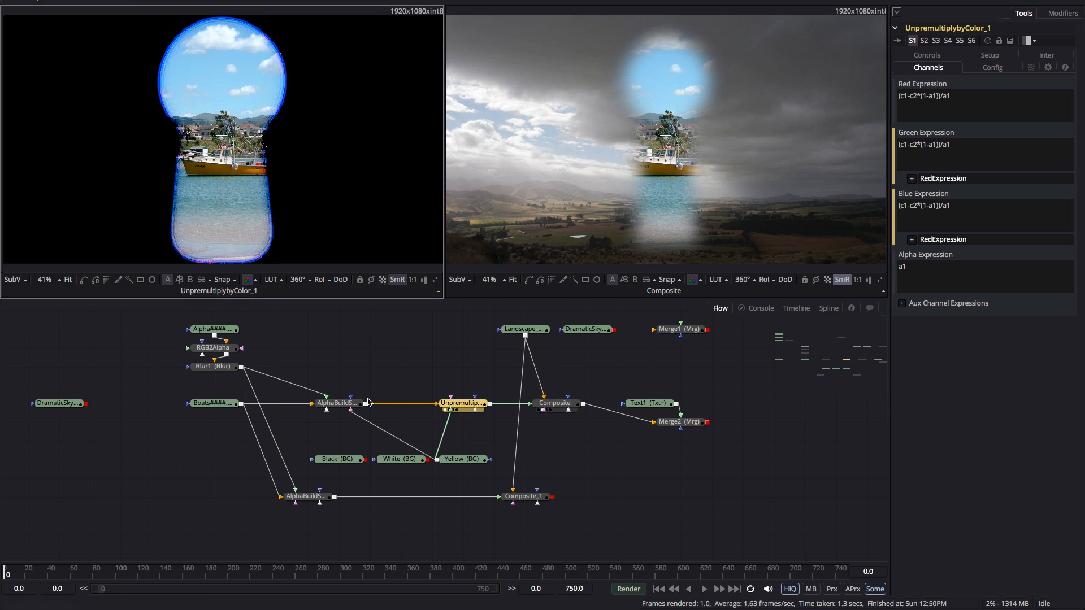
mouse_move(371, 402)
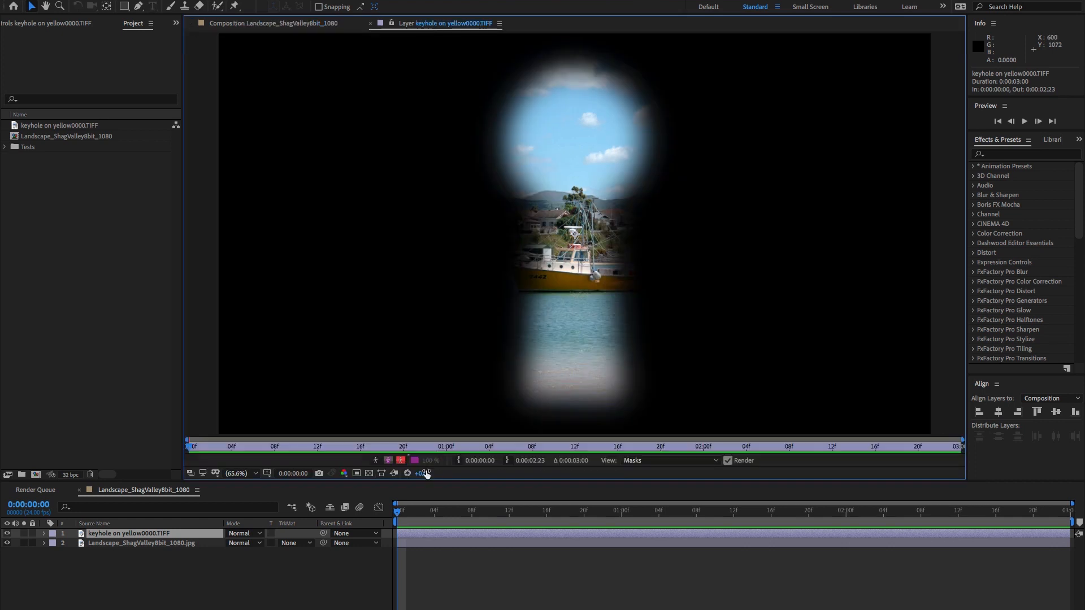
Change the layer viewer's channel display and switch to the landscape composition.
click(344, 473)
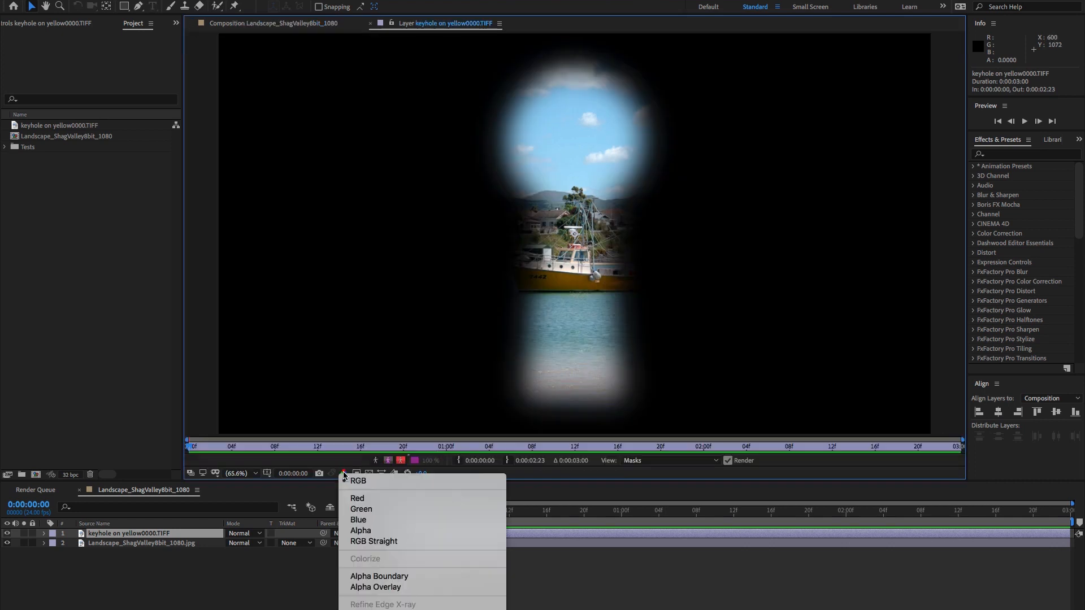
click(358, 481)
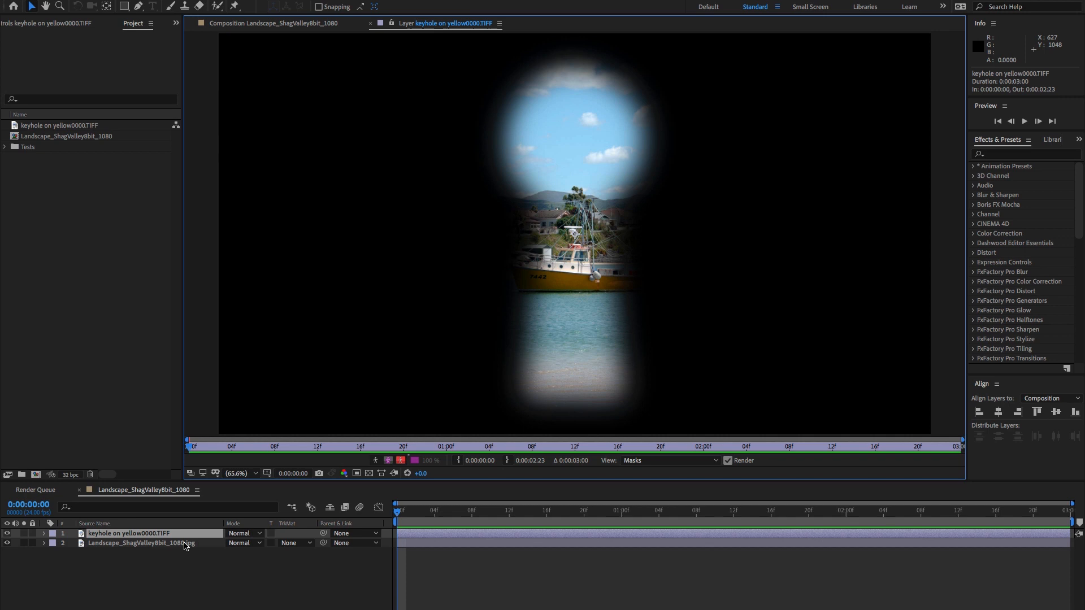
click(274, 23)
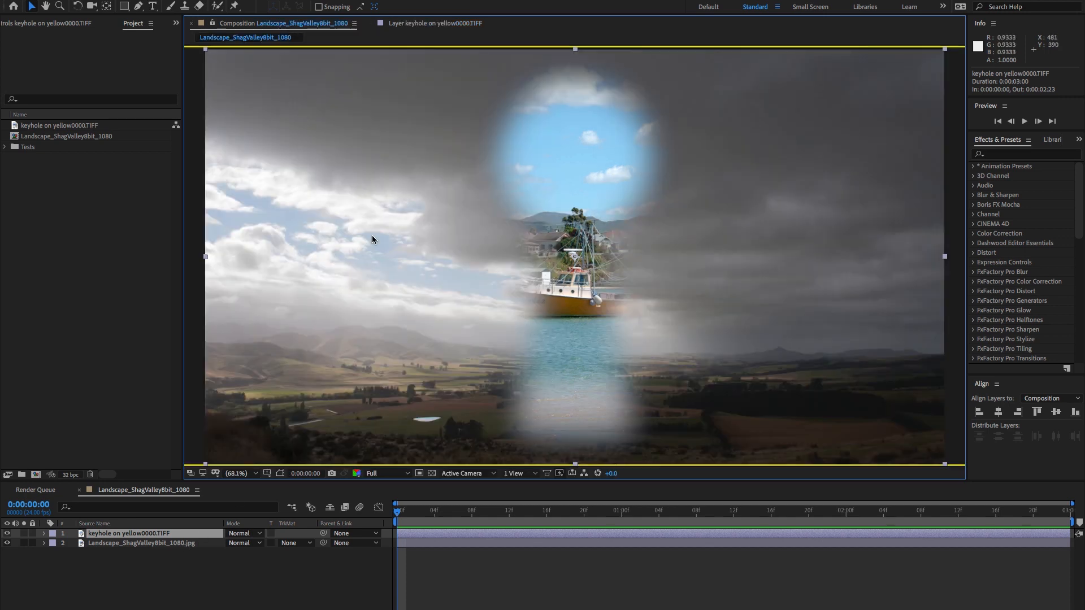
mouse_move(71, 132)
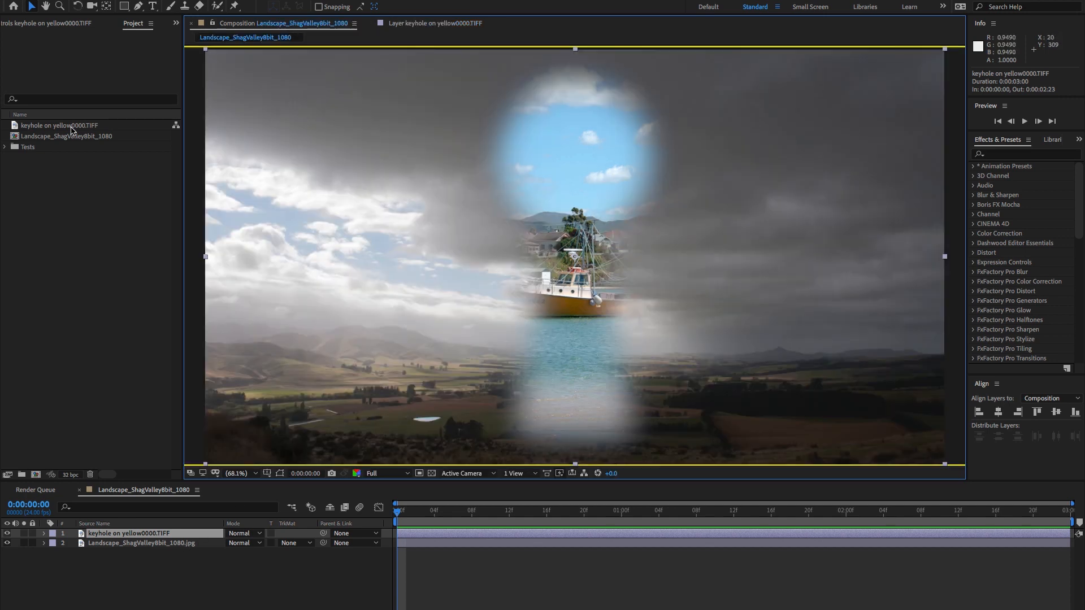
Interpret the keyhole footage as premultiplied with a yellow matte colour.
right_click(69, 130)
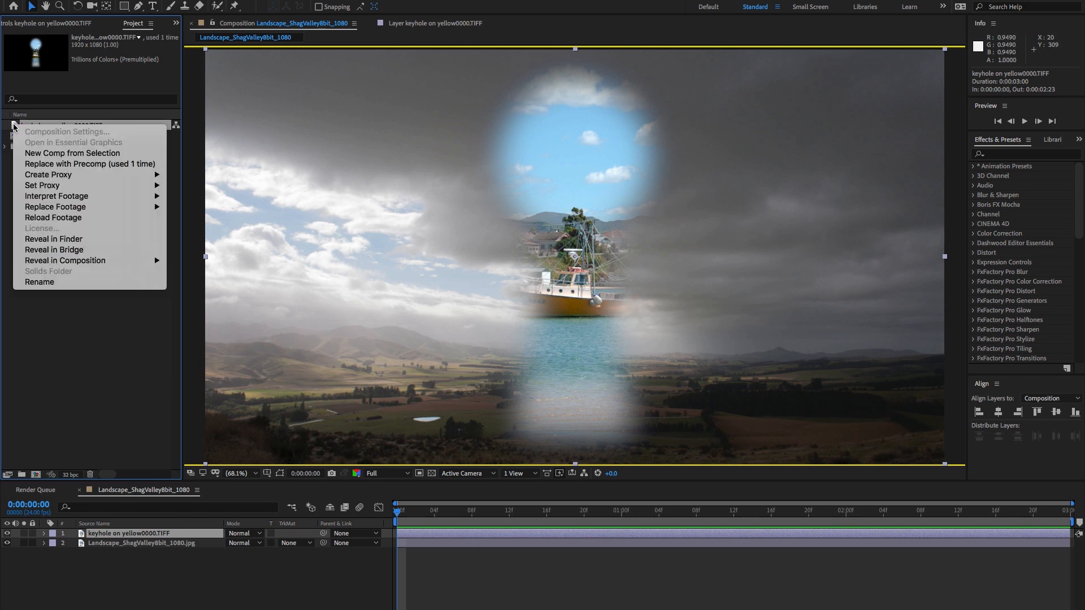
click(56, 196)
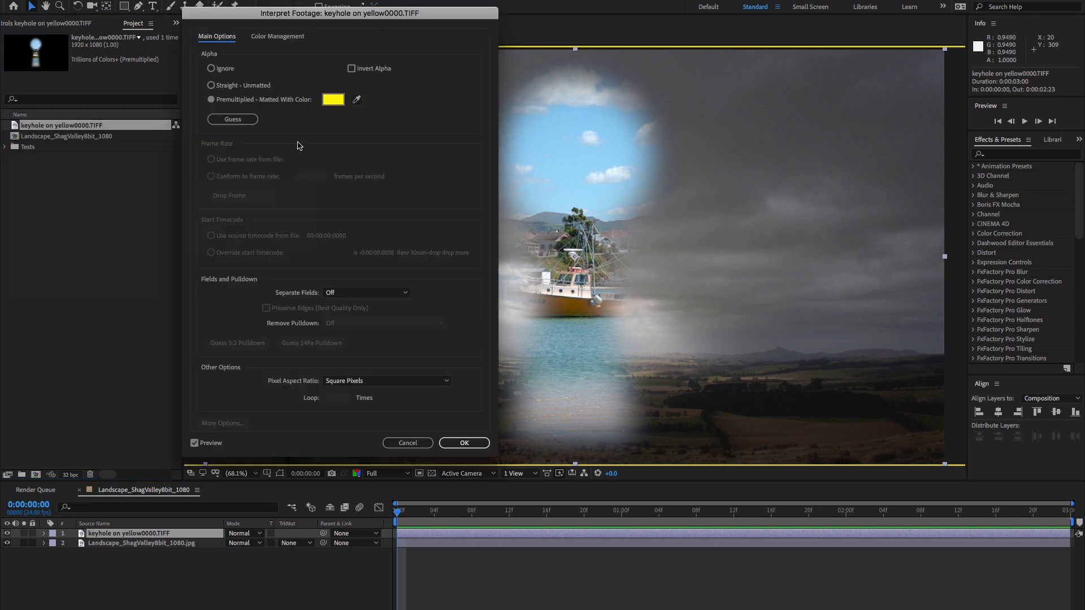
mouse_move(316, 105)
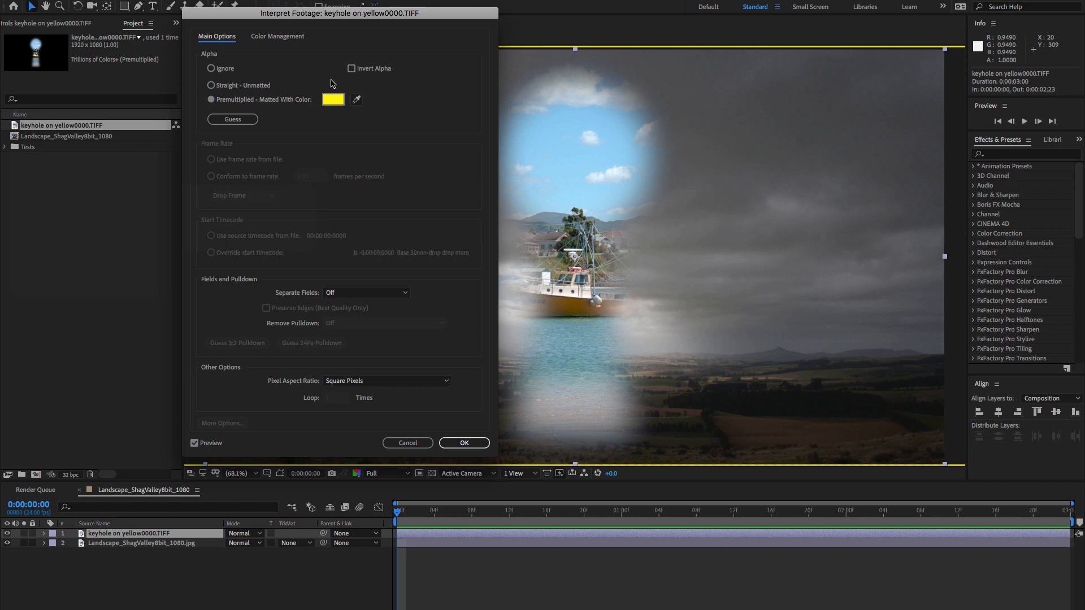
click(332, 99)
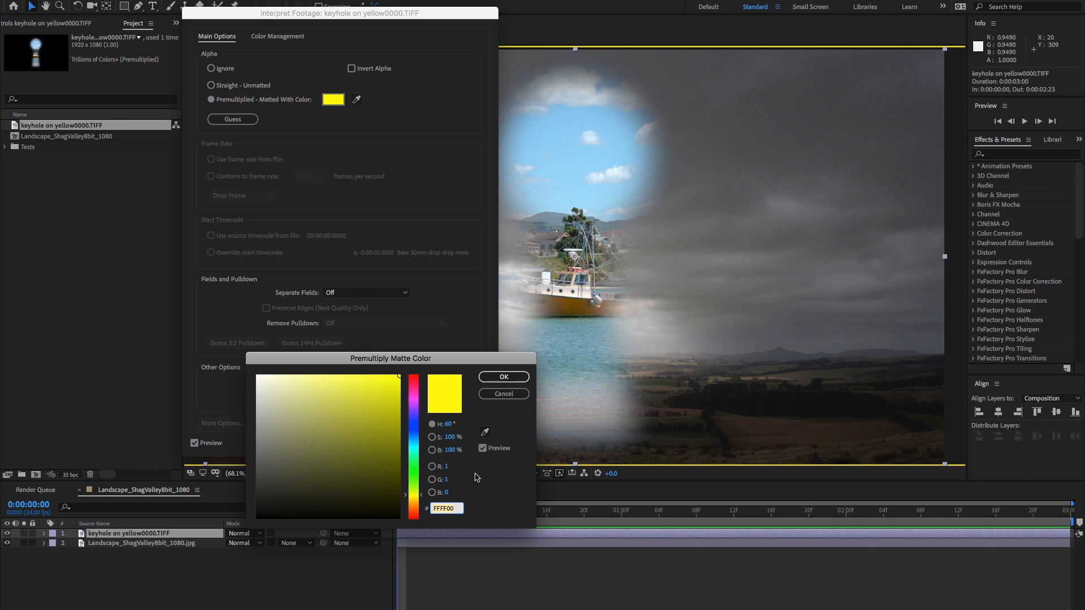
click(503, 376)
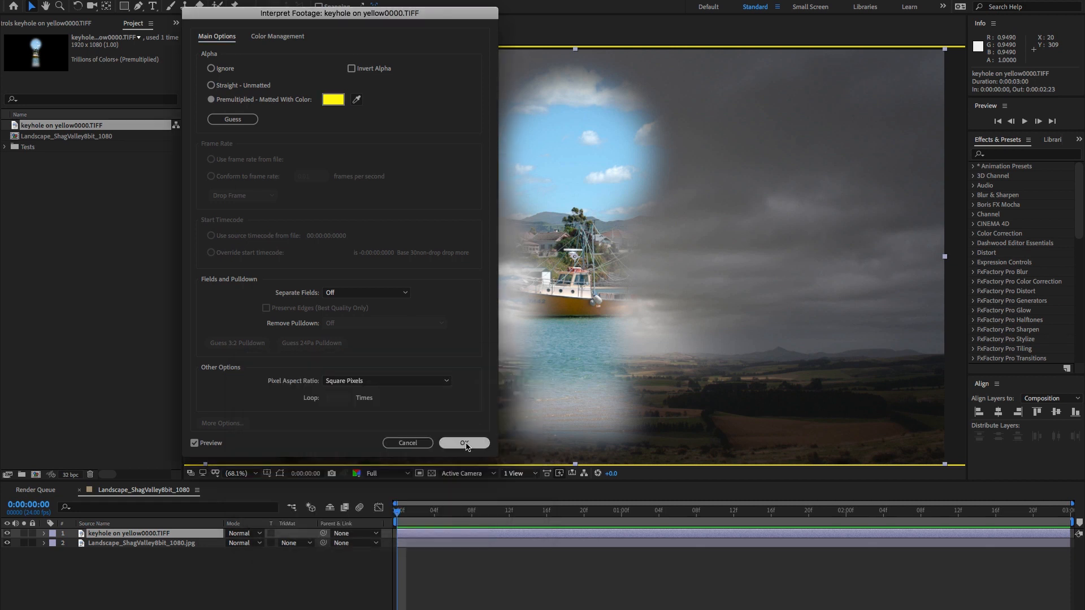
click(463, 443)
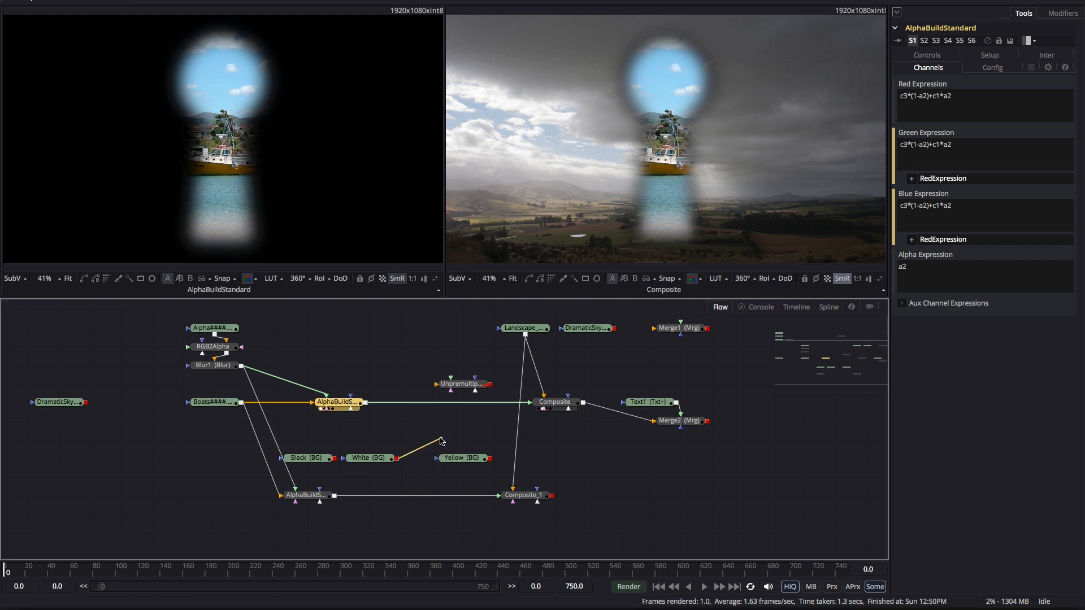
Wire the White background into AlphaBuildStandard's third input and view Blur1 in the left viewer.
click(339, 402)
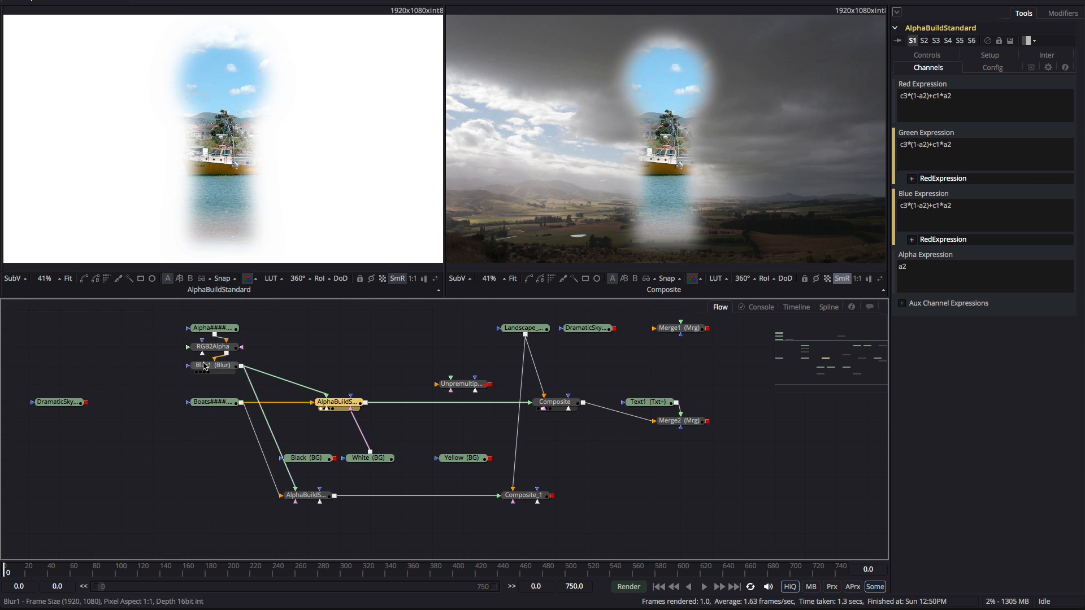
click(213, 365)
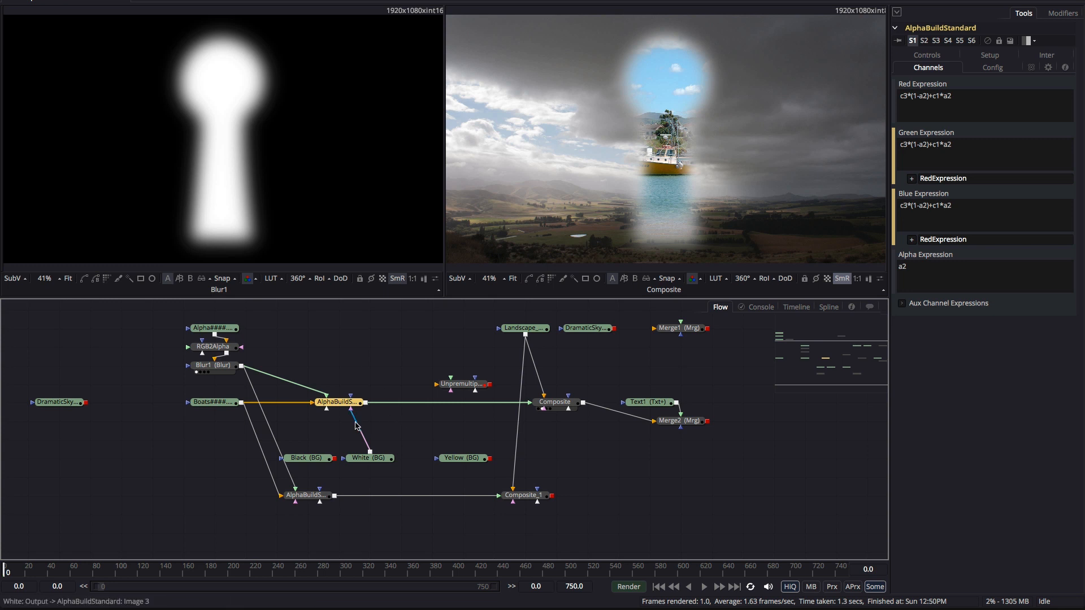
click(338, 402)
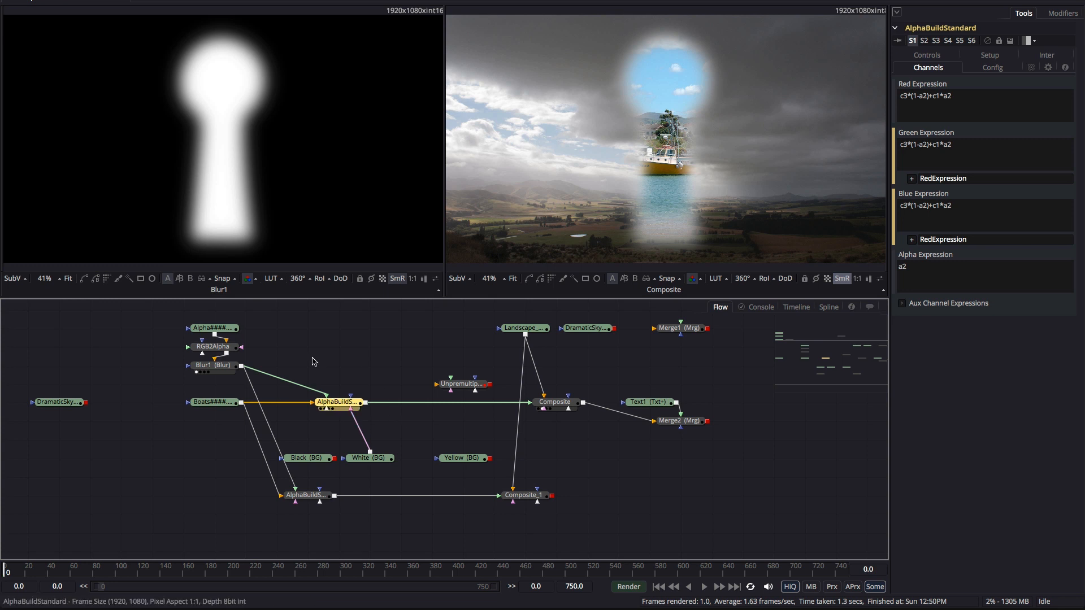
click(462, 402)
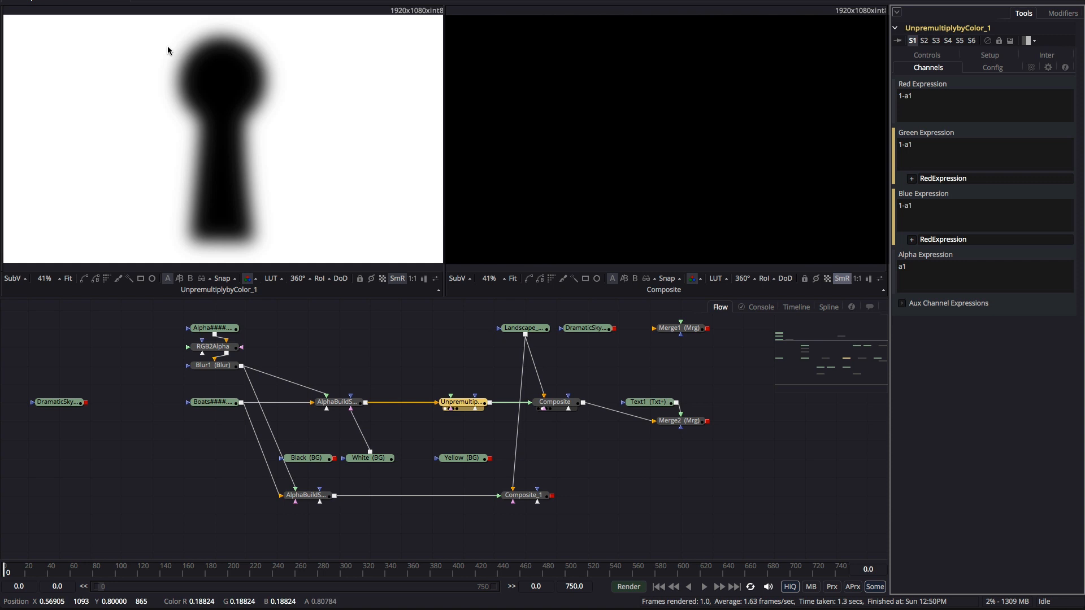
mouse_move(343, 56)
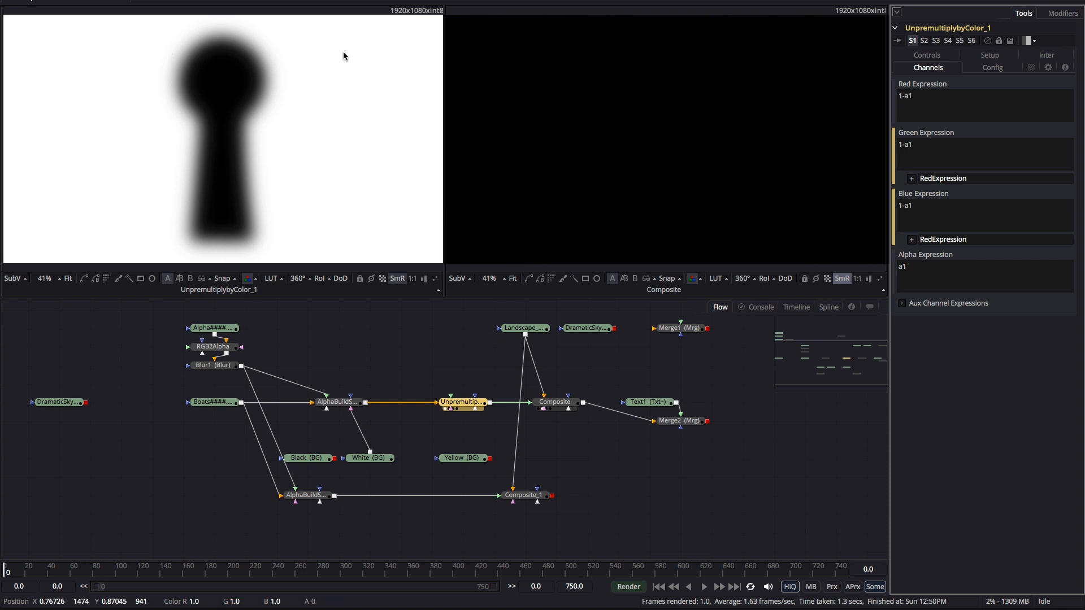
mouse_move(238, 94)
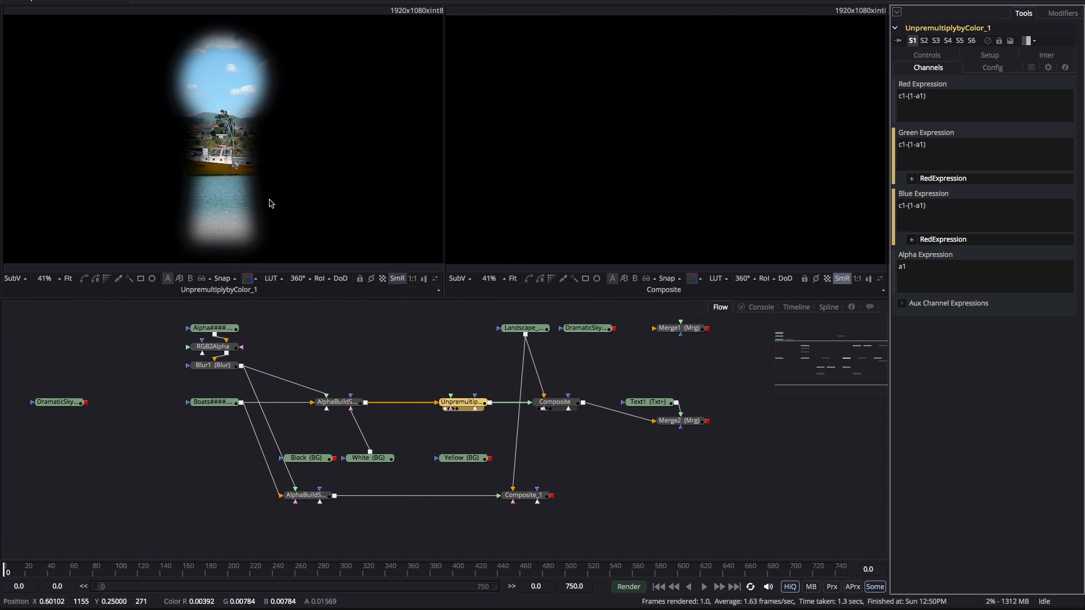
mouse_move(216, 177)
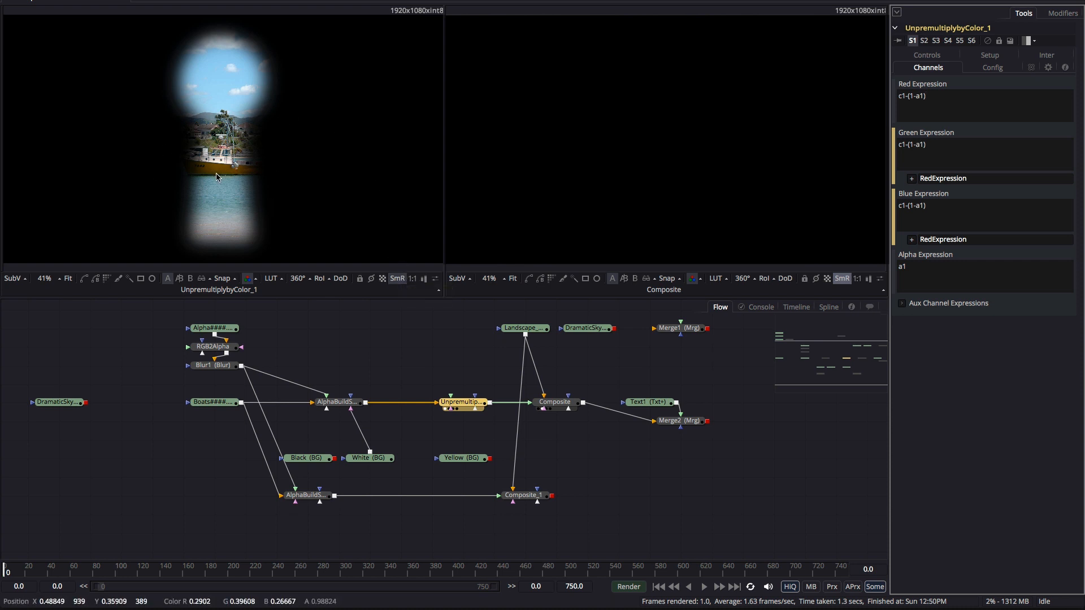
mouse_move(306, 160)
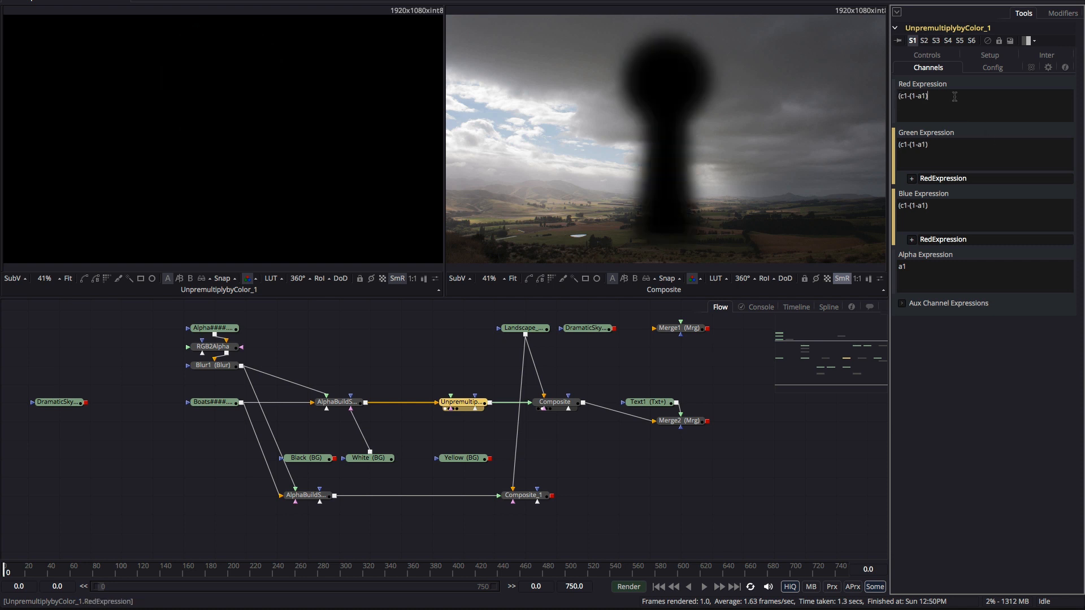
Complete the Red, Green and Blue expressions as (c1-(1-a1))/a1.
text(/)
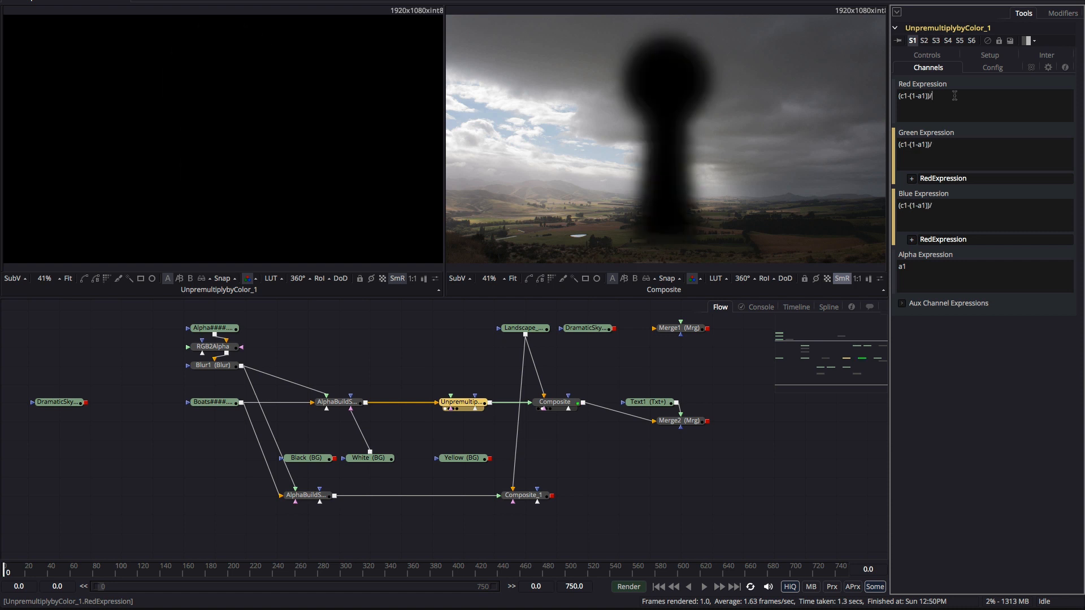
text(a1)
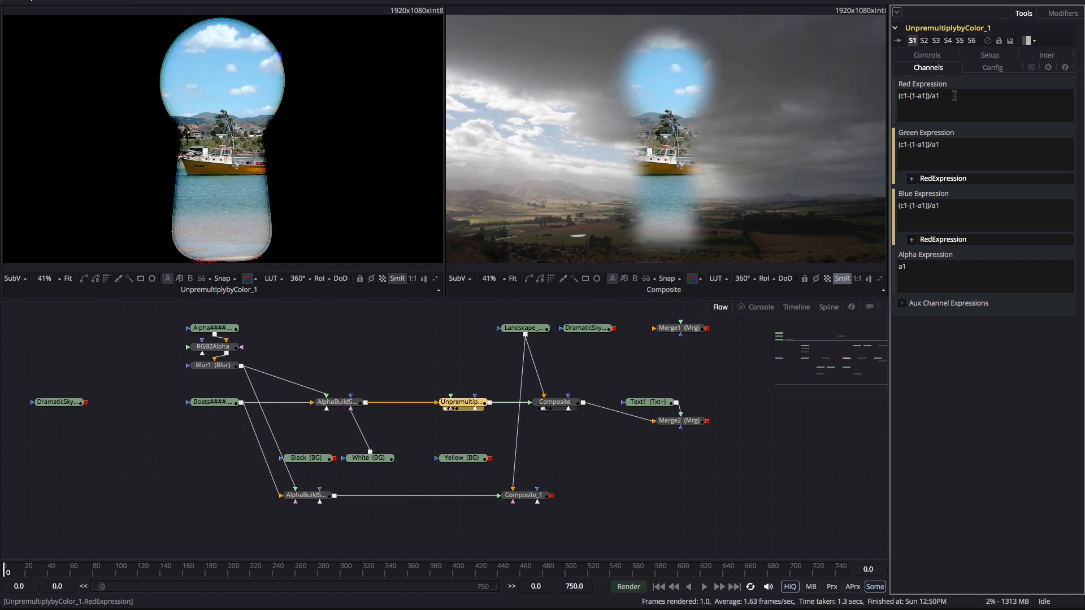
mouse_move(656, 255)
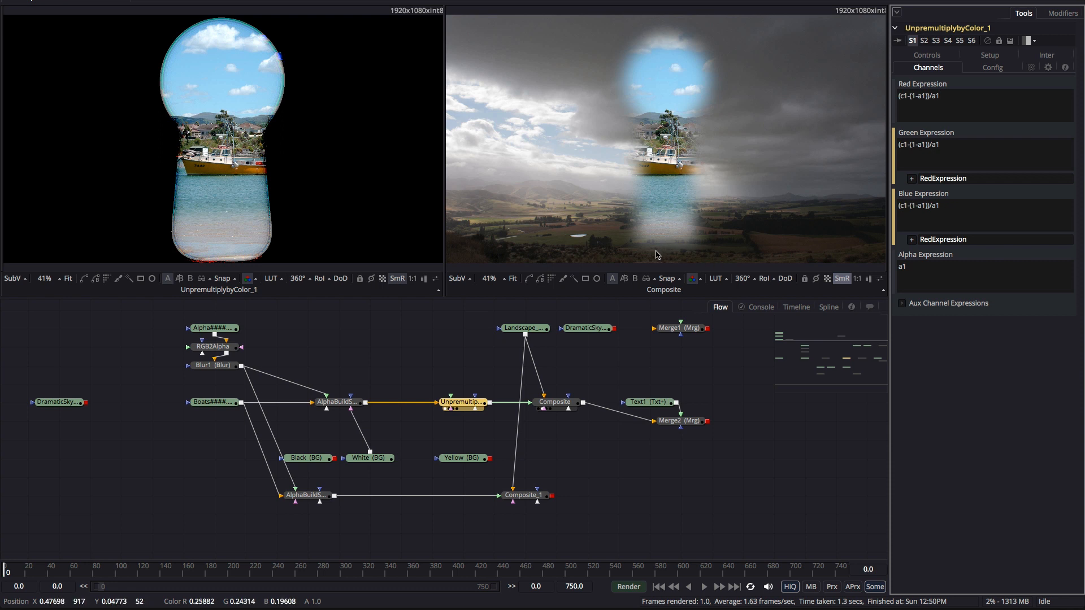
mouse_move(755, 160)
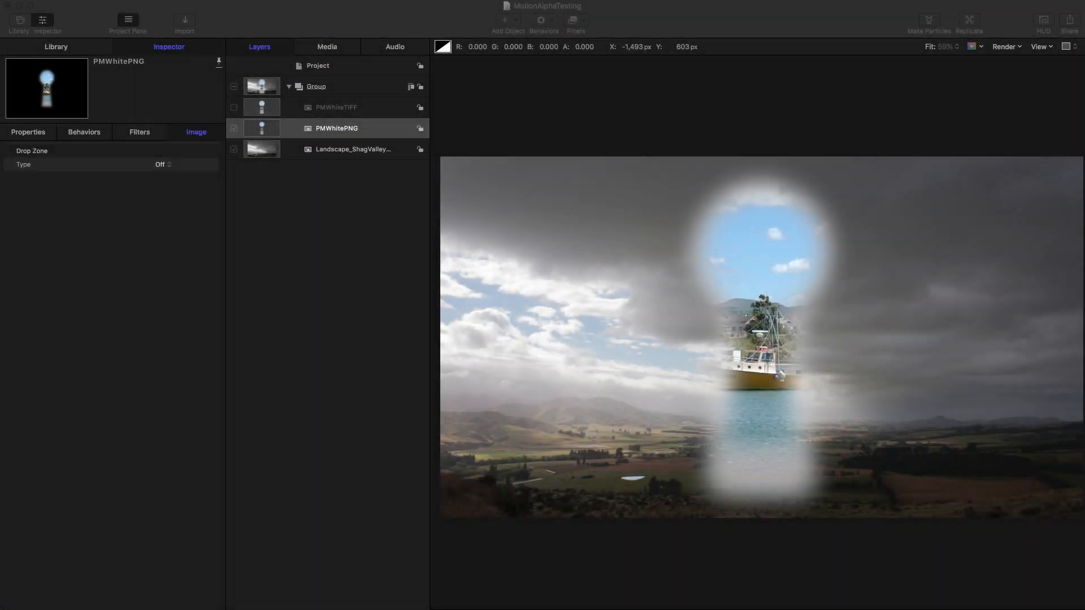
Set PMWhitePNG.png's Alpha Type to Premultiplied-White in the Media inspector.
click(234, 128)
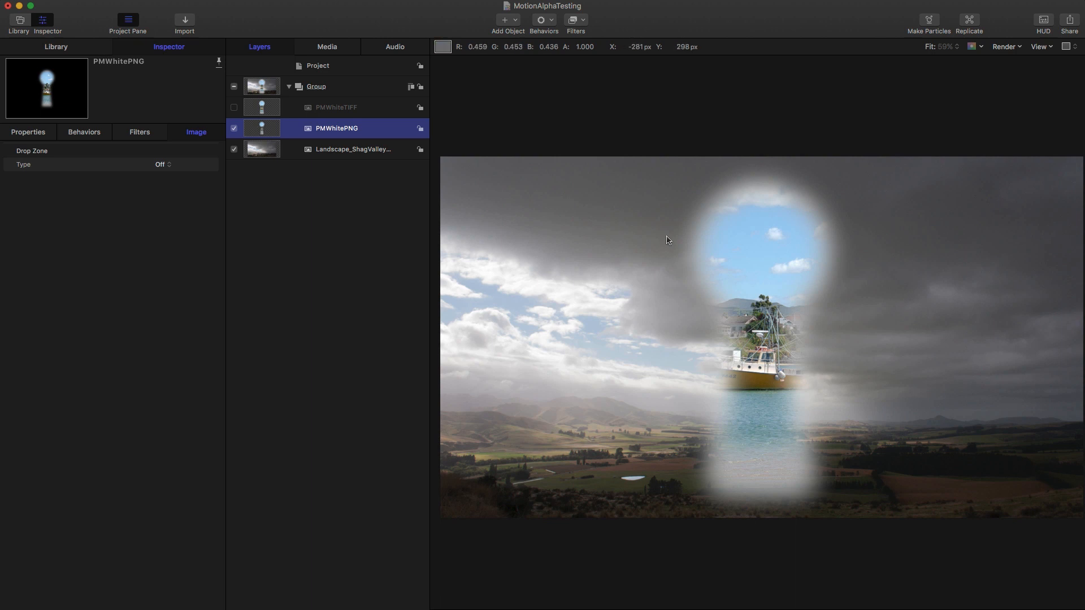
click(326, 47)
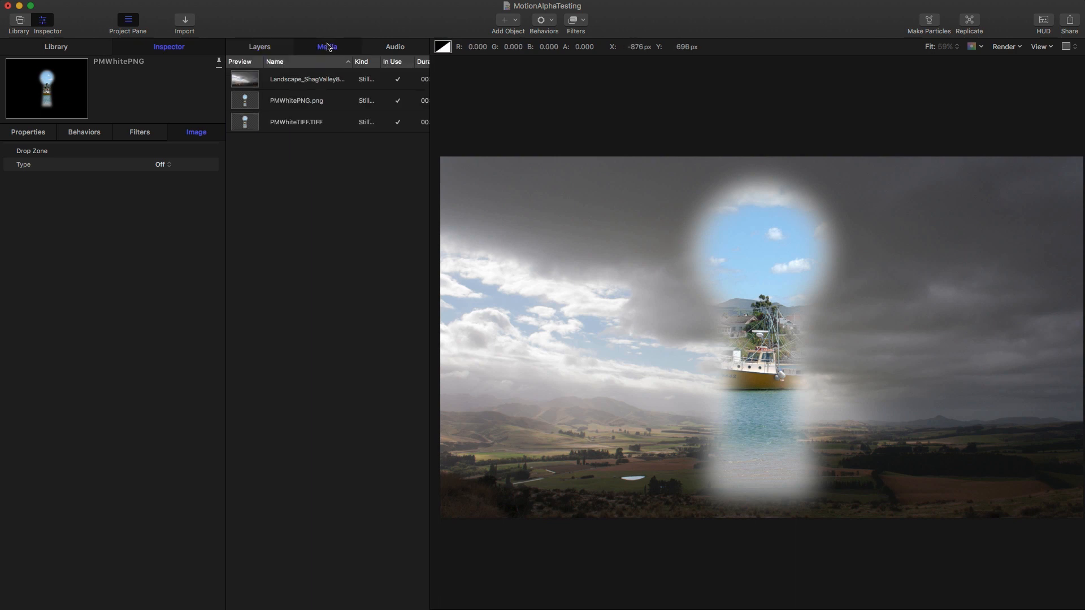
click(297, 101)
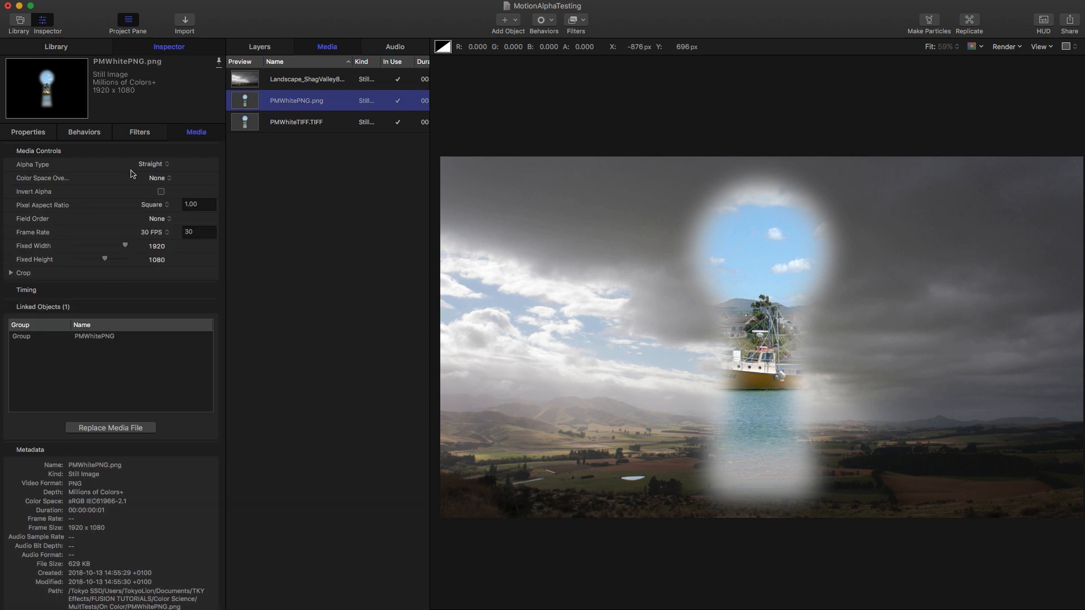
click(151, 163)
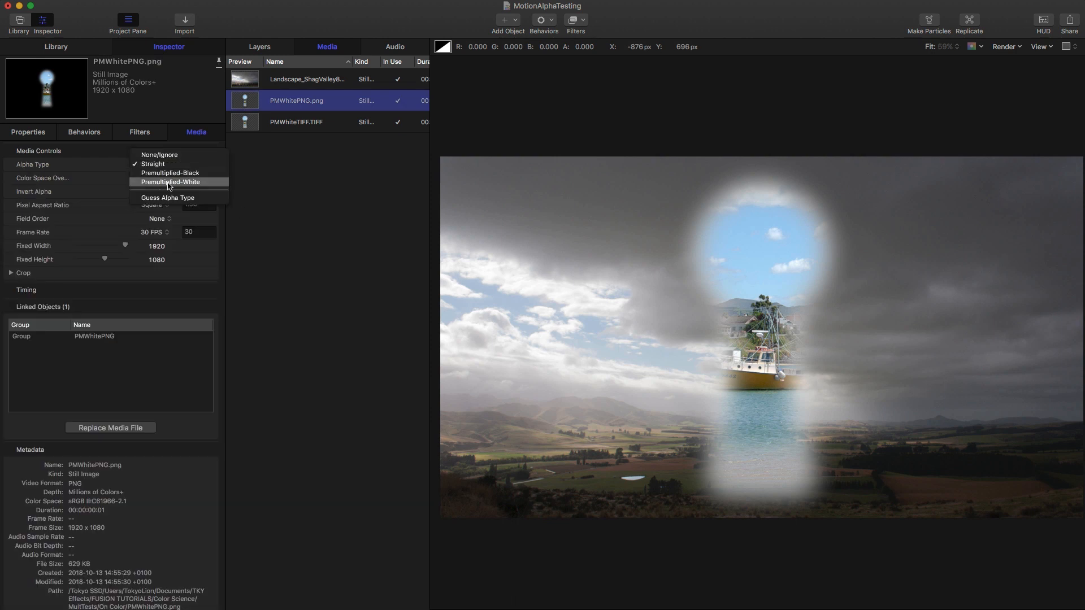
click(170, 182)
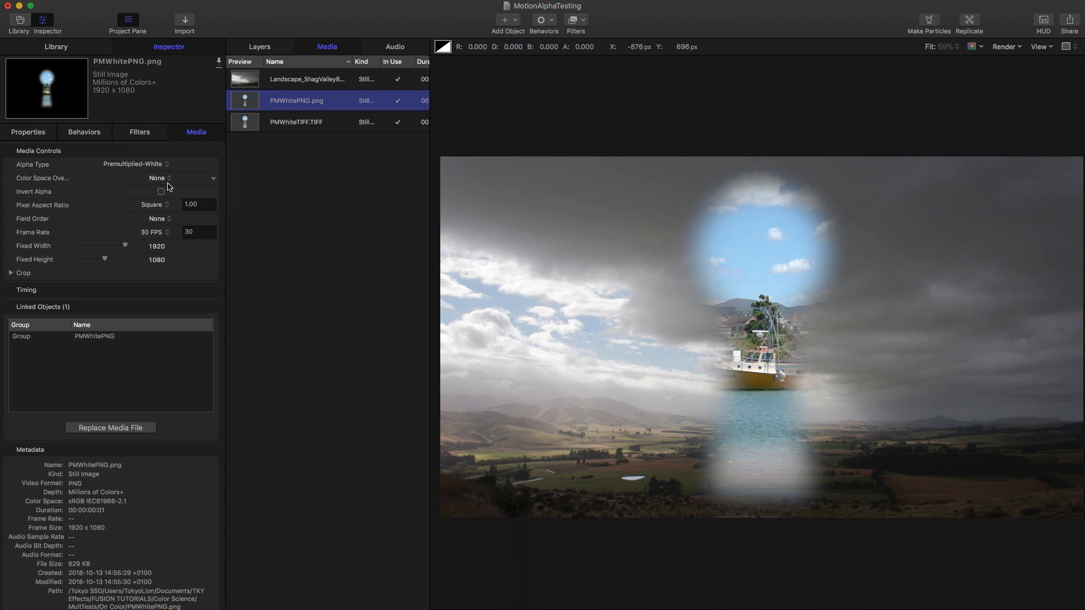
mouse_move(258, 54)
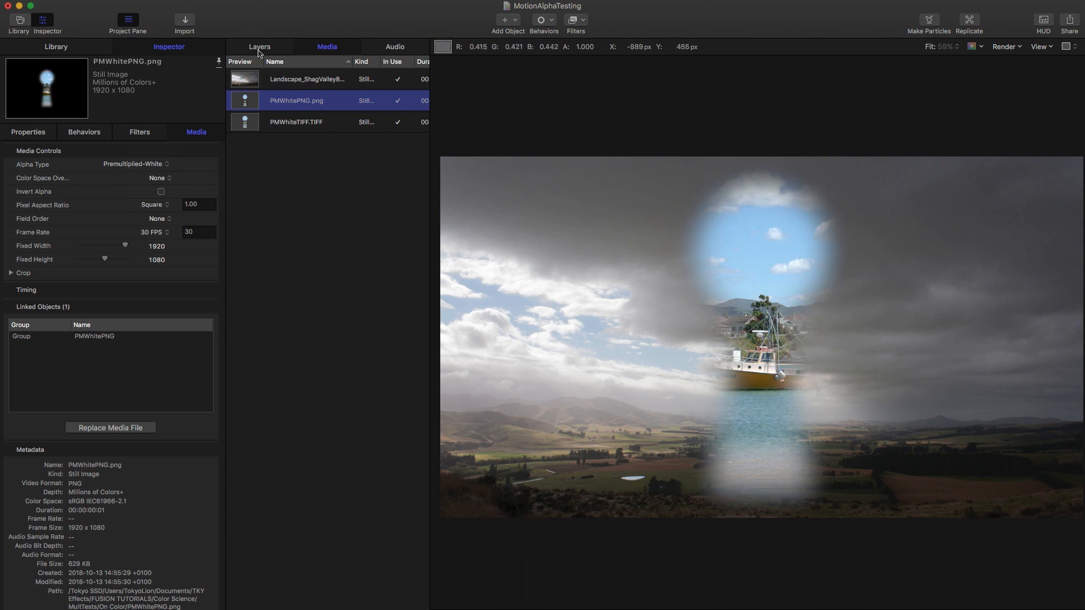
click(259, 46)
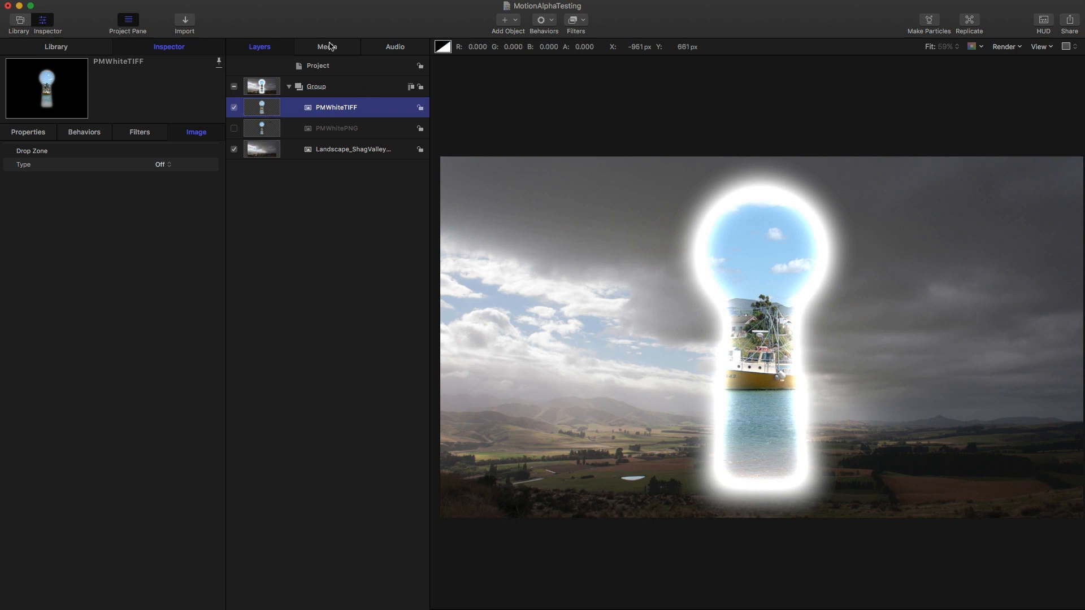
Set PMWhiteTIFF.TIFF's Alpha Type to Premultiplied-White as well.
click(326, 47)
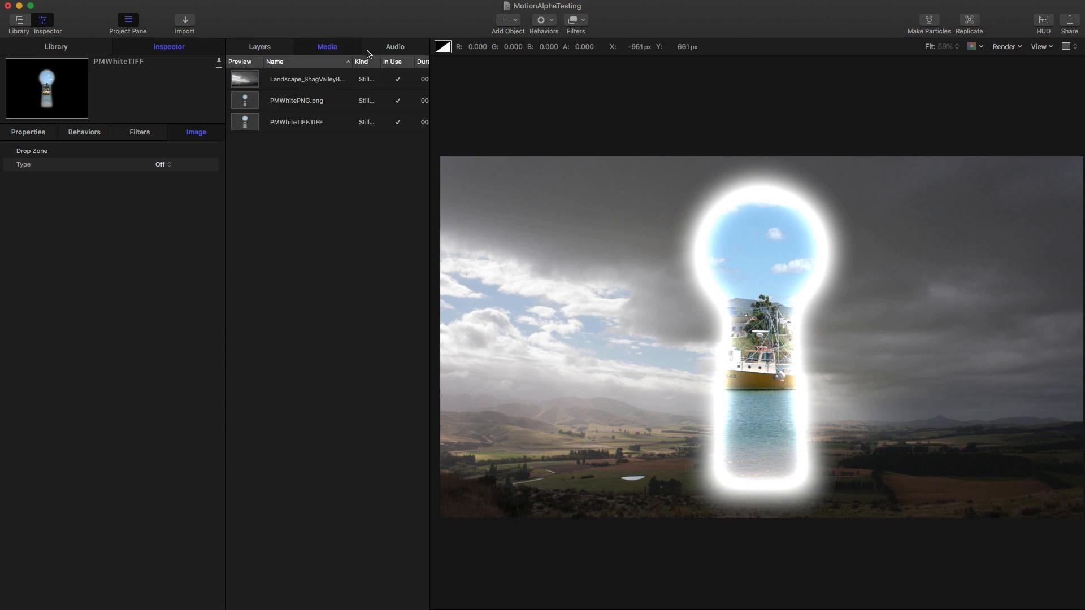
click(296, 123)
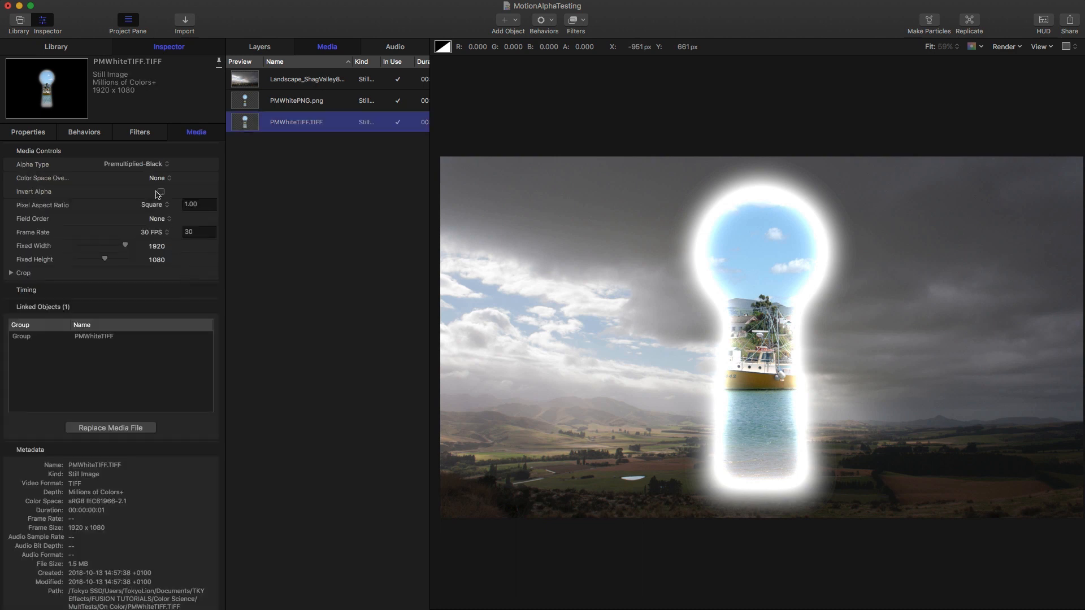
mouse_move(145, 172)
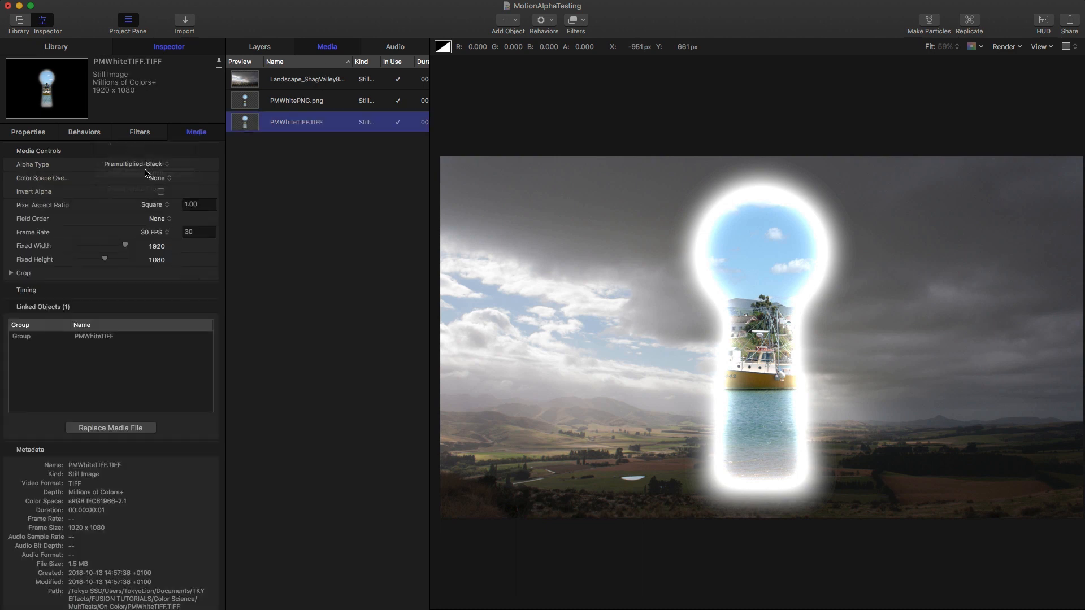
click(135, 164)
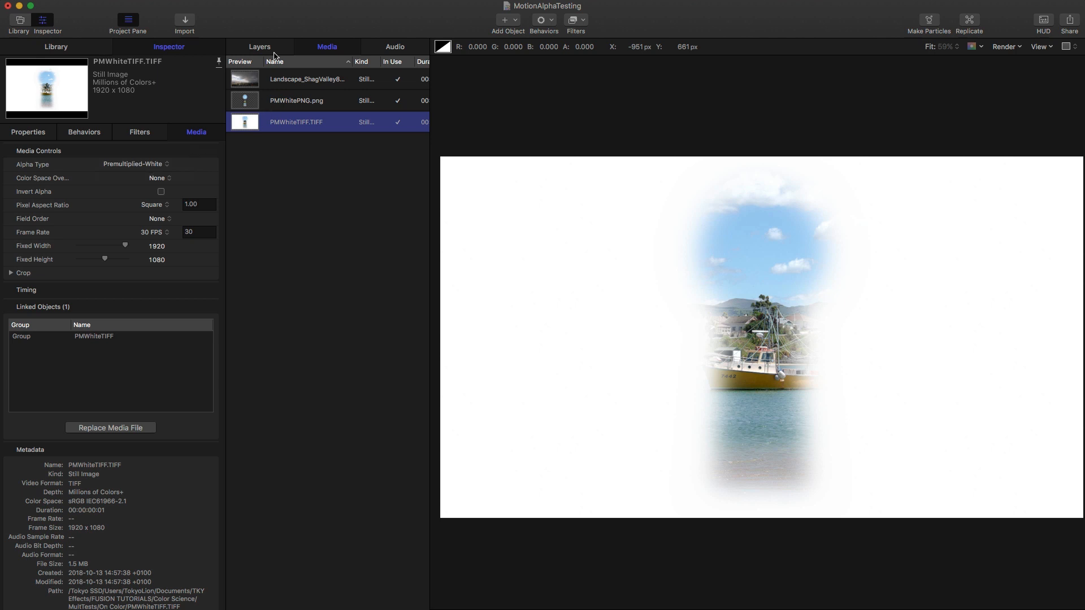
click(260, 46)
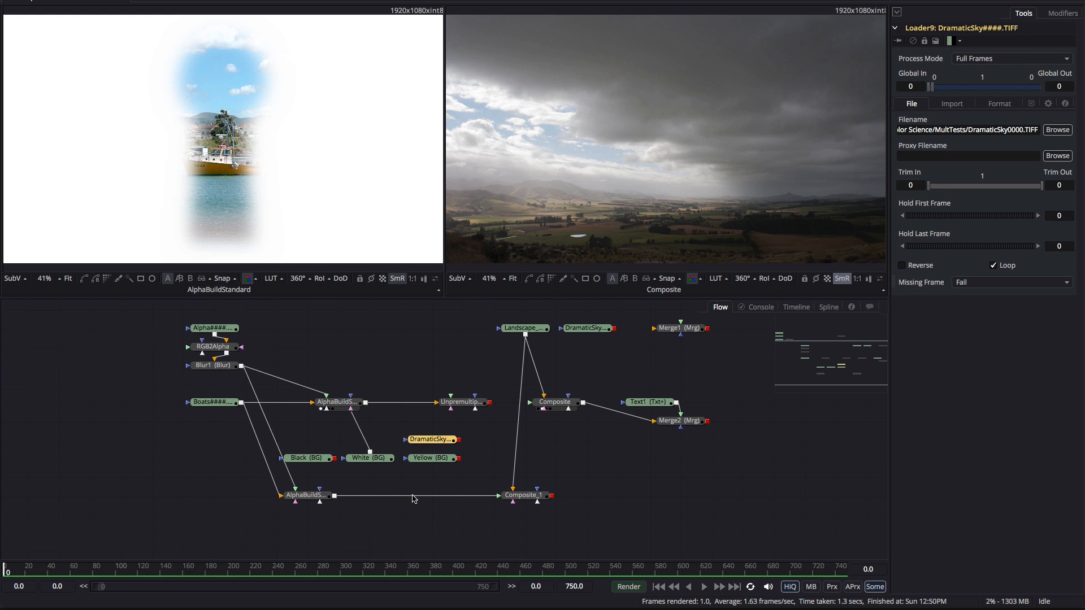
mouse_move(422, 512)
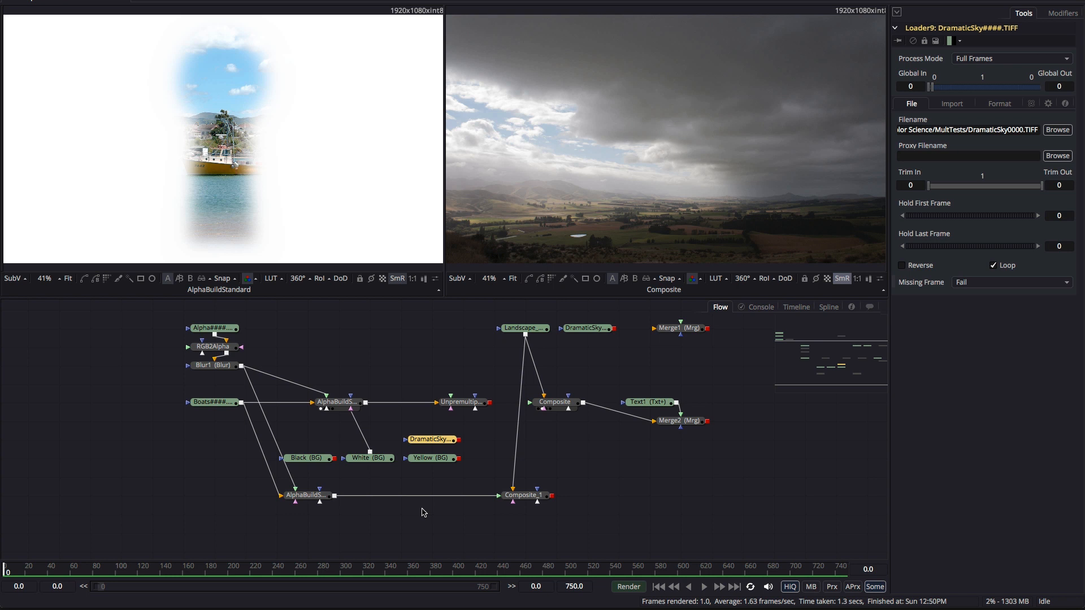
mouse_move(533, 534)
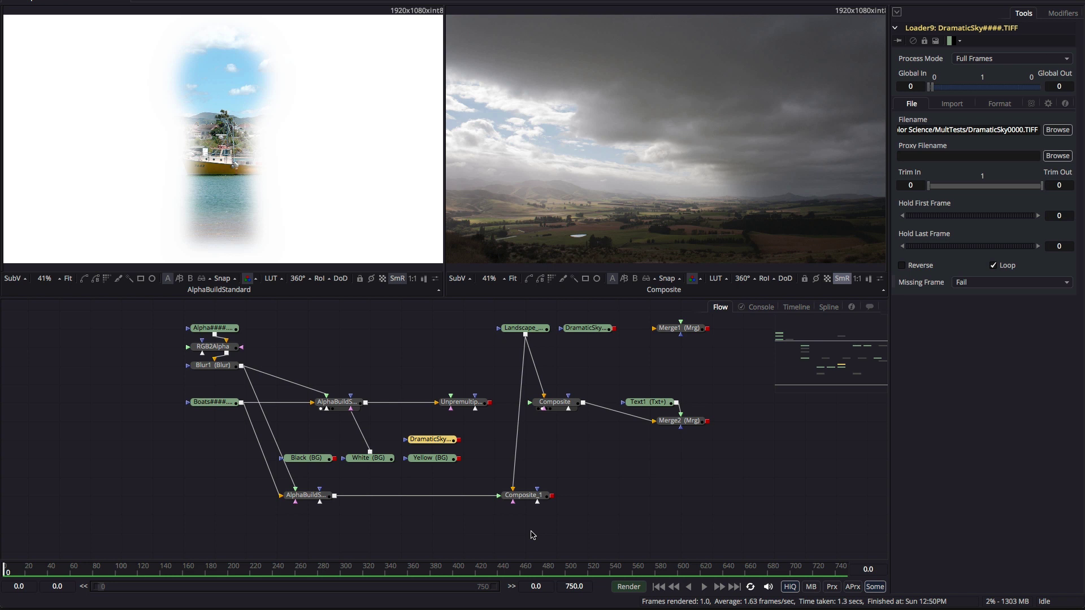
mouse_move(452, 448)
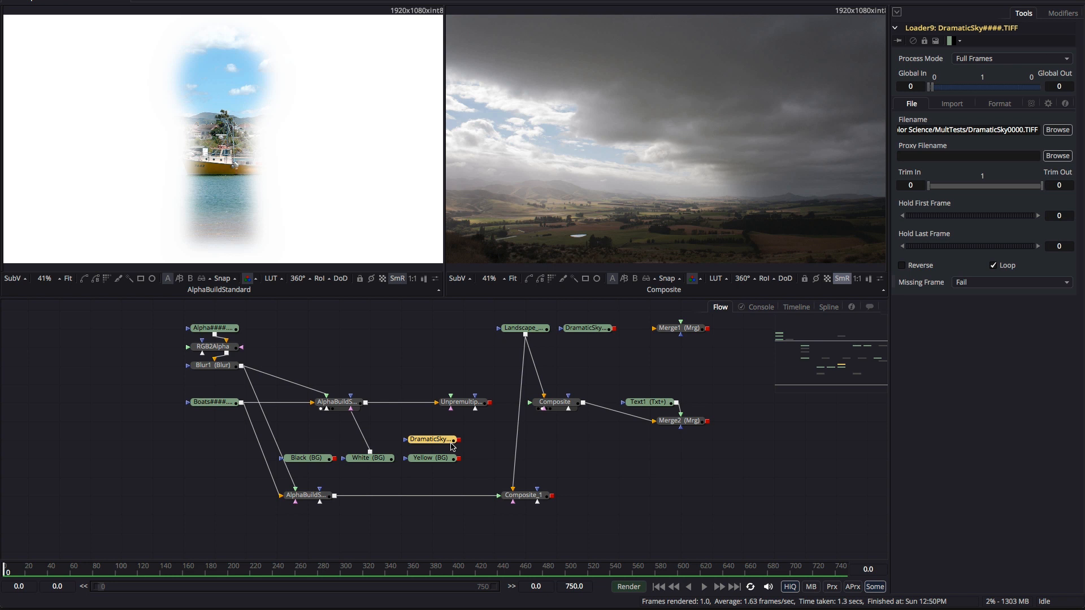
mouse_move(438, 444)
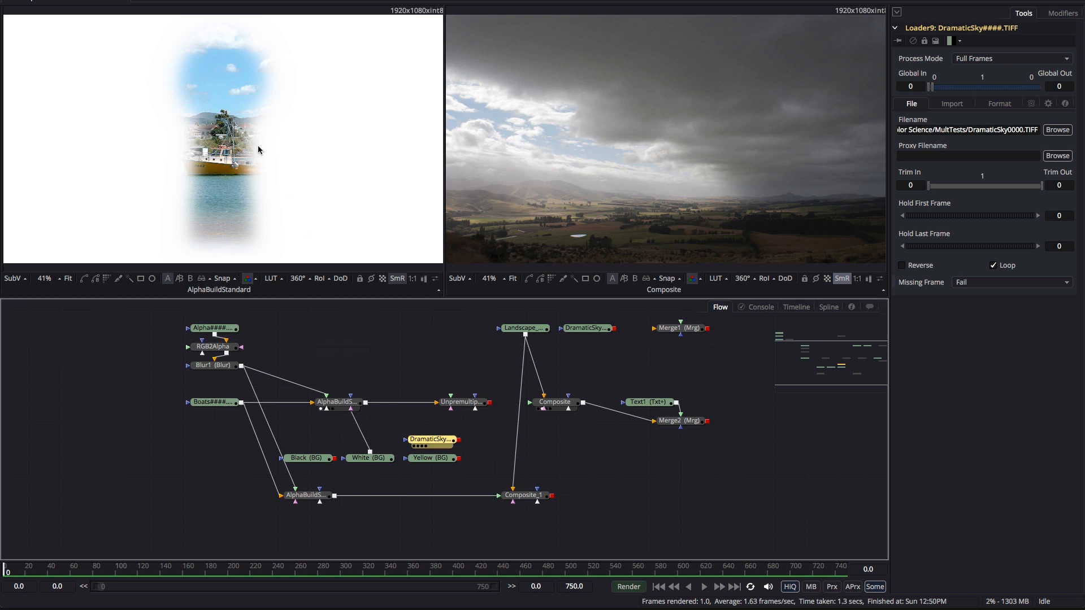
Preview DramaticSky, wire it into AlphaBuildStandard's Image 3, and view its channel expressions.
click(432, 439)
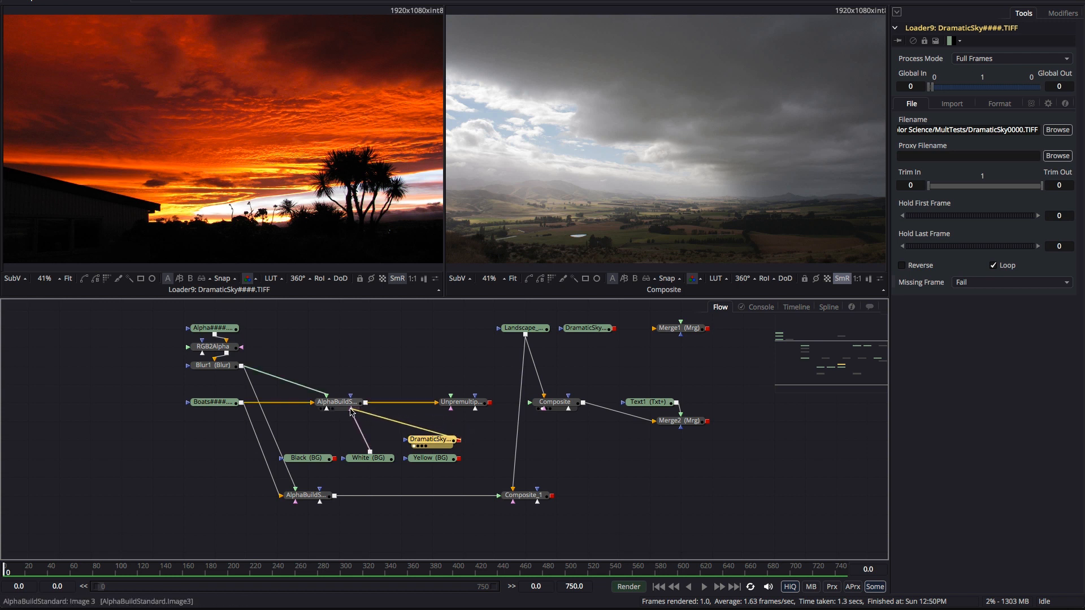
click(337, 402)
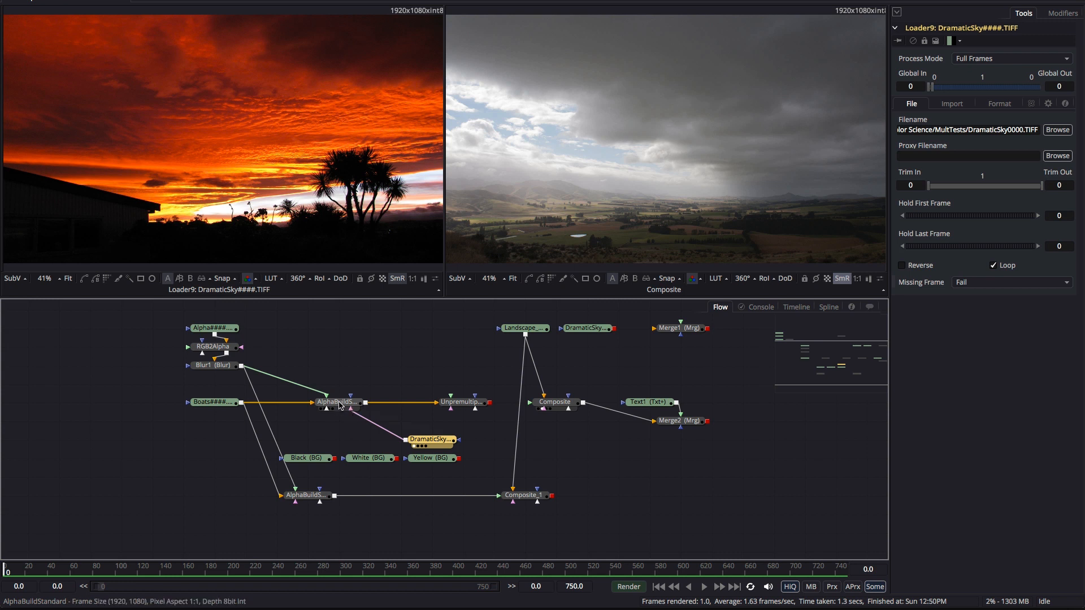
click(337, 402)
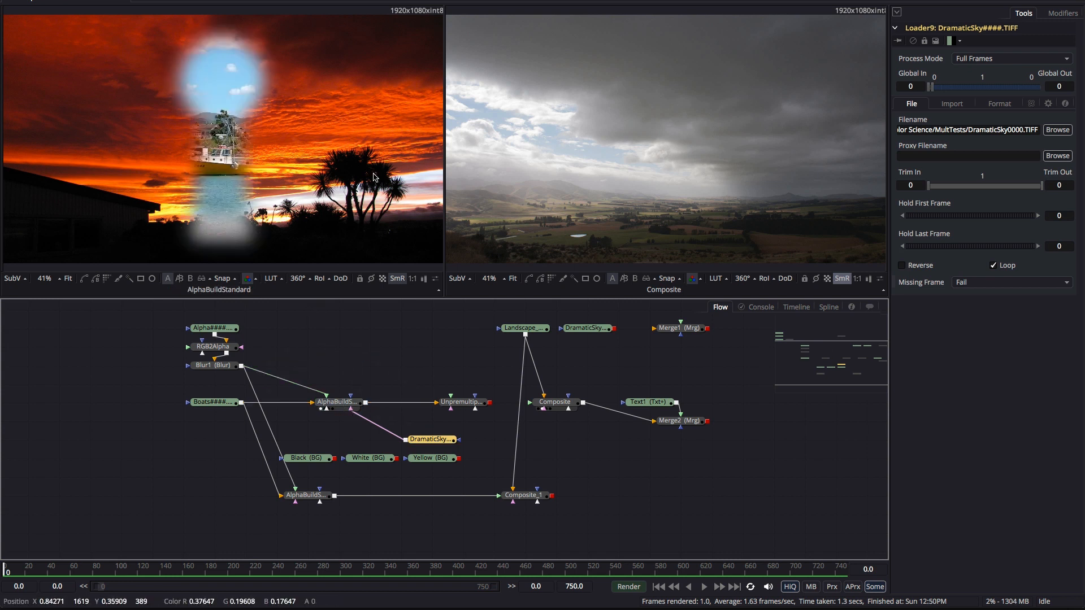
click(338, 402)
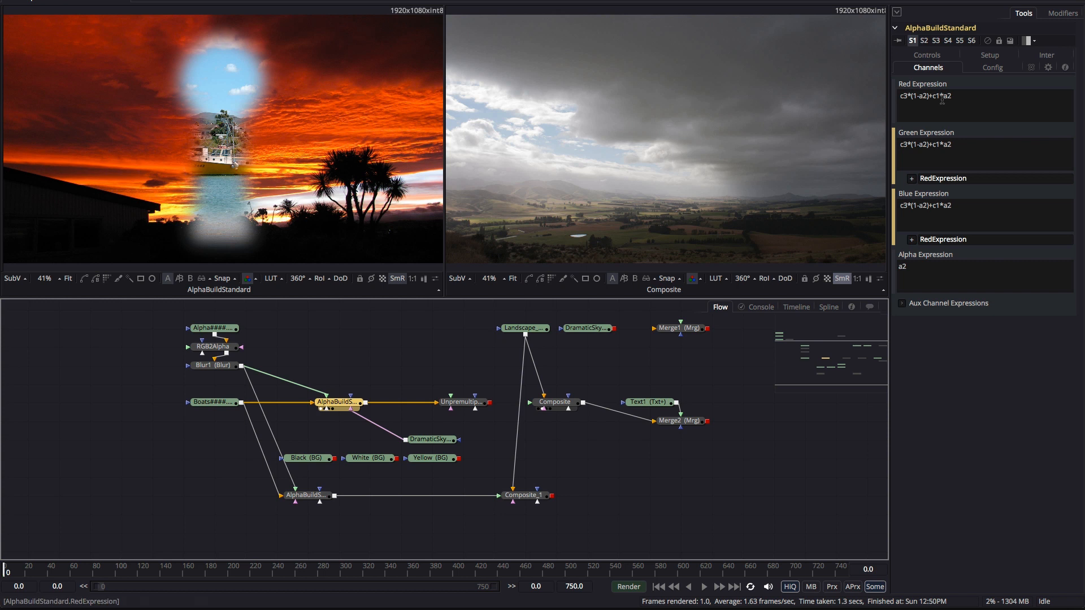
mouse_move(299, 132)
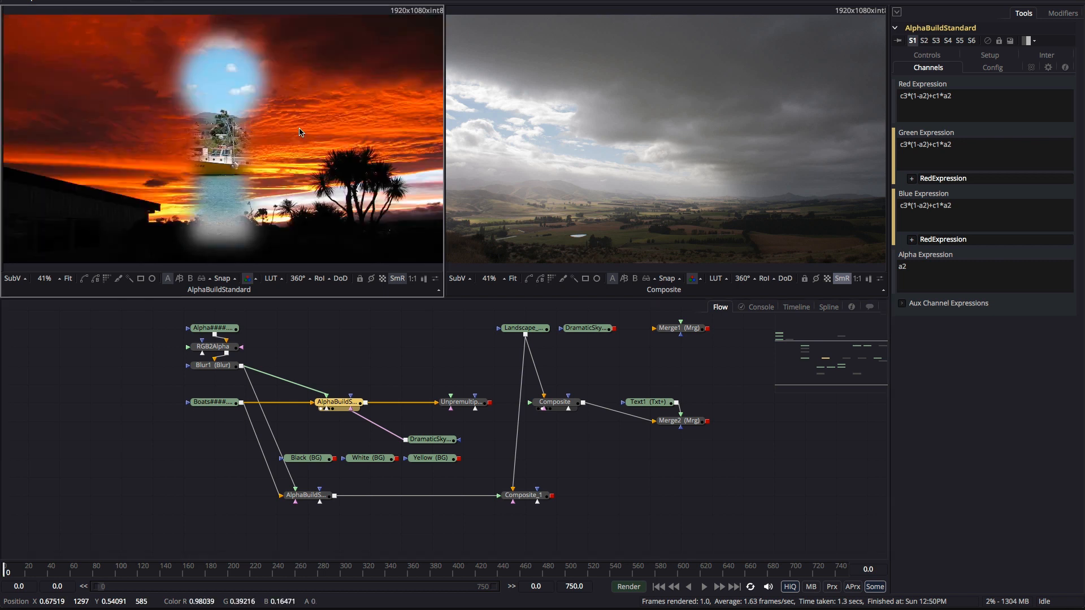
mouse_move(339, 402)
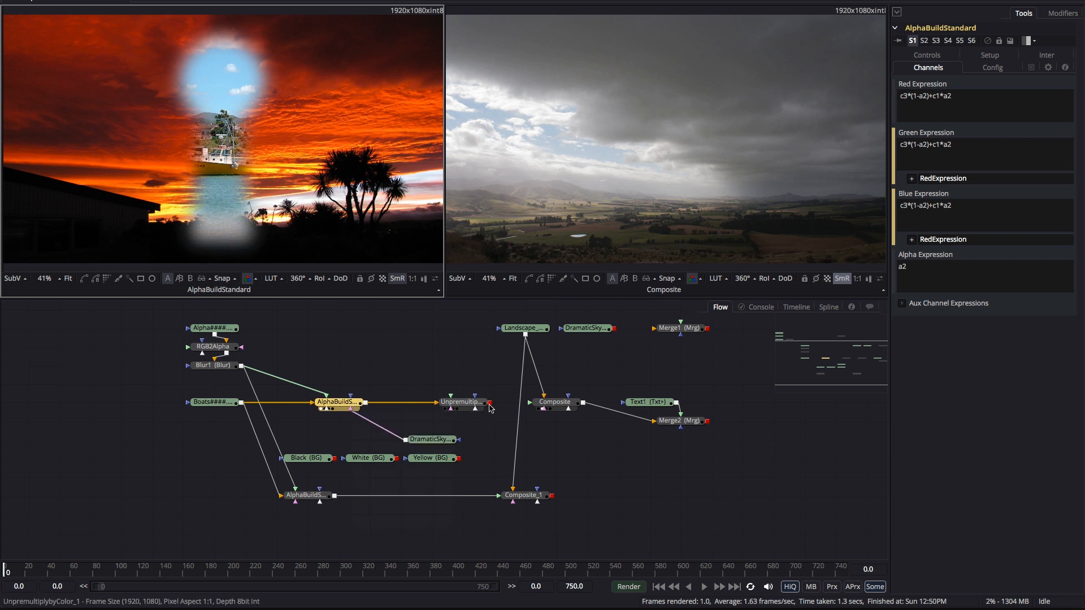
Feed UnpremultiplybyColor_1 into Composite, inspect its c1 expressions, and begin linking DramaticSky.
click(554, 401)
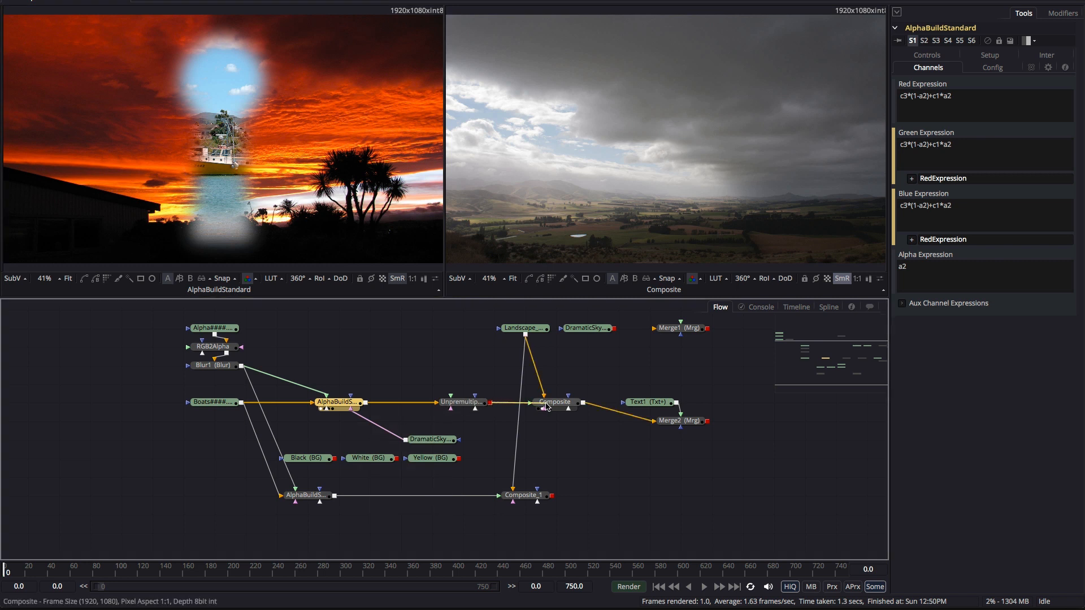
mouse_move(554, 402)
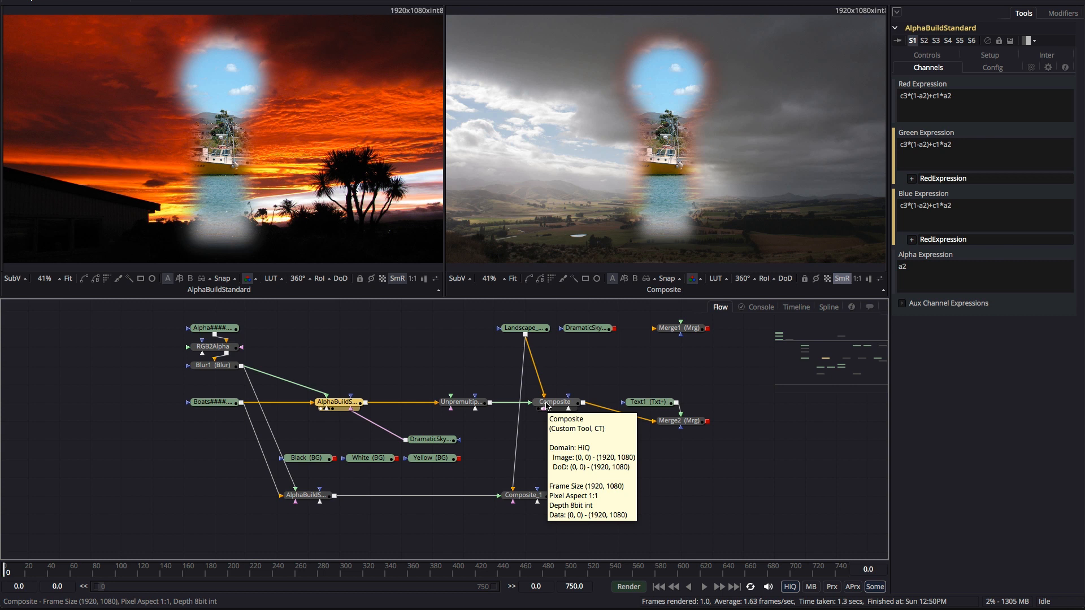
mouse_move(470, 419)
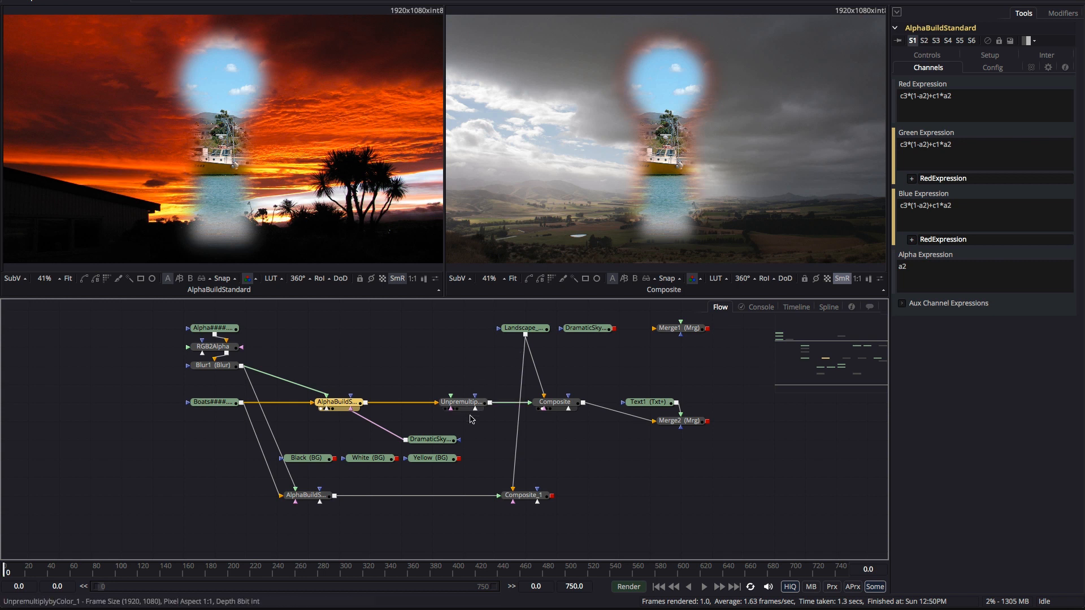
mouse_move(494, 467)
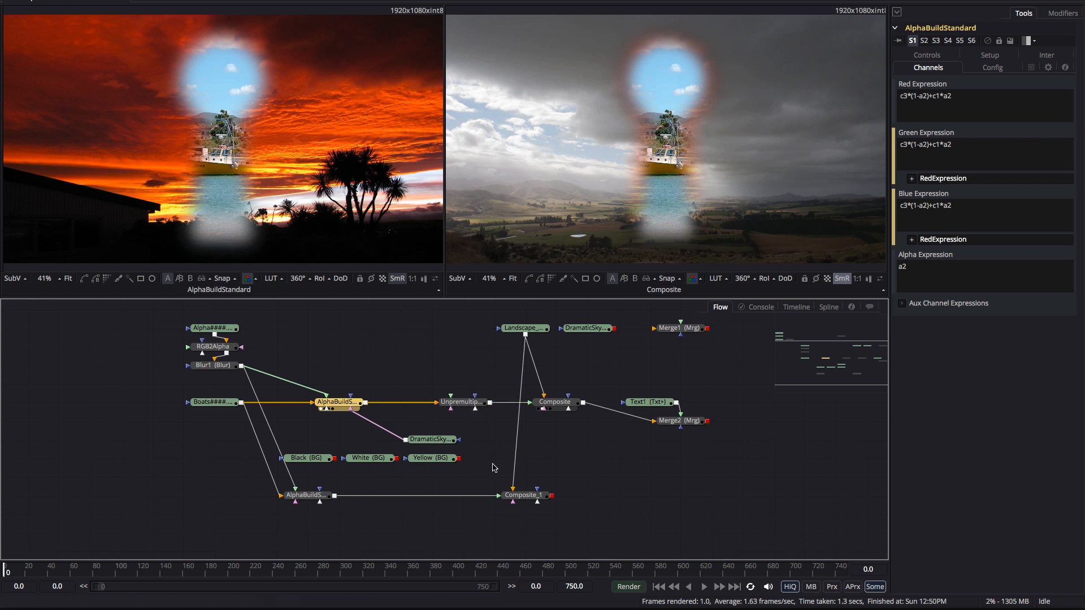
click(461, 401)
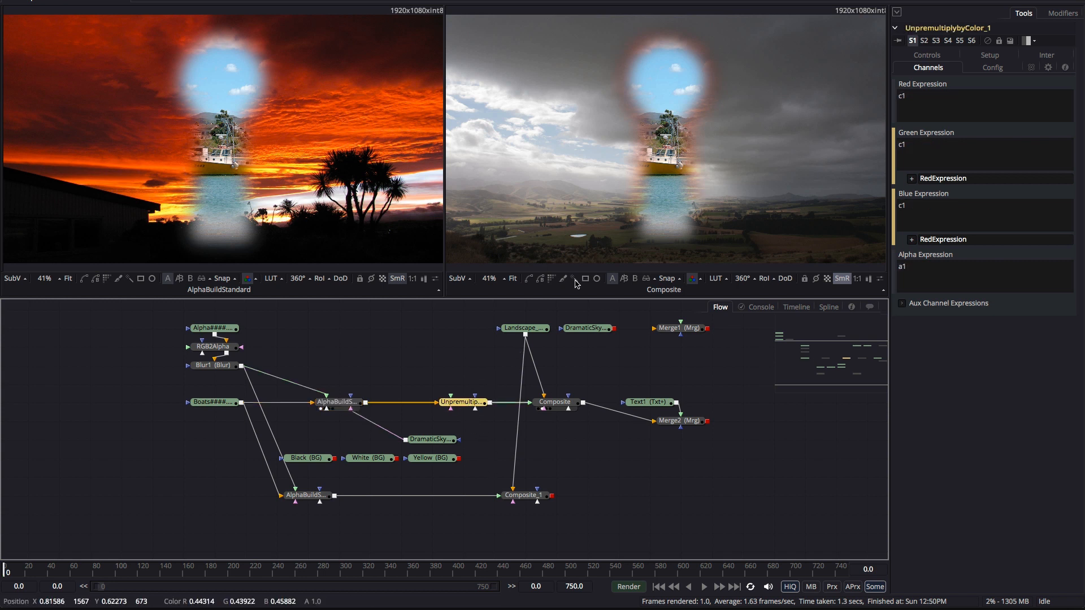
mouse_move(500, 425)
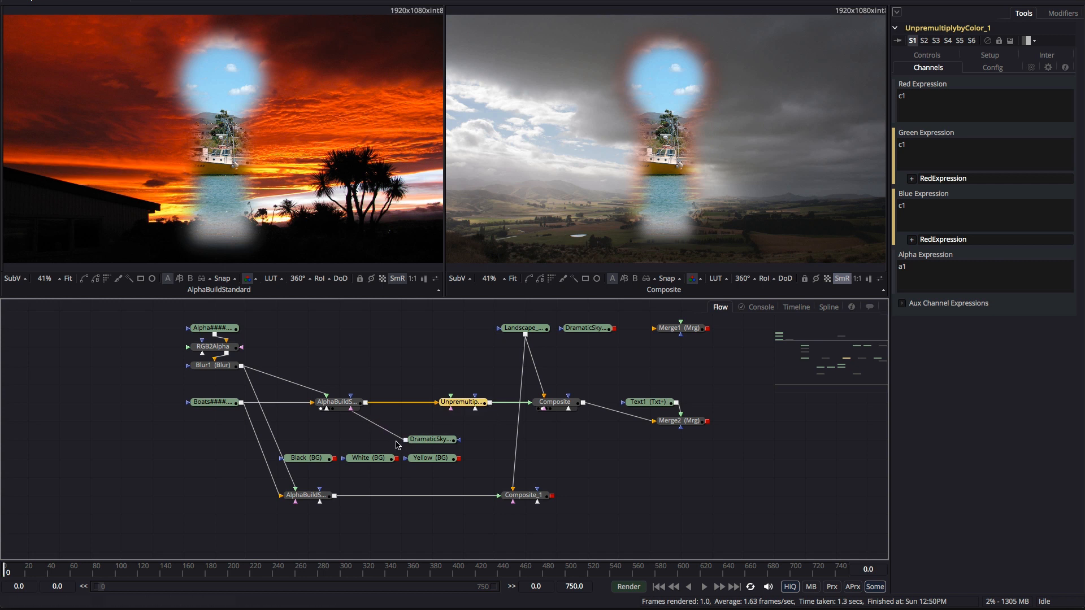
mouse_move(432, 438)
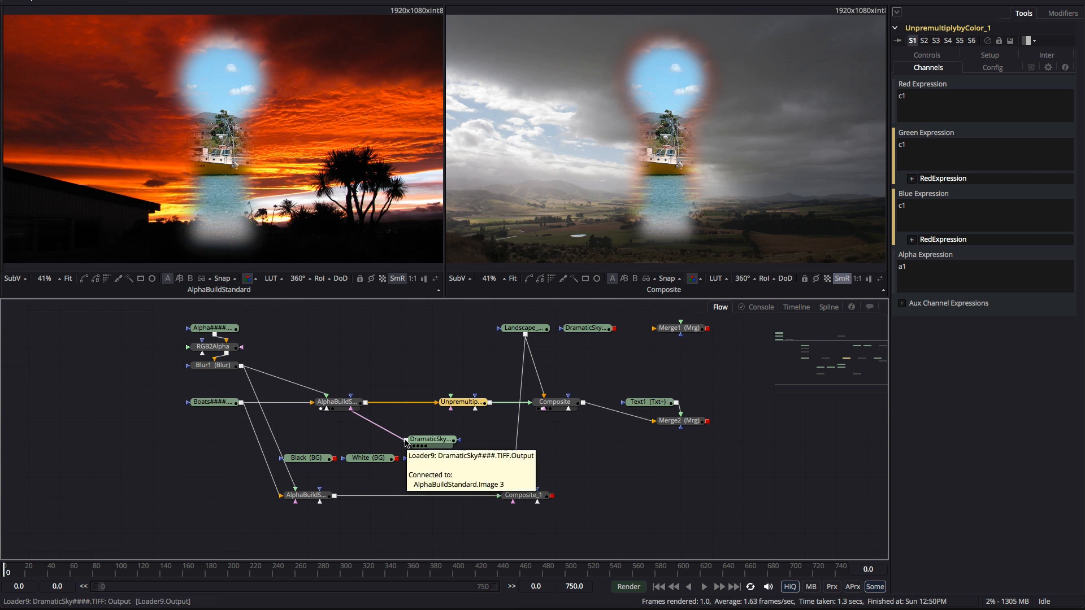
click(462, 402)
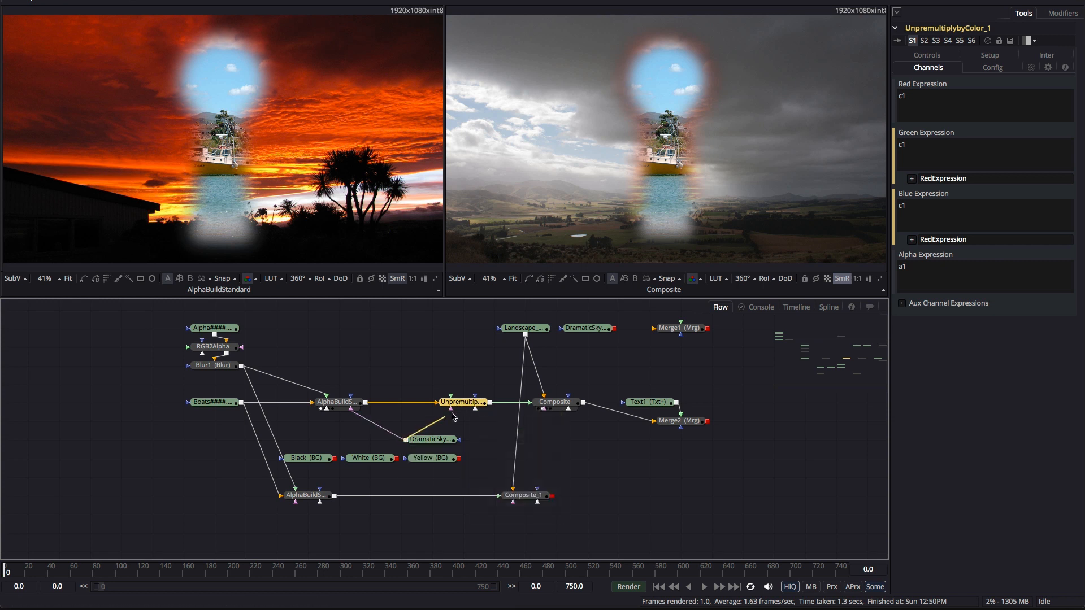
Connect the sky as c2, enter (c1-c2*(1-a1))/a1, and compare against AlphaBuildStandard.
click(462, 402)
text(2*)
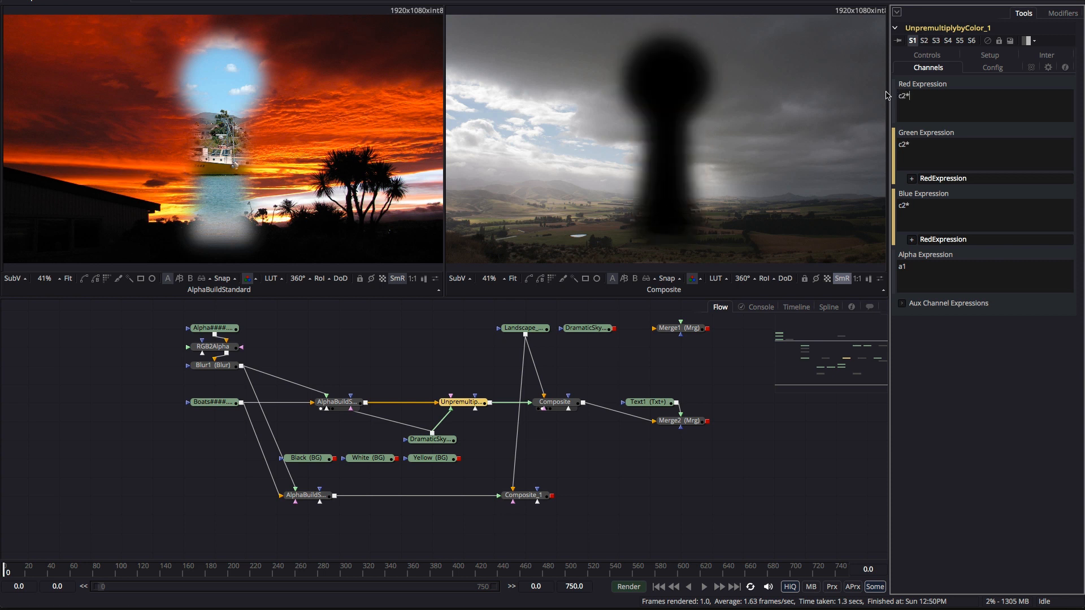
text((1-a1)
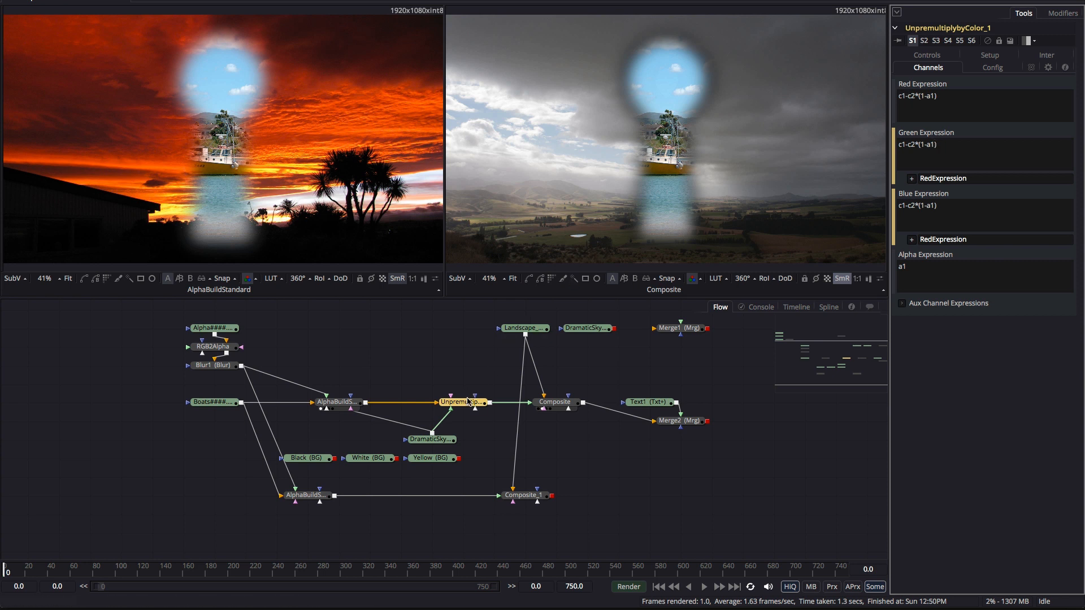
click(462, 402)
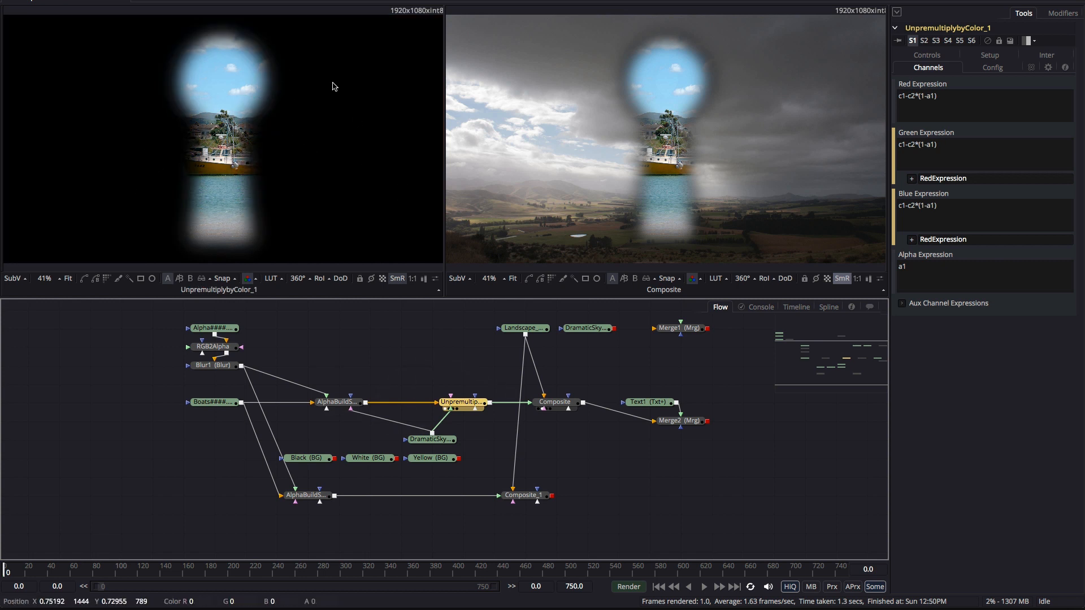
mouse_move(346, 120)
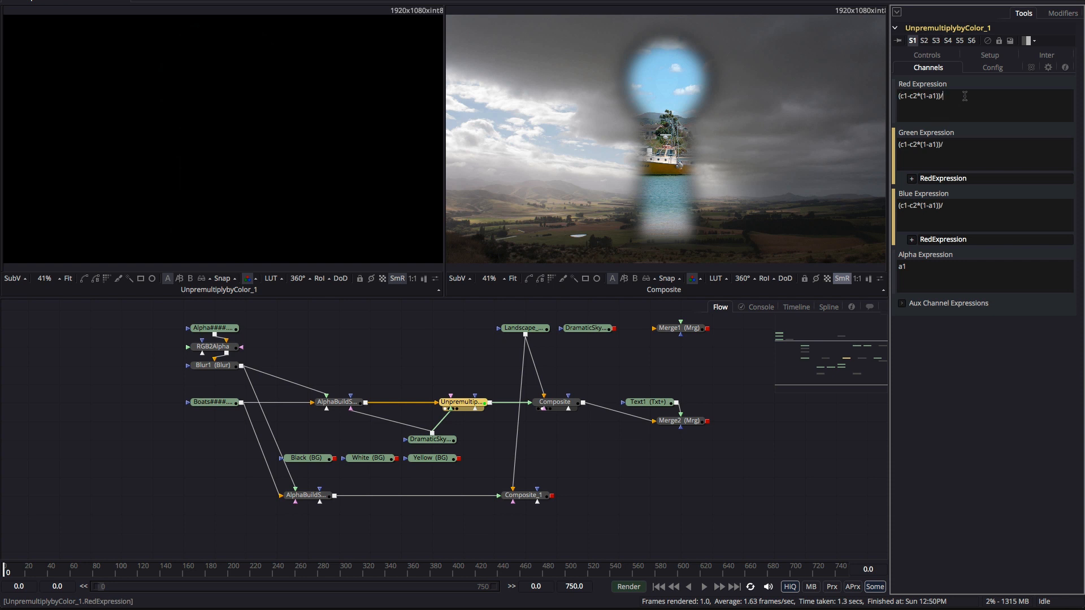
text(a1)
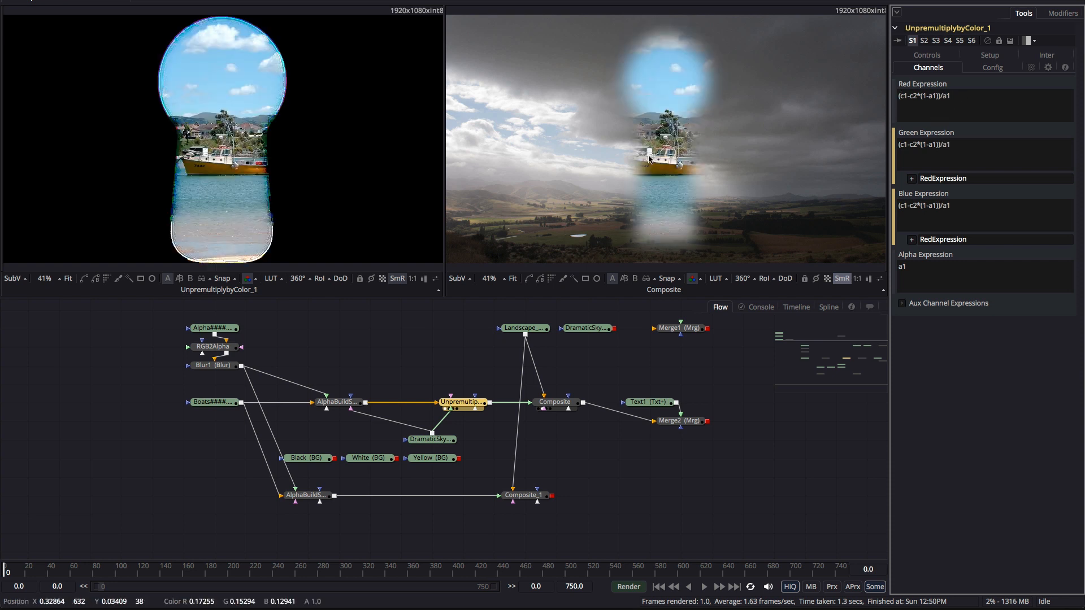
mouse_move(678, 192)
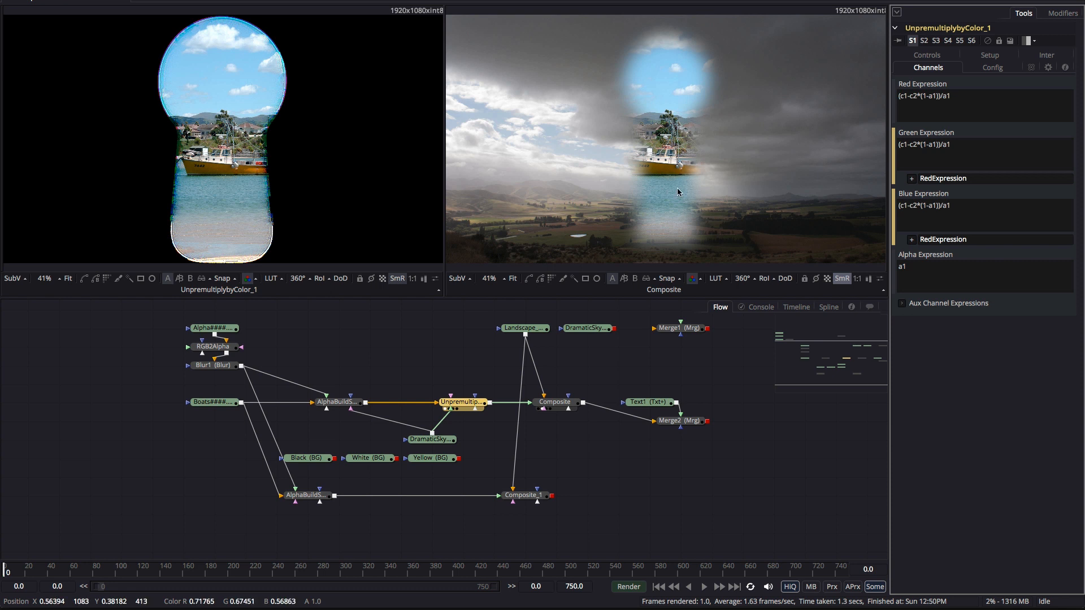
mouse_move(643, 112)
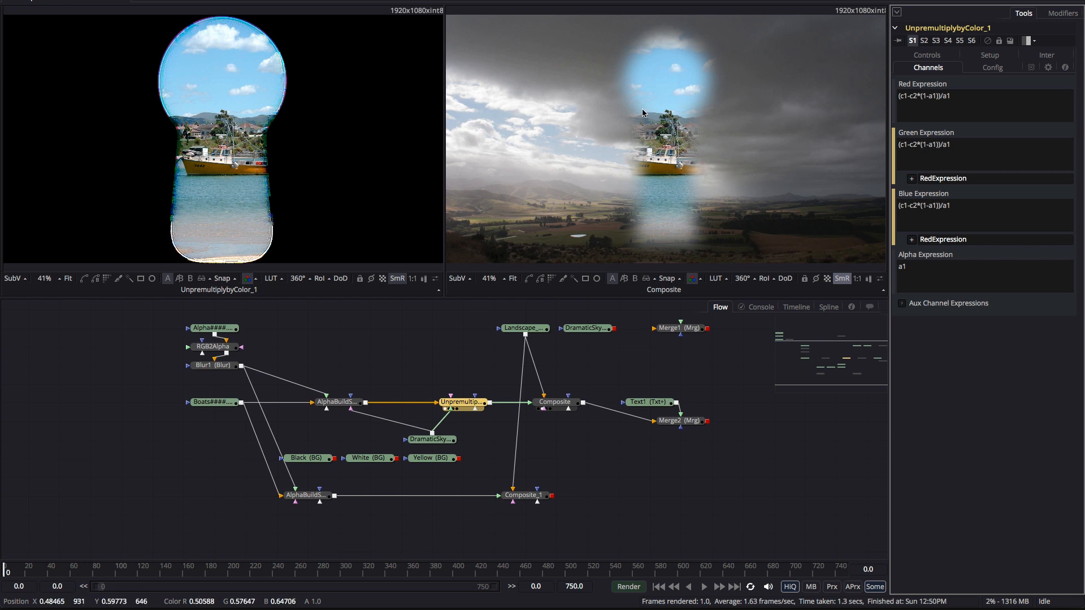
click(335, 402)
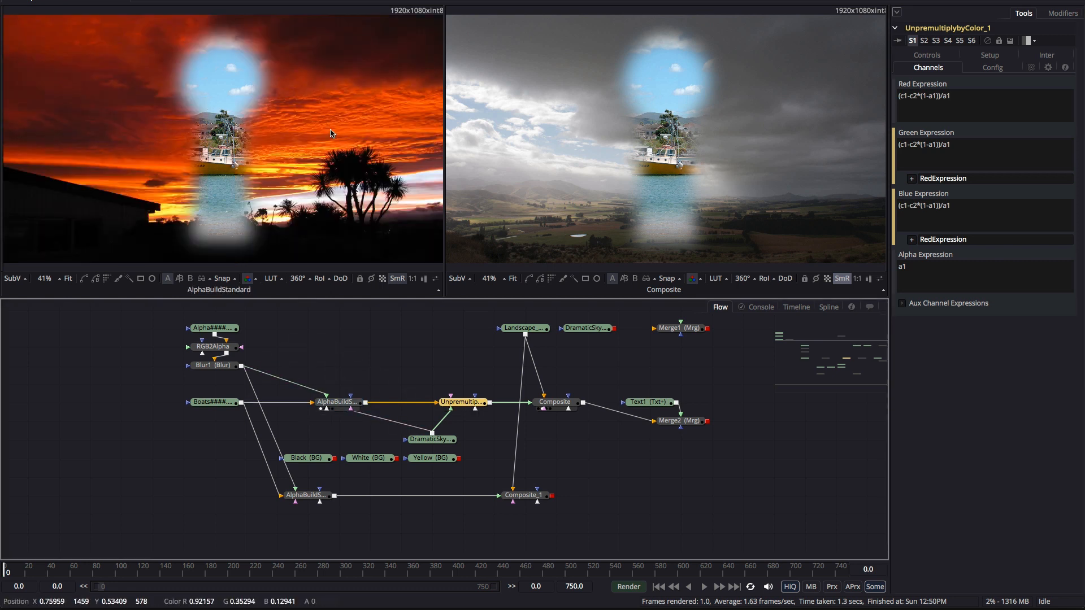
mouse_move(851, 137)
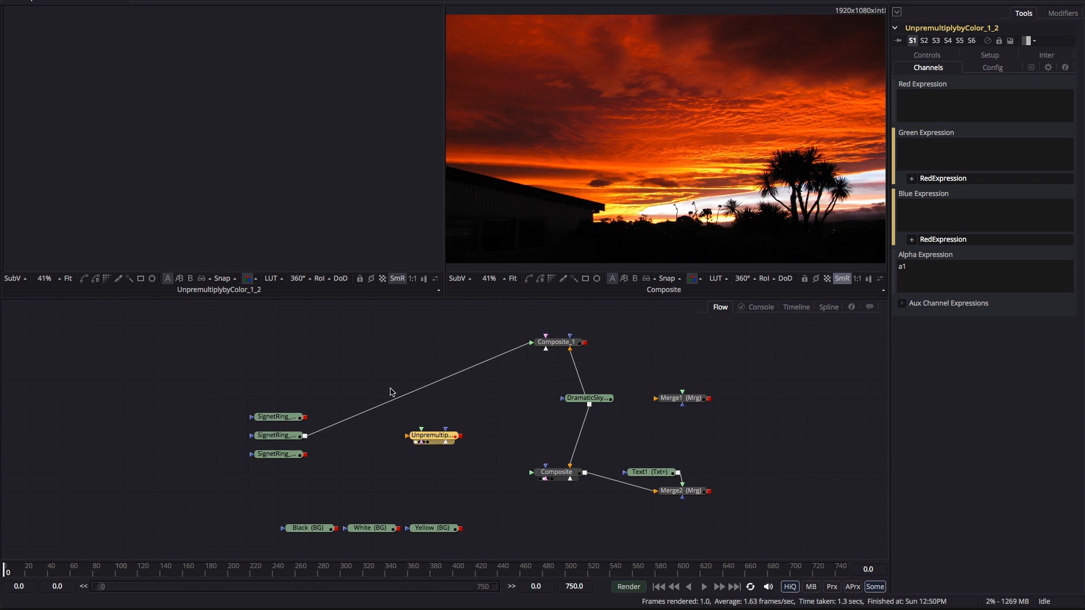
mouse_move(267, 315)
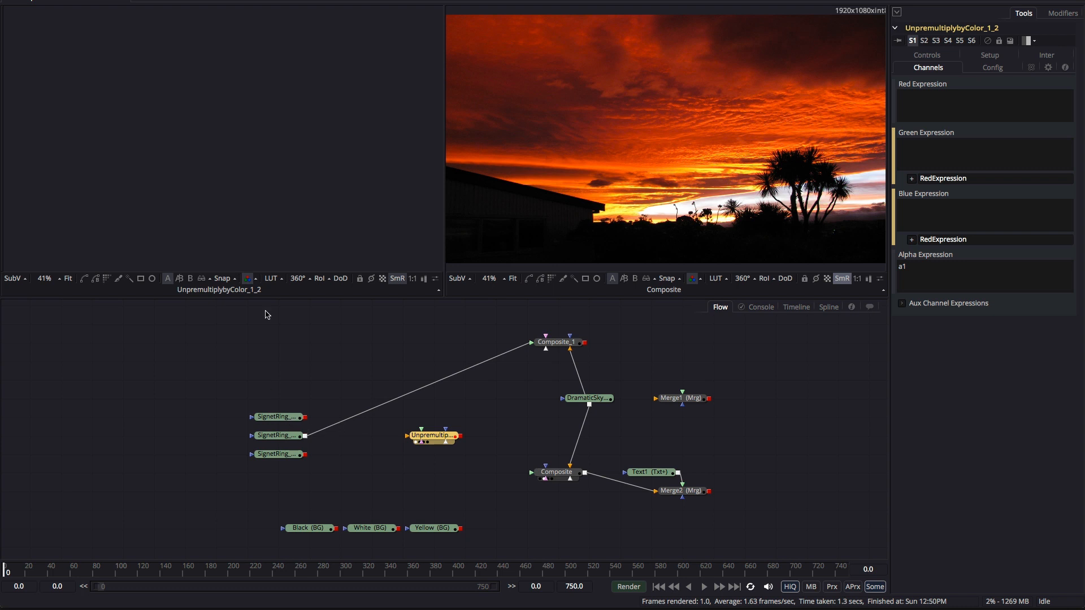
View the SignetRing render and its alpha, then Loader8, then the ring render again.
click(280, 416)
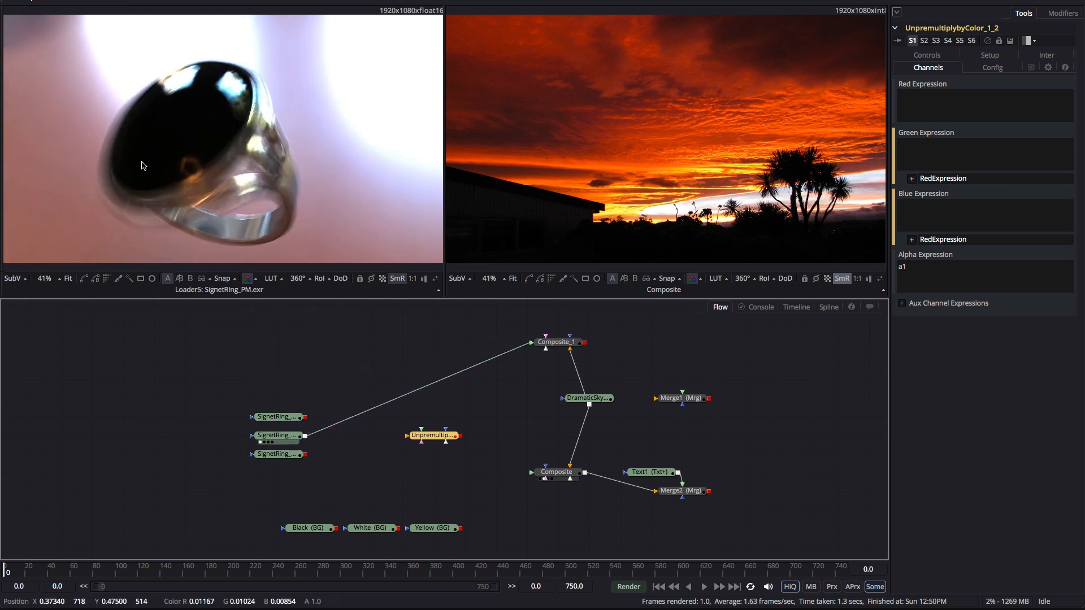
mouse_move(284, 207)
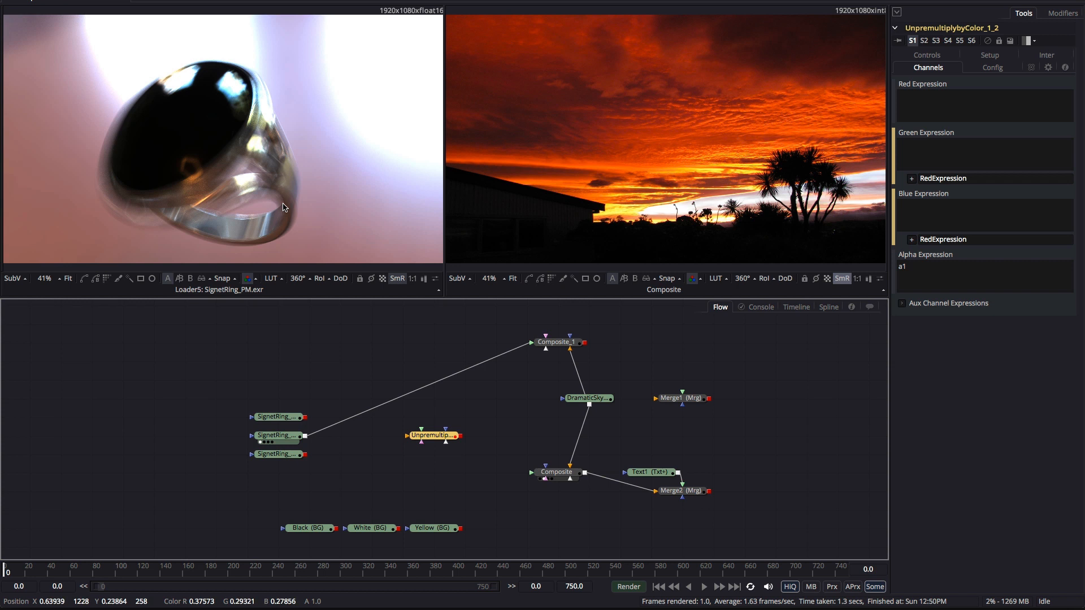
click(247, 278)
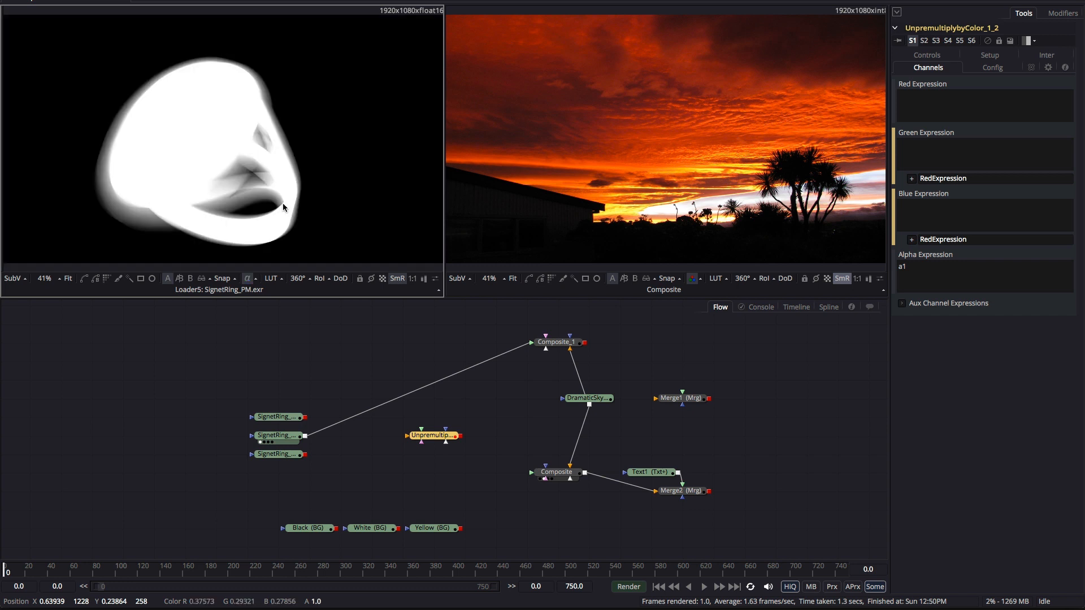
click(249, 278)
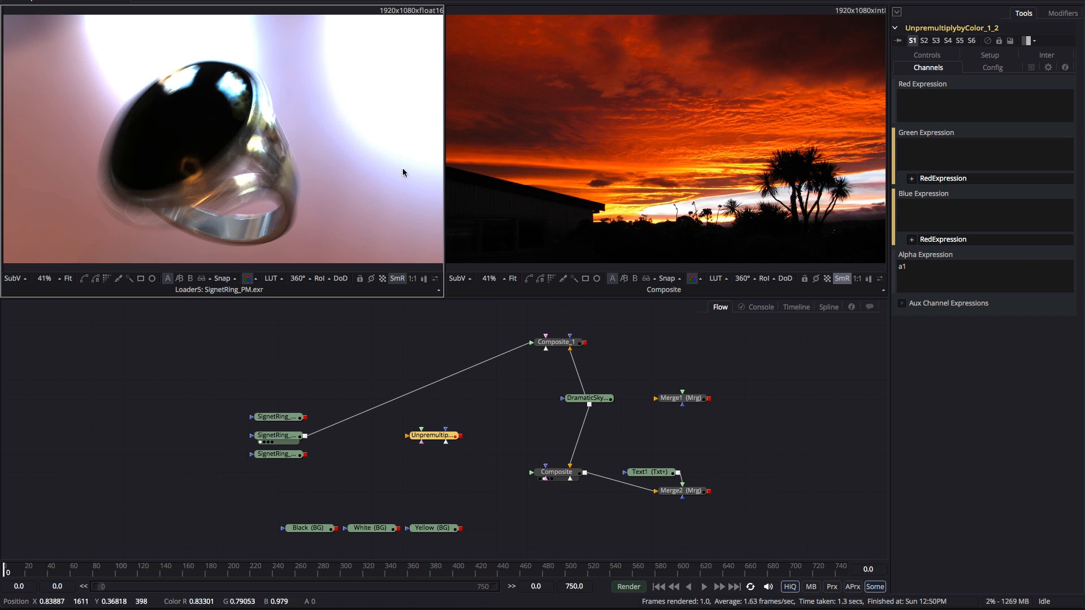
mouse_move(330, 178)
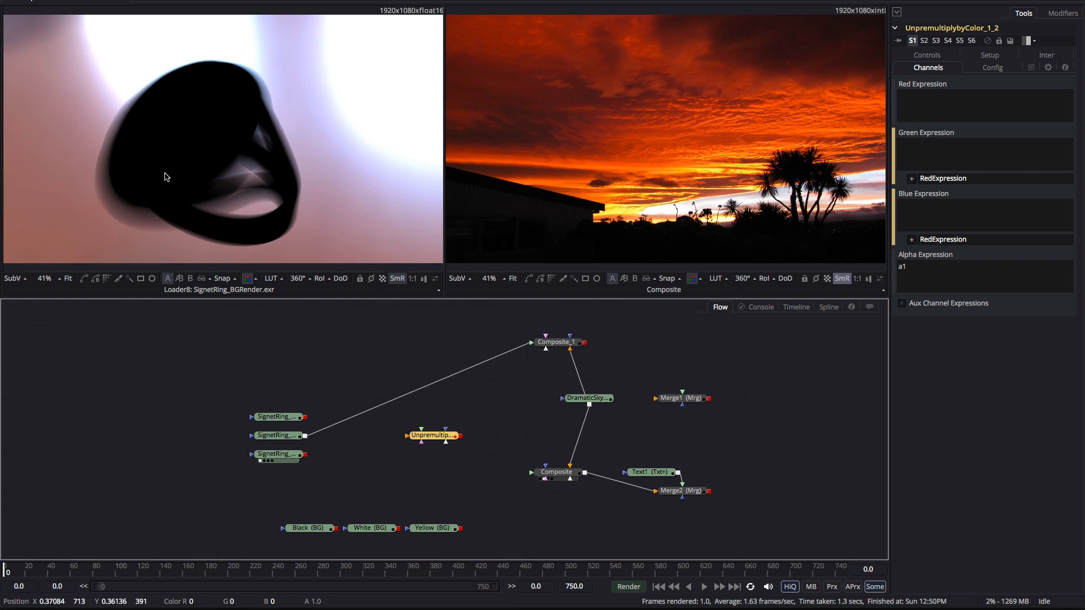
mouse_move(166, 113)
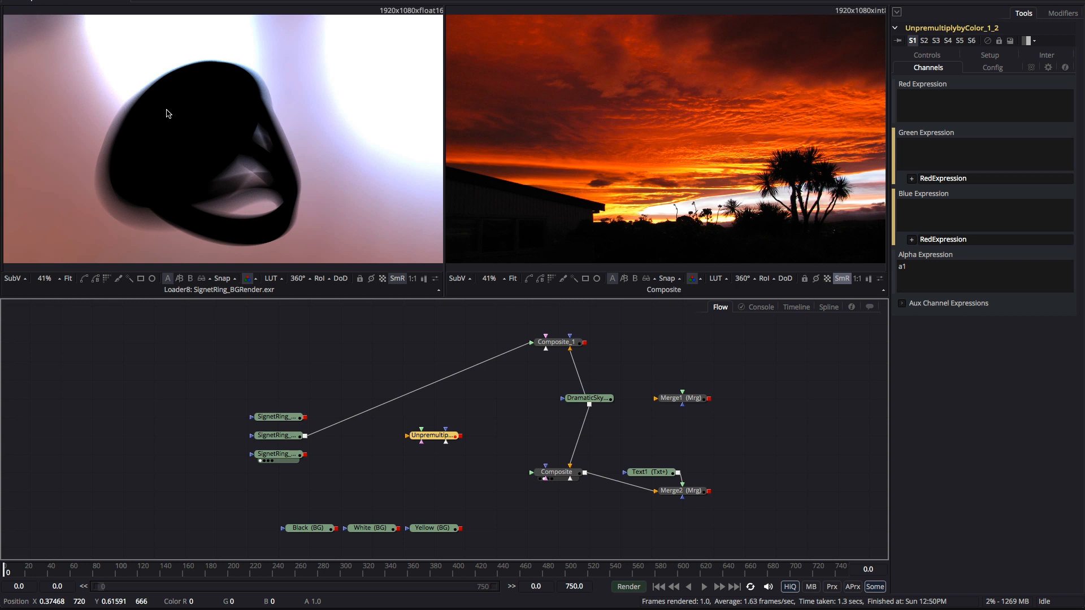
click(277, 435)
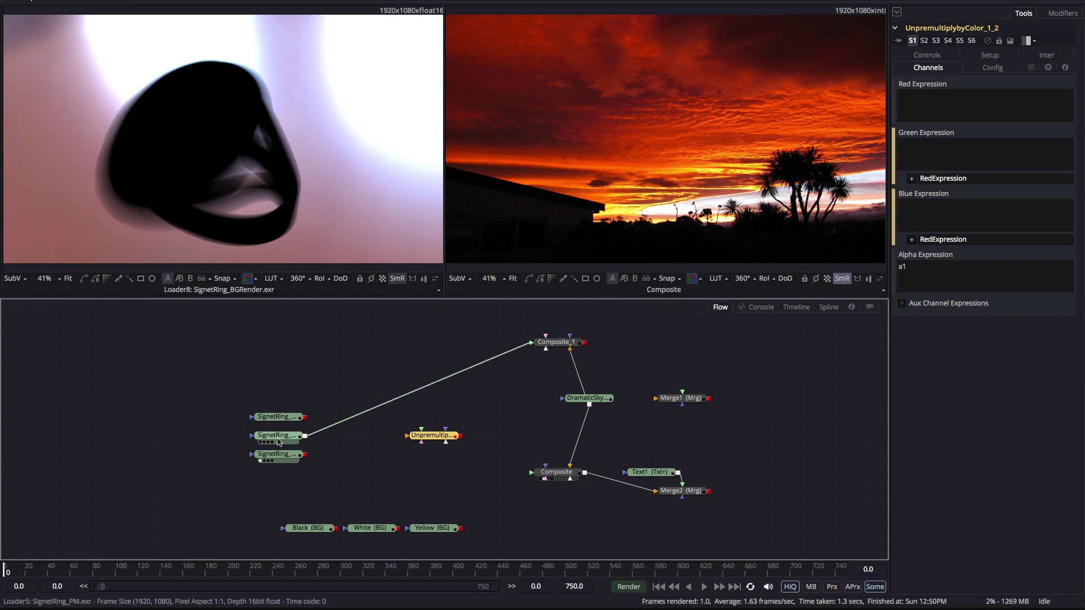
click(277, 435)
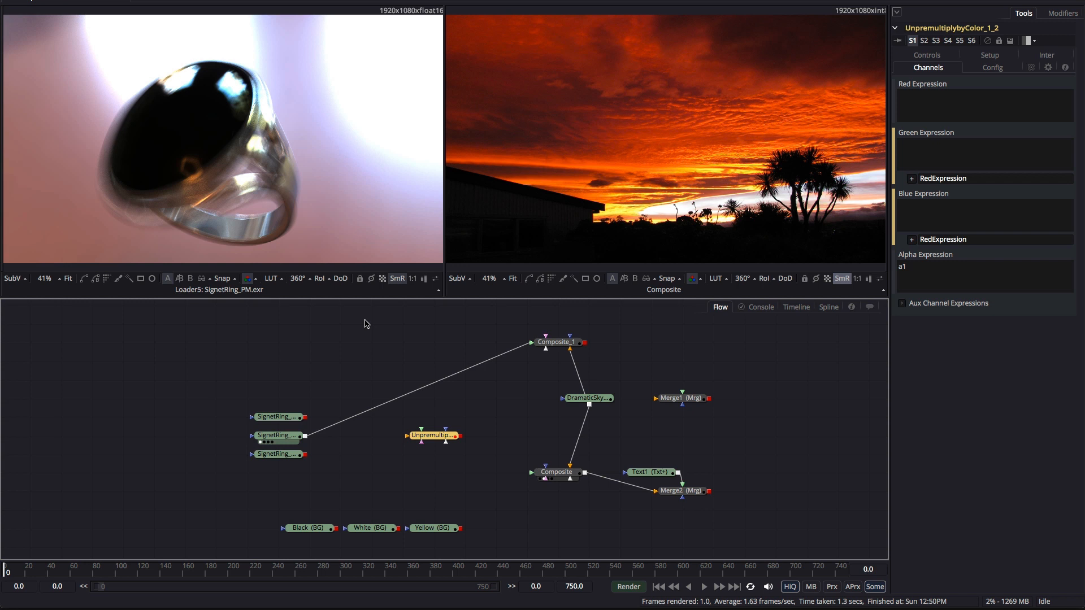
mouse_move(624, 388)
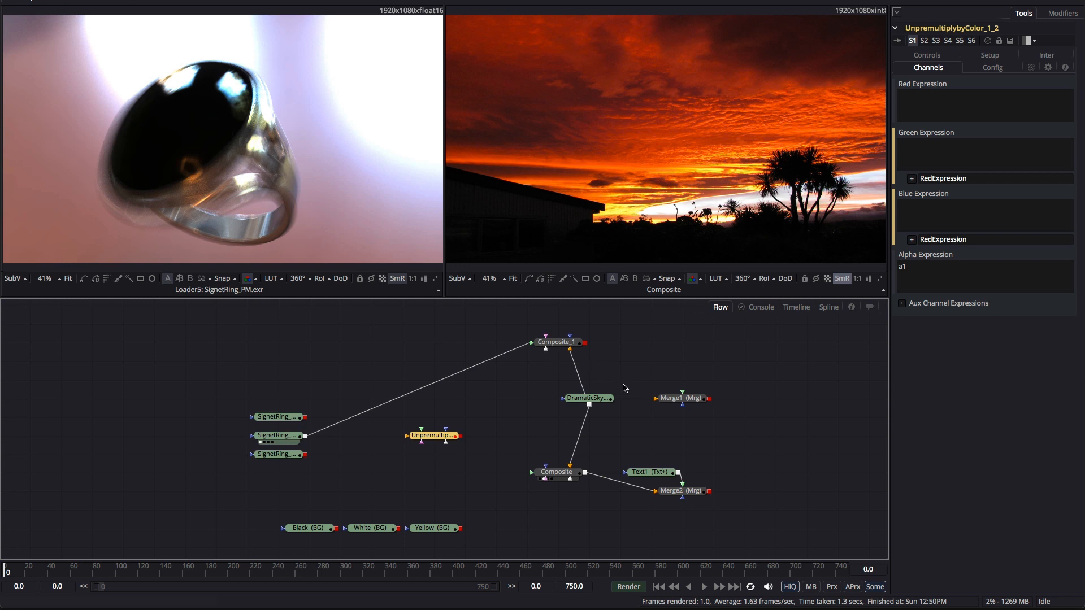
mouse_move(555, 342)
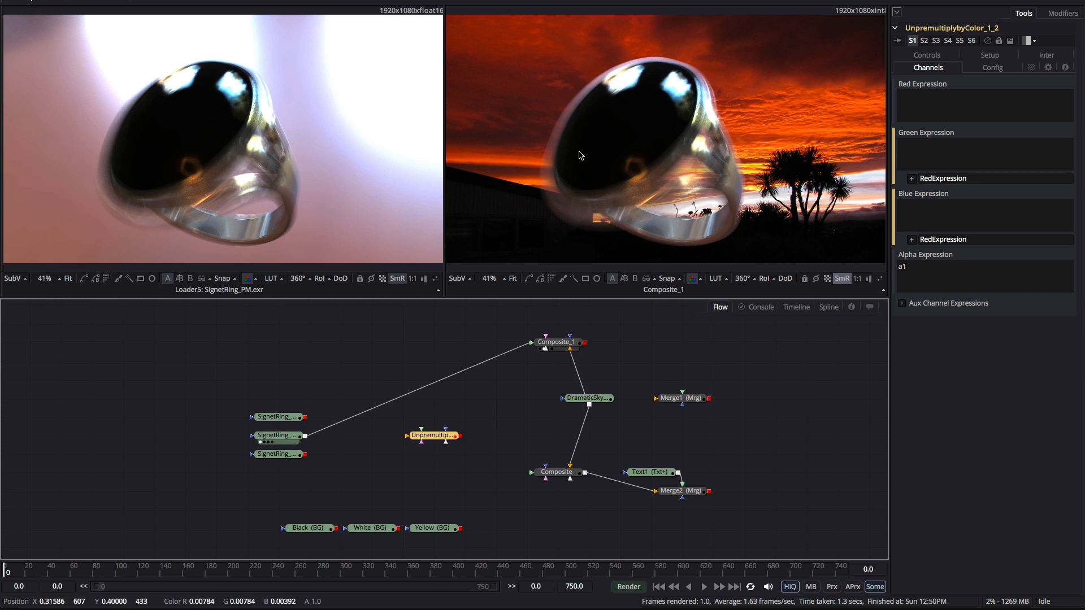
mouse_move(590, 86)
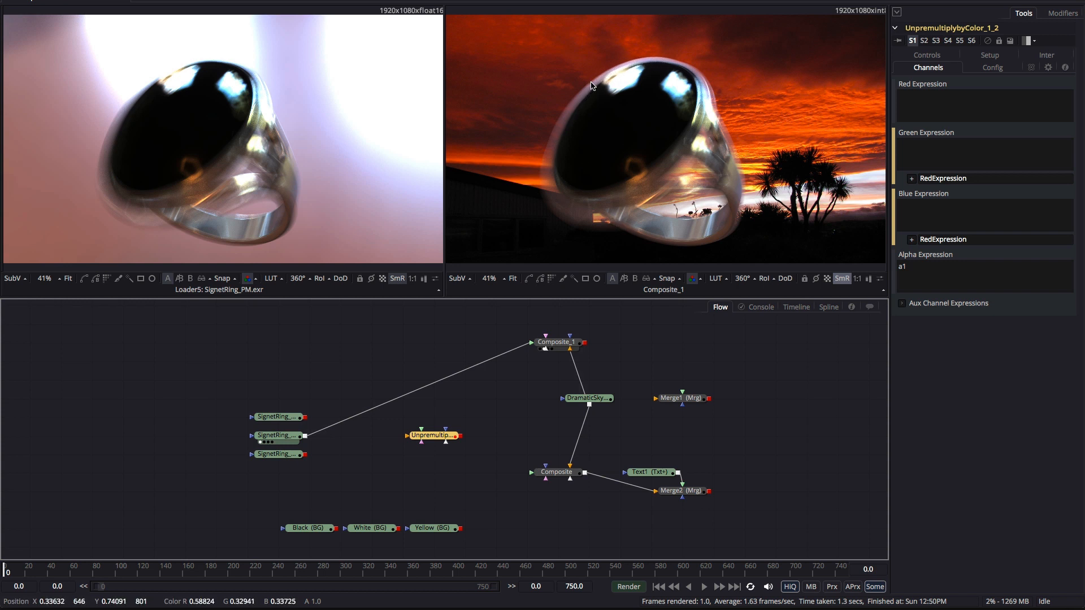
mouse_move(656, 63)
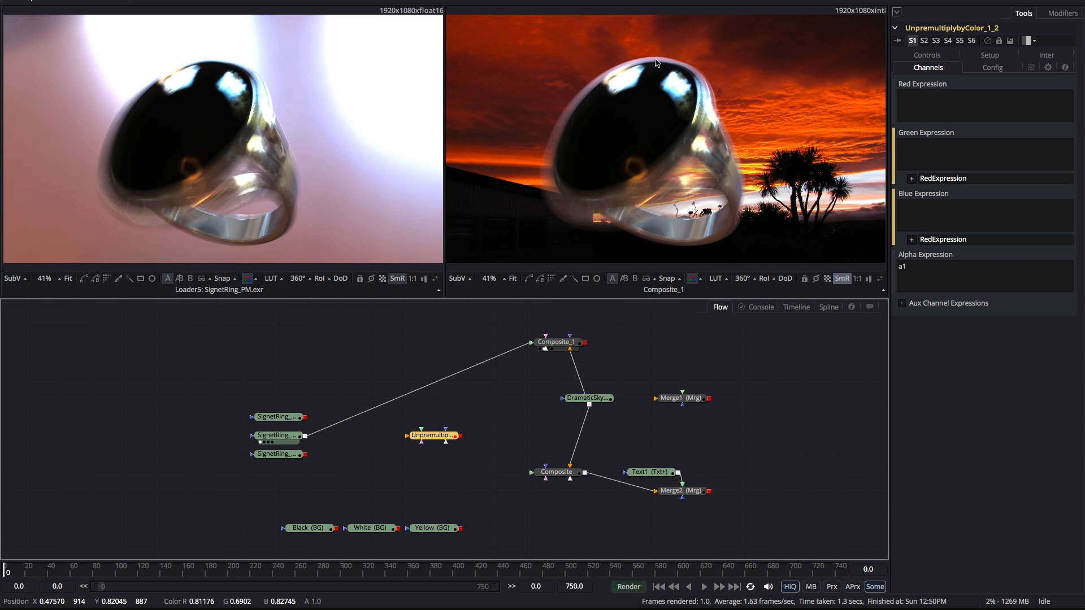
Show Composite_1 in the right viewer with the ring over DramaticSky.
click(432, 435)
text(c1-c2)
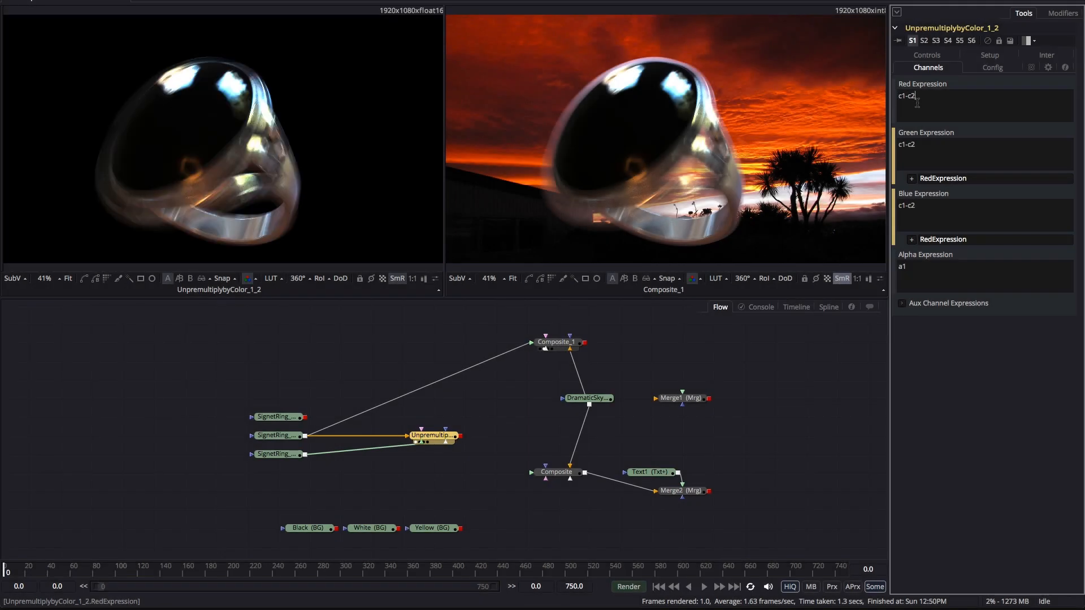
mouse_move(233, 45)
text(()
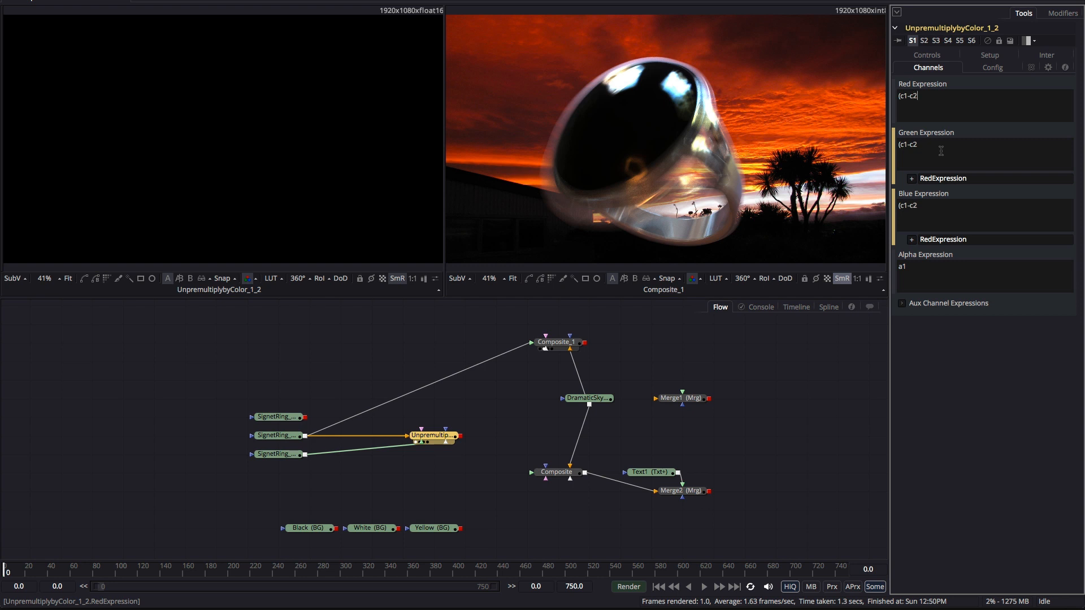
Extend the colour expressions to divide (c1-c2) by a1.
text(/a1)
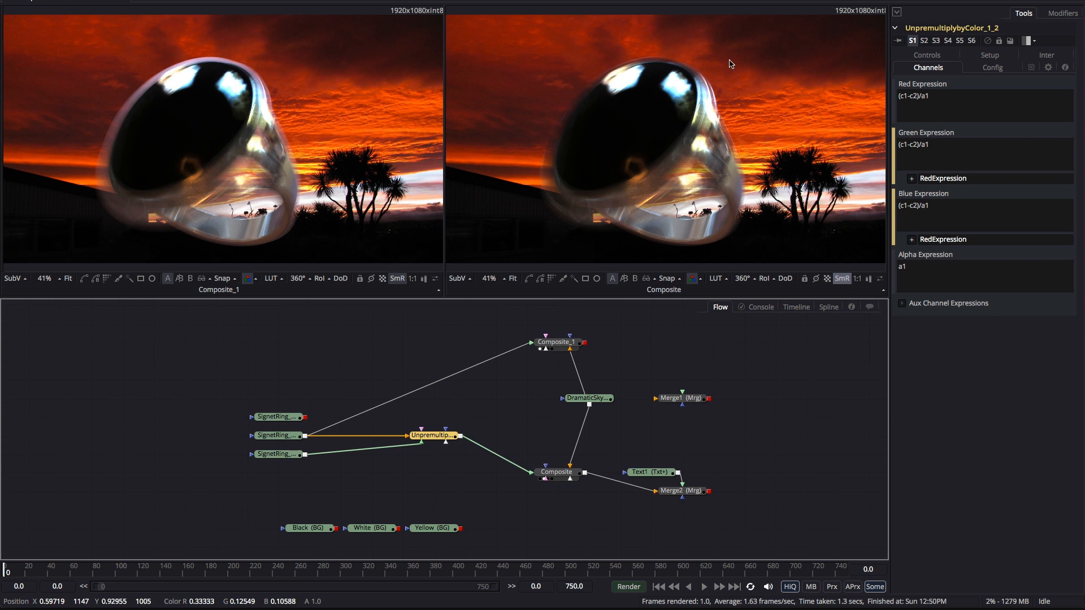
mouse_move(685, 64)
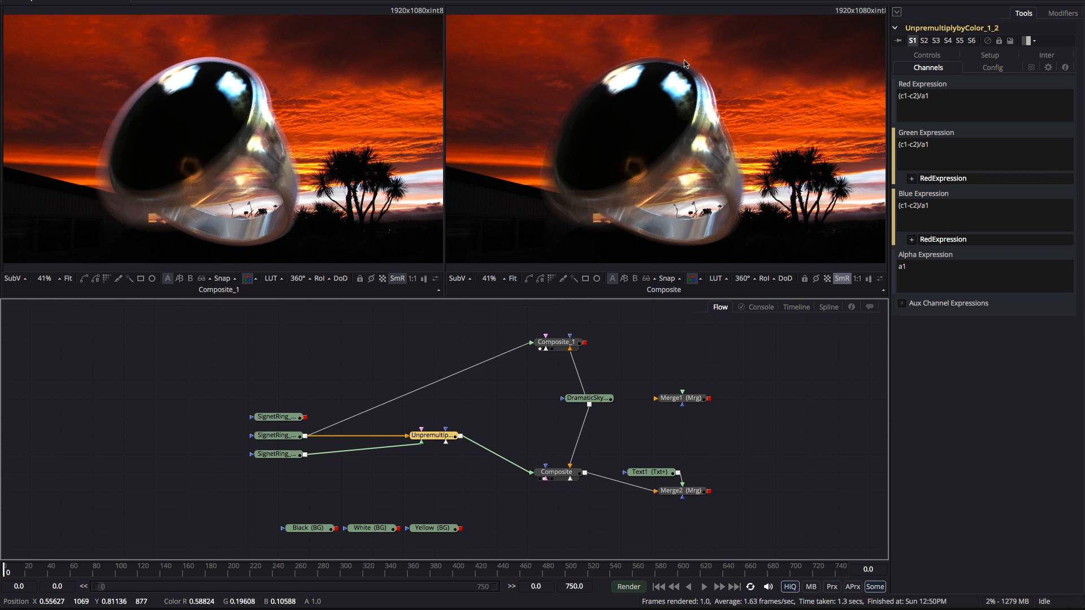
mouse_move(543, 190)
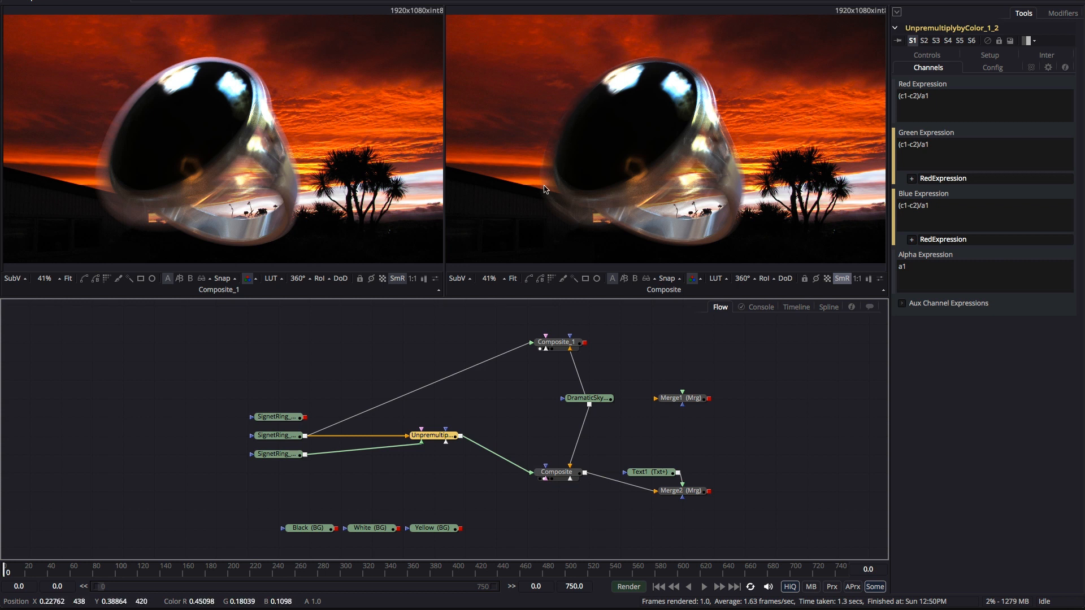
mouse_move(107, 211)
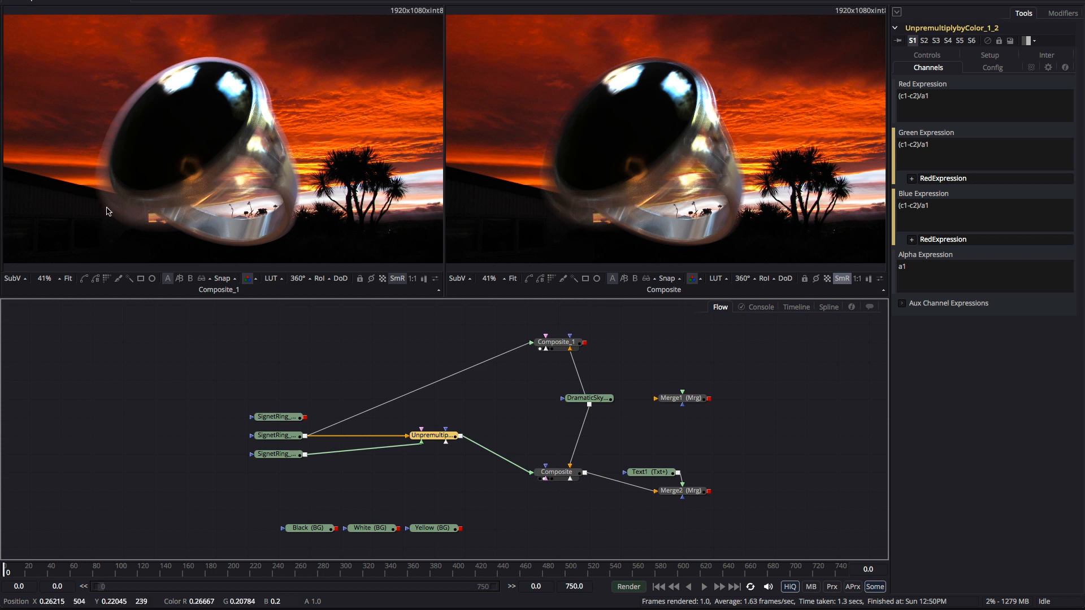
mouse_move(671, 68)
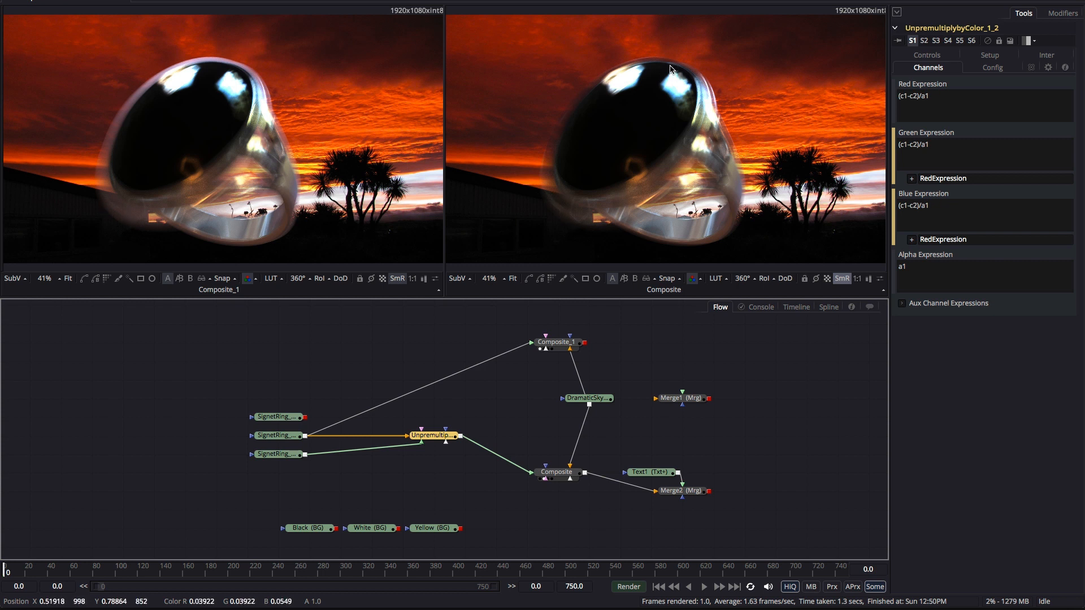
mouse_move(250, 72)
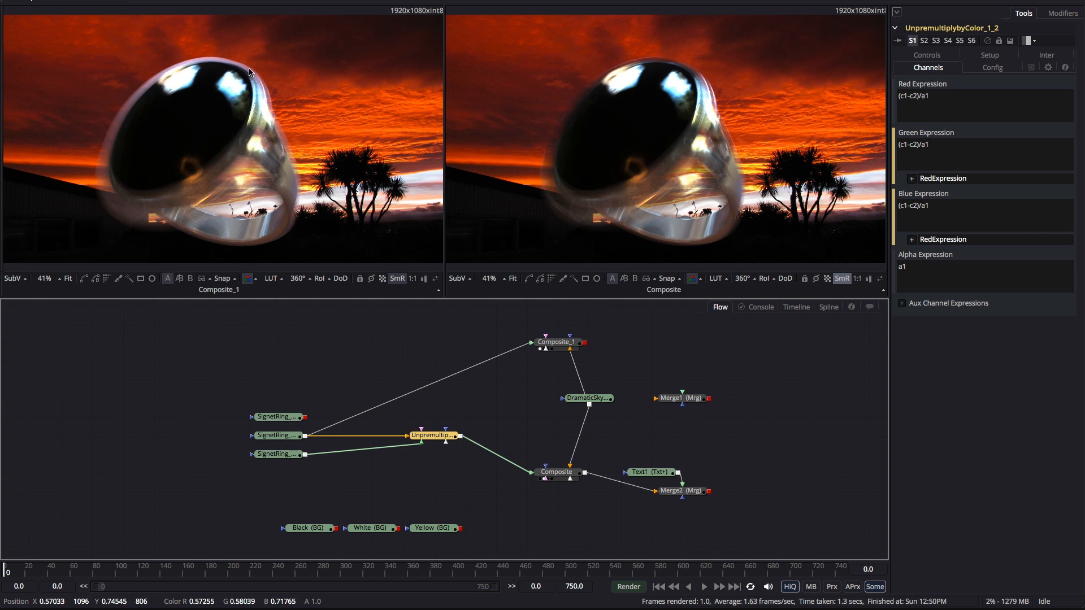
mouse_move(408, 163)
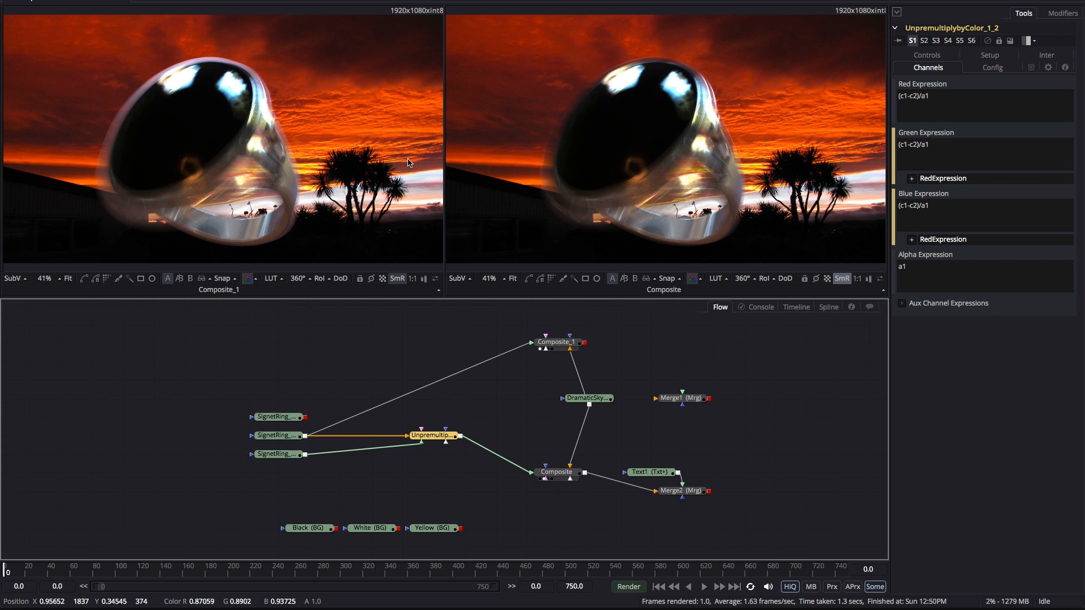
mouse_move(99, 136)
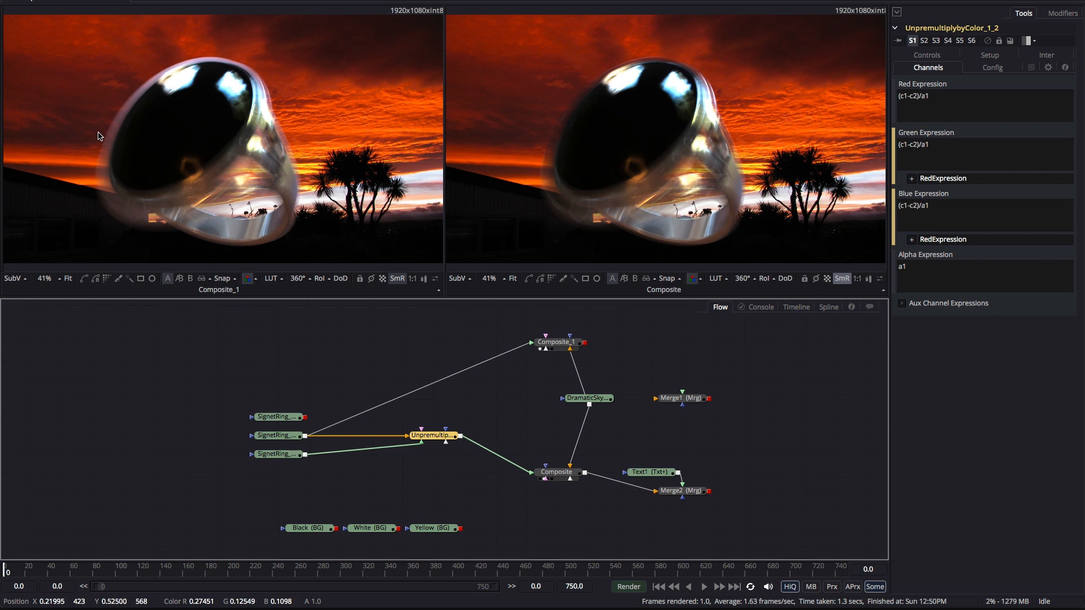
mouse_move(119, 126)
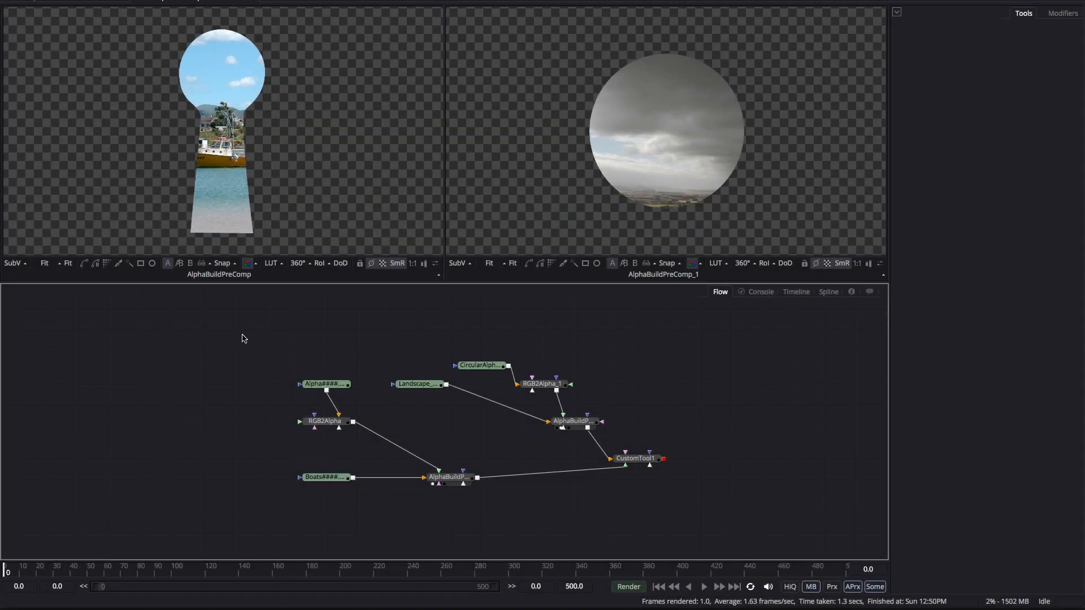
mouse_move(738, 469)
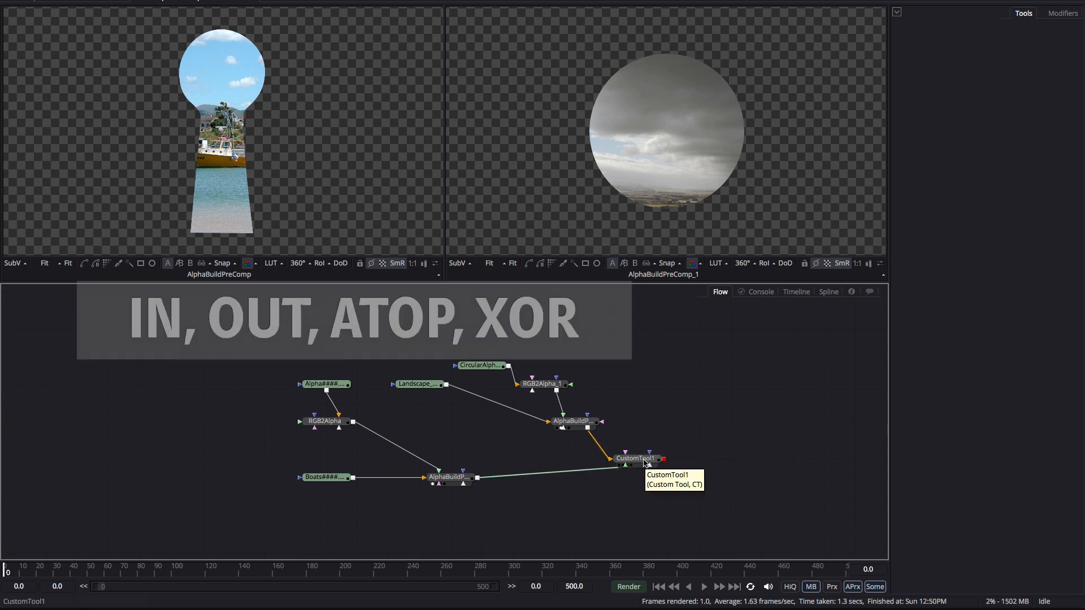
Load CustomTool1 into the inspector and show its empty Channels expressions.
click(635, 459)
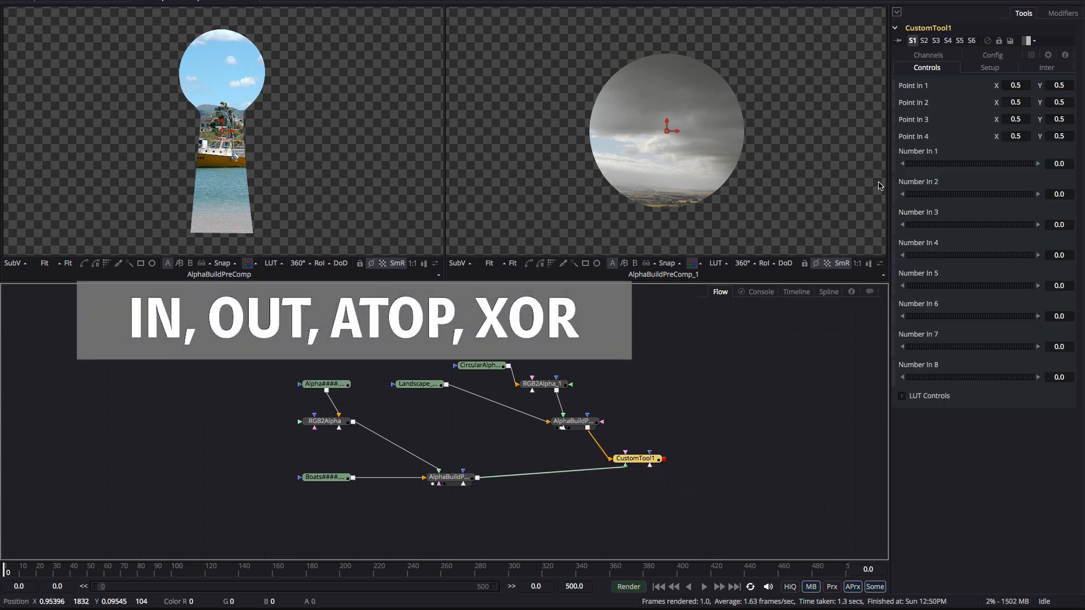
click(927, 67)
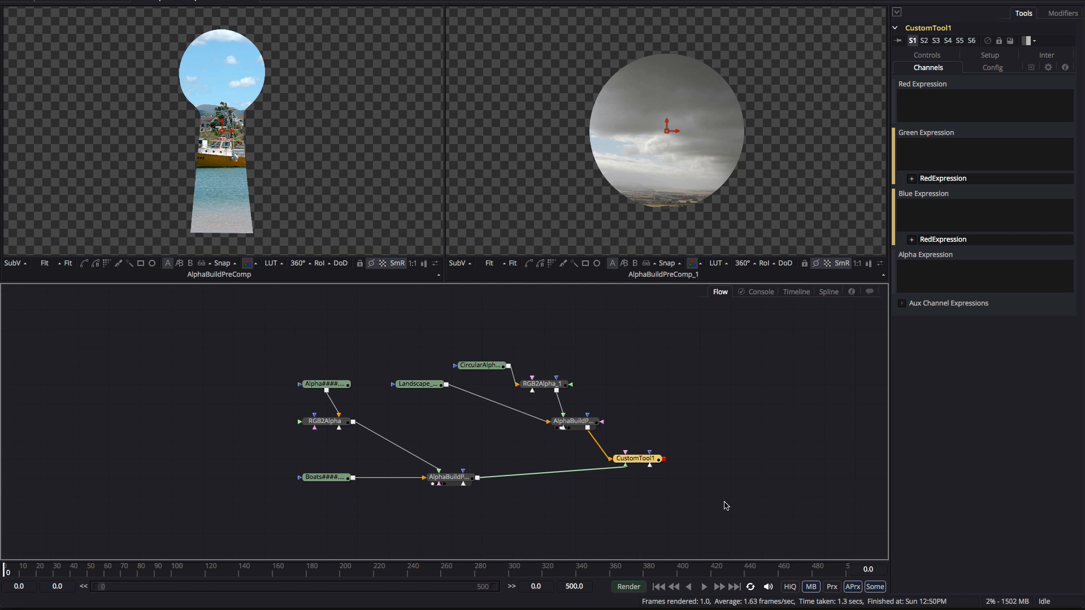
mouse_move(634, 125)
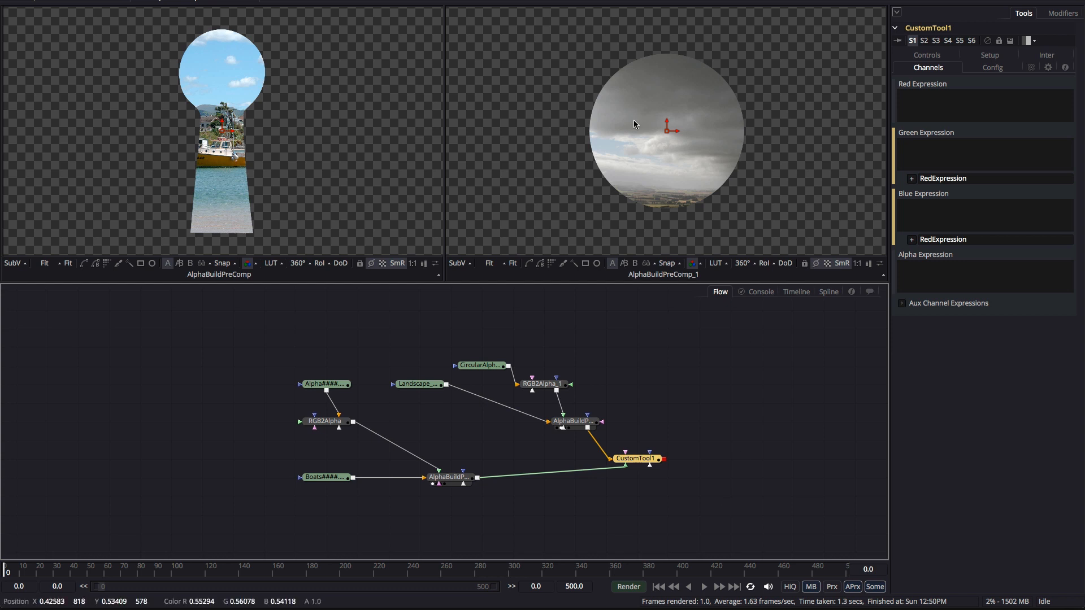
mouse_move(663, 157)
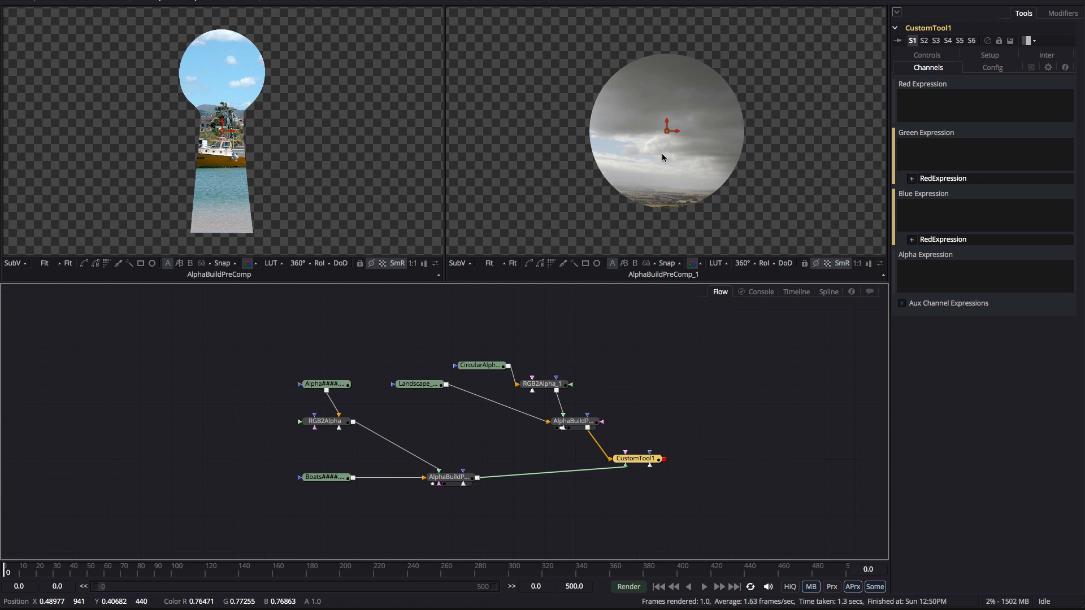
mouse_move(219, 49)
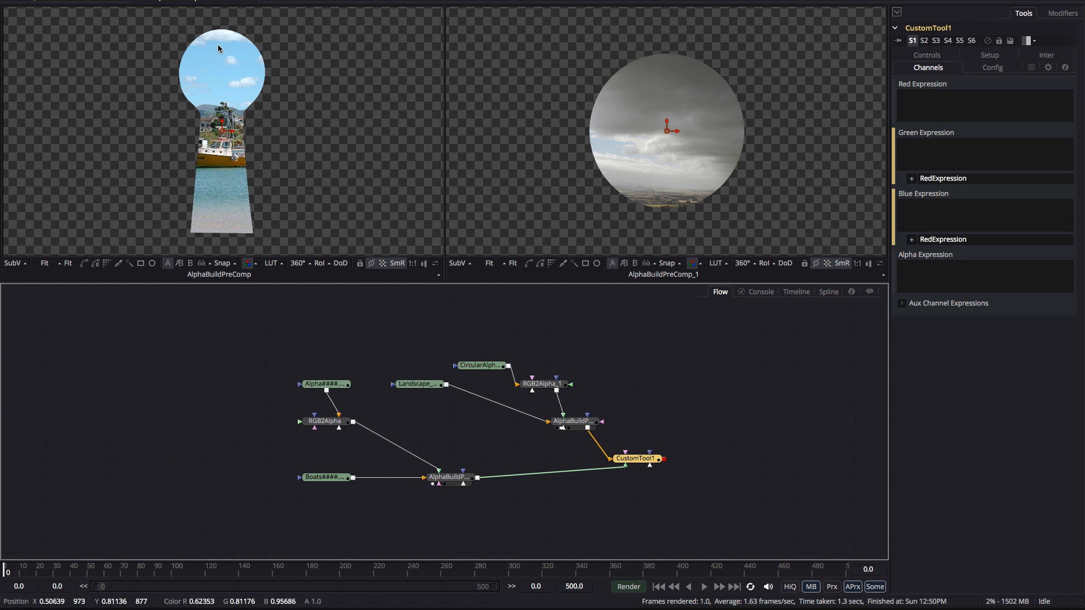
mouse_move(217, 84)
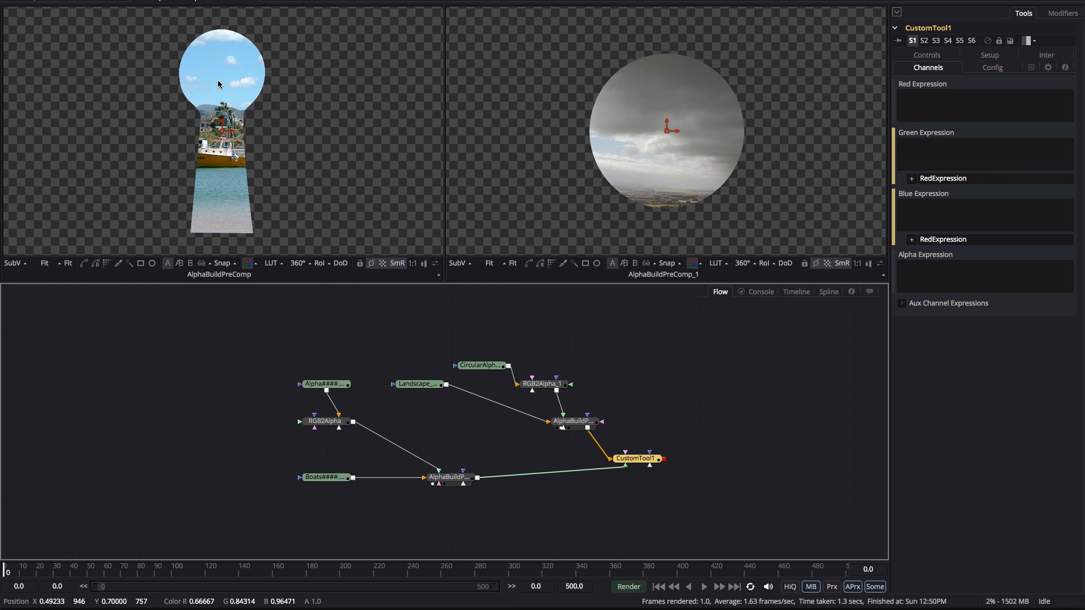
mouse_move(219, 84)
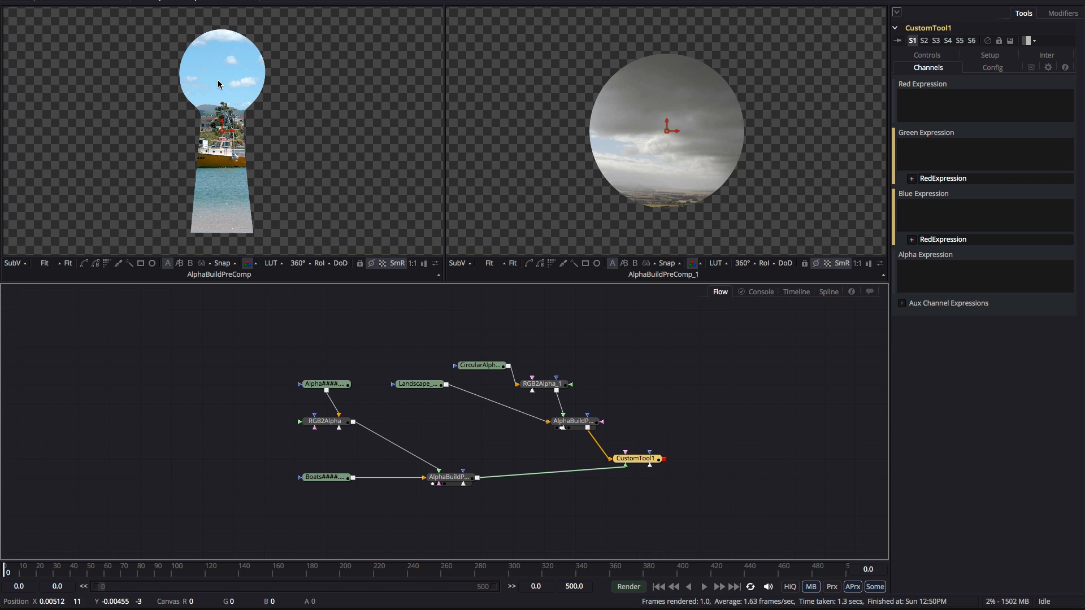
mouse_move(229, 108)
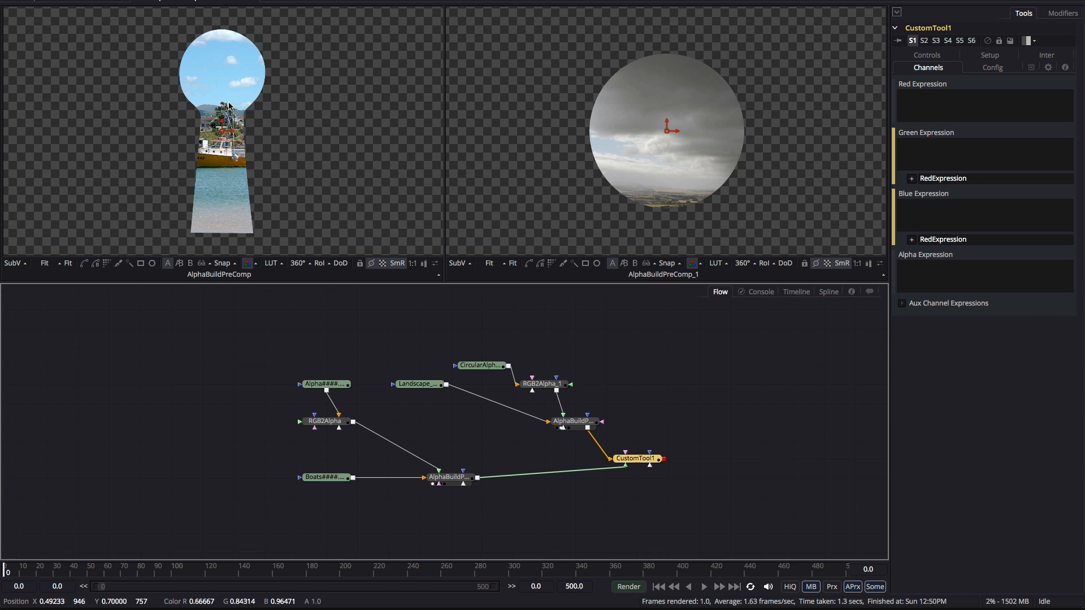
mouse_move(787, 354)
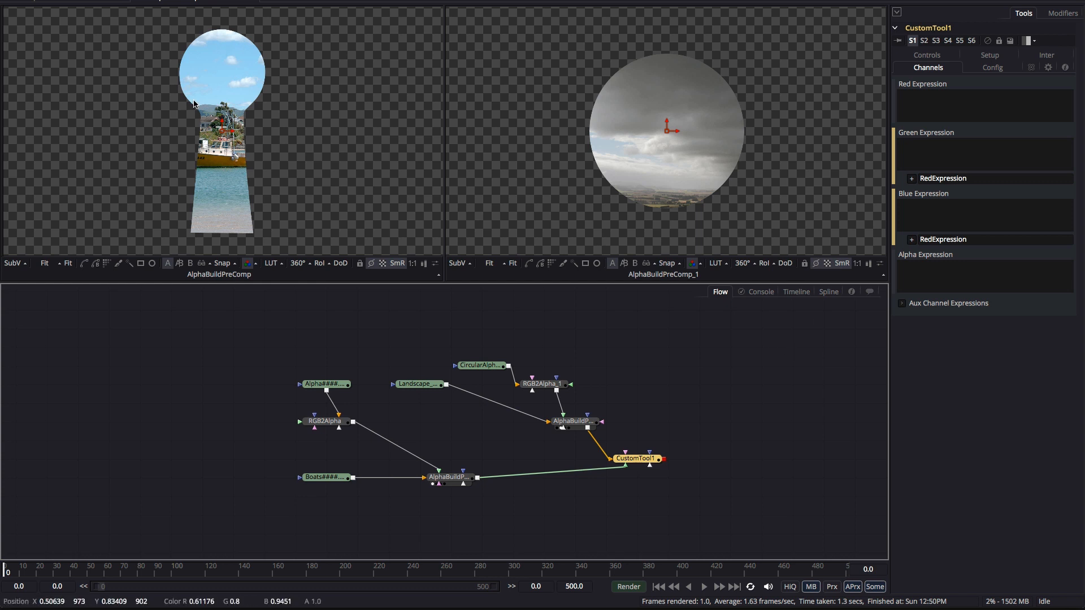
mouse_move(710, 178)
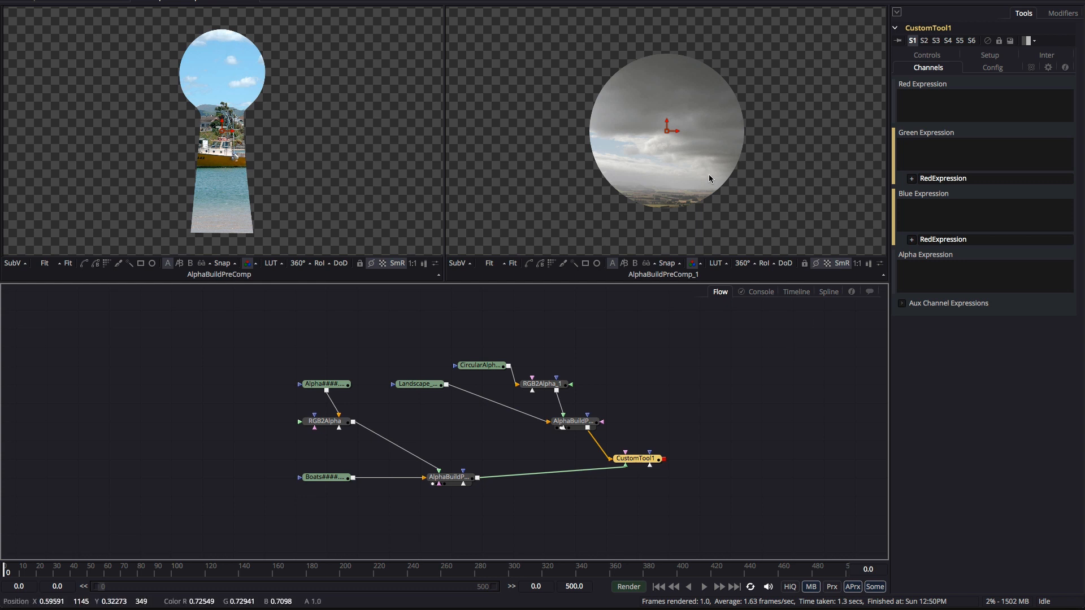
mouse_move(683, 408)
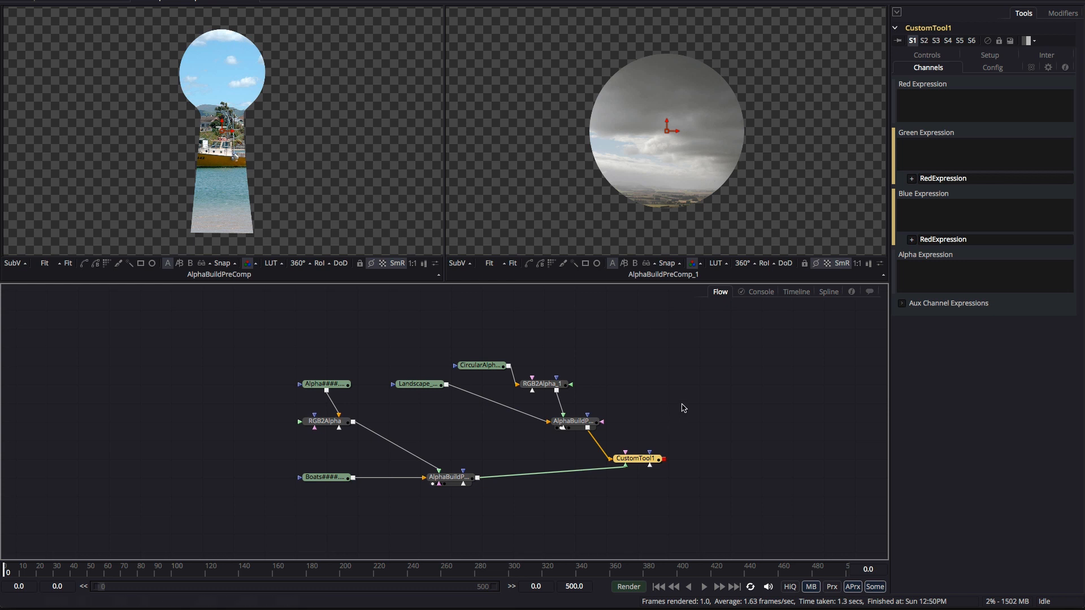
Set CustomTool1's colour expressions to c2*a1 and alpha to a2*a1, clipping the keyhole to the circle.
click(983, 105)
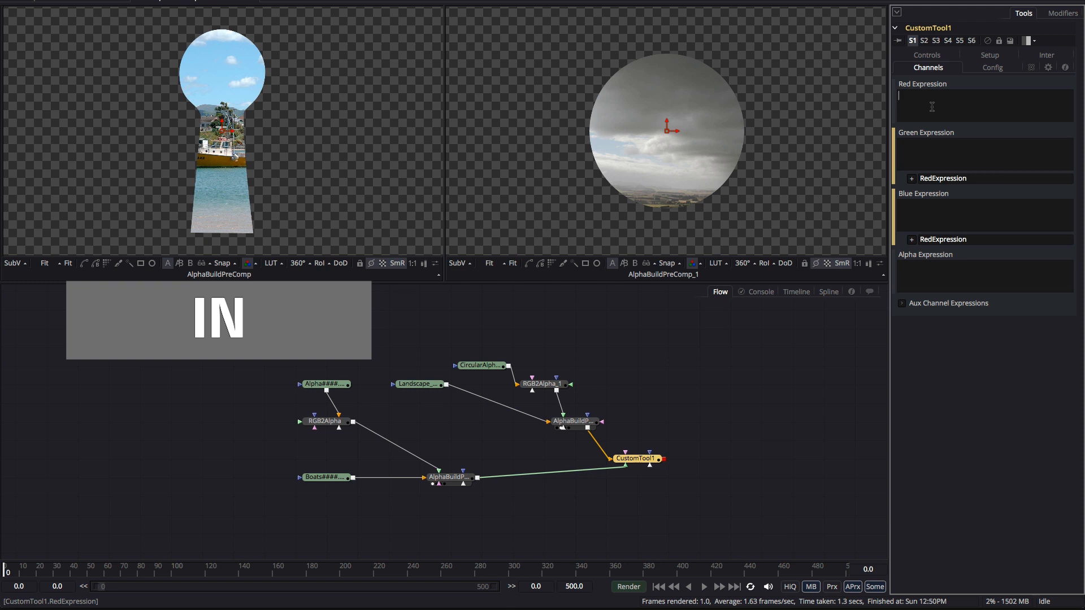
mouse_move(777, 140)
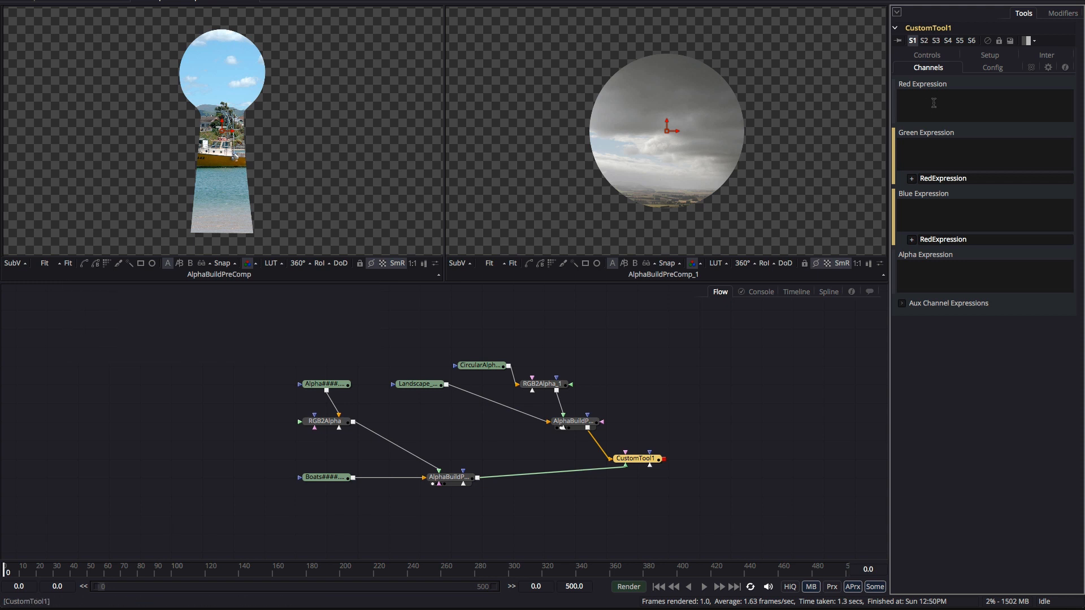
text(c2*a1)
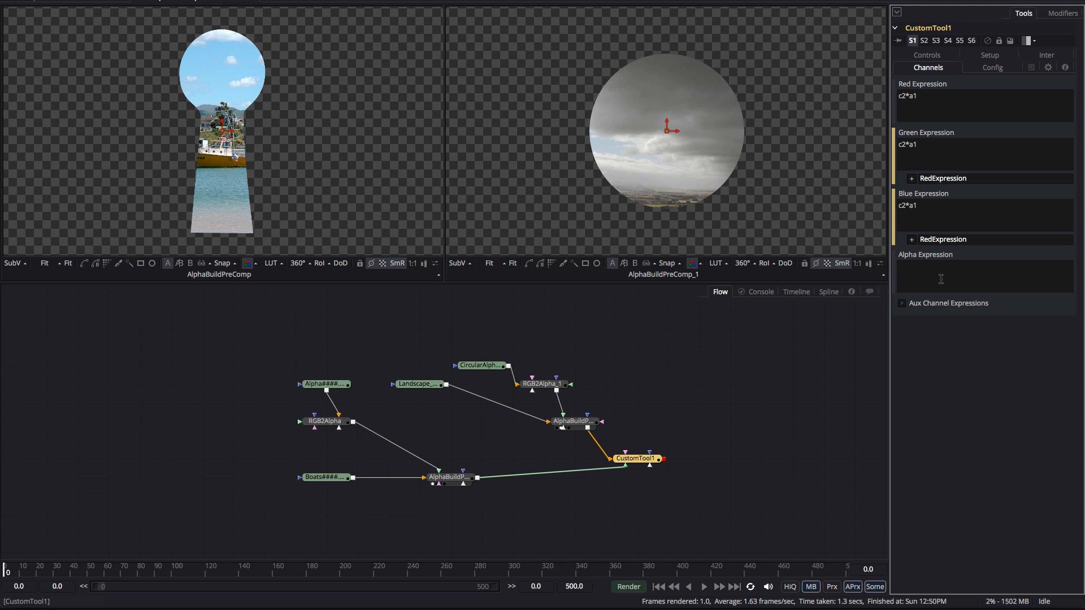
text(a)
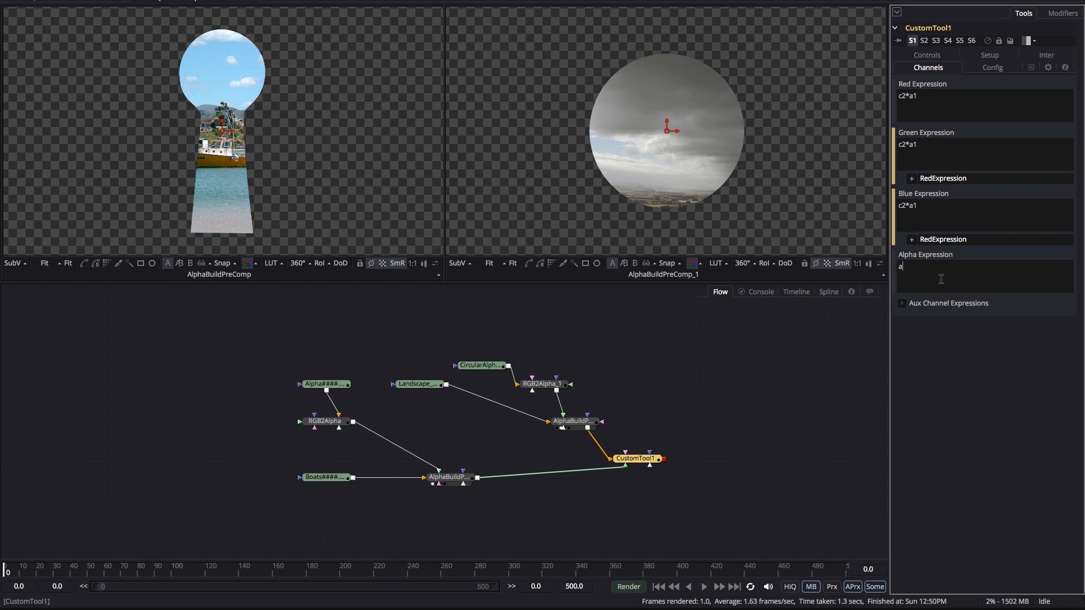
text(2*a1)
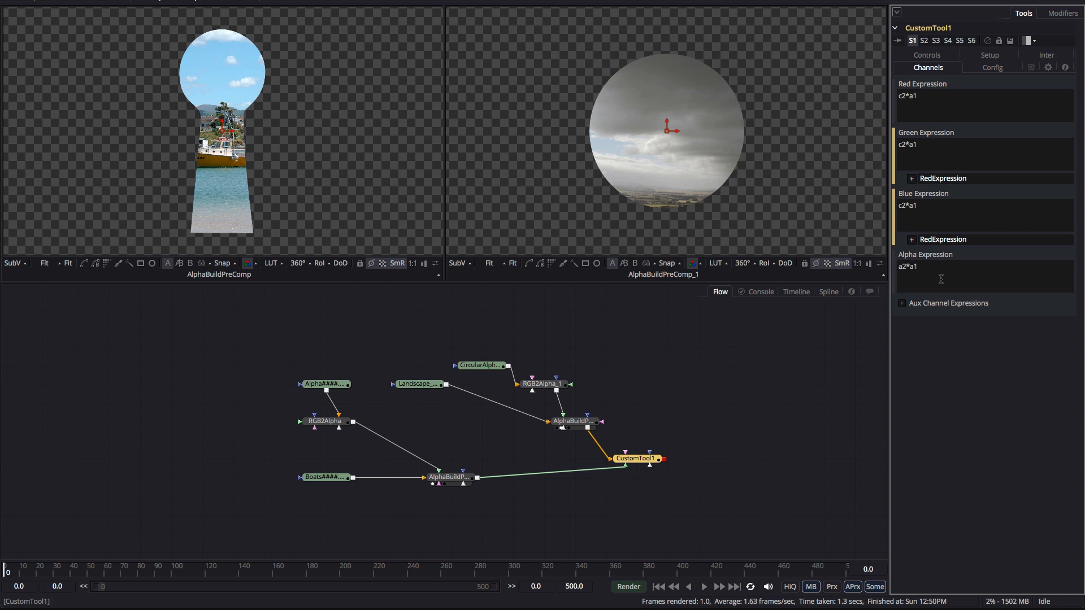
click(629, 465)
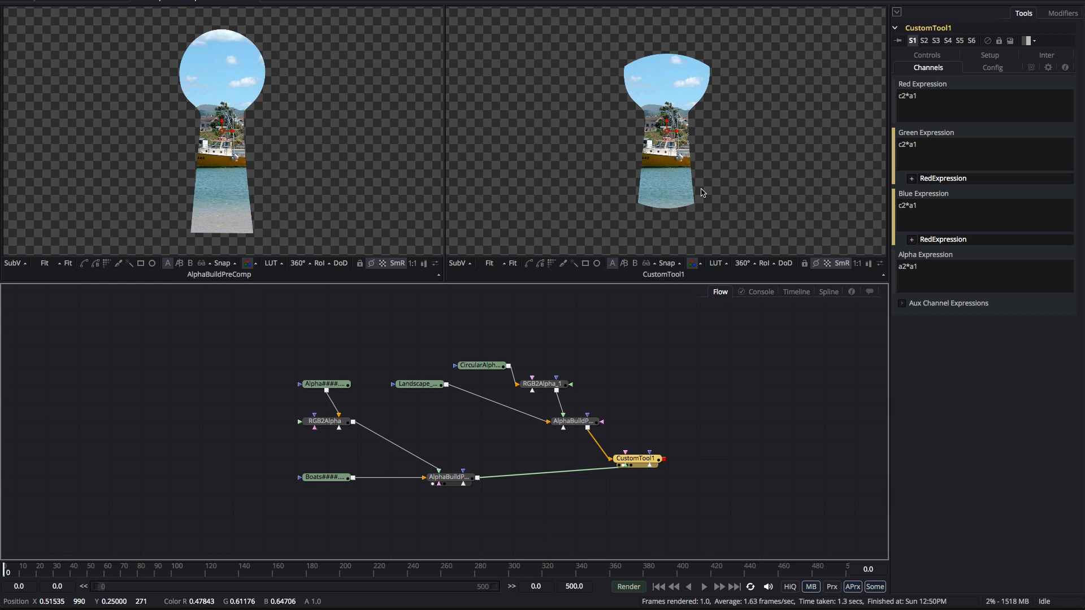
mouse_move(699, 113)
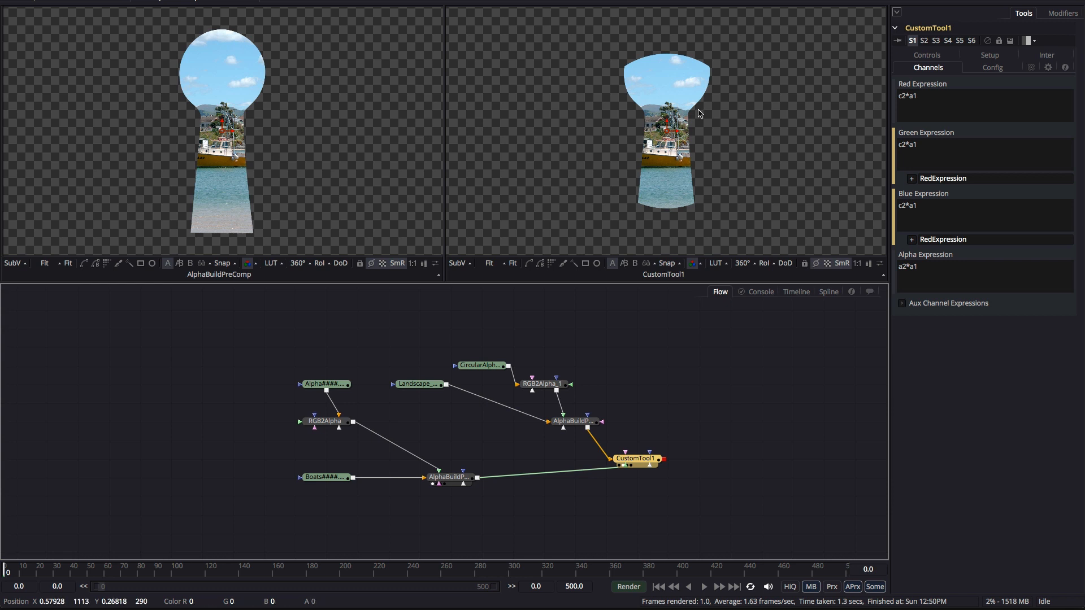
mouse_move(651, 211)
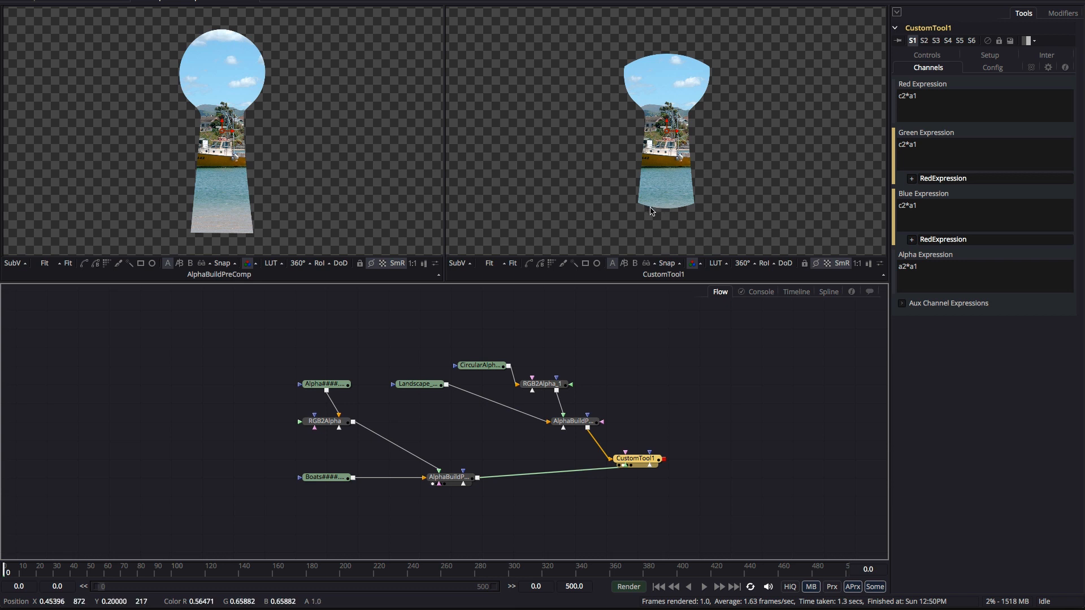
mouse_move(387, 95)
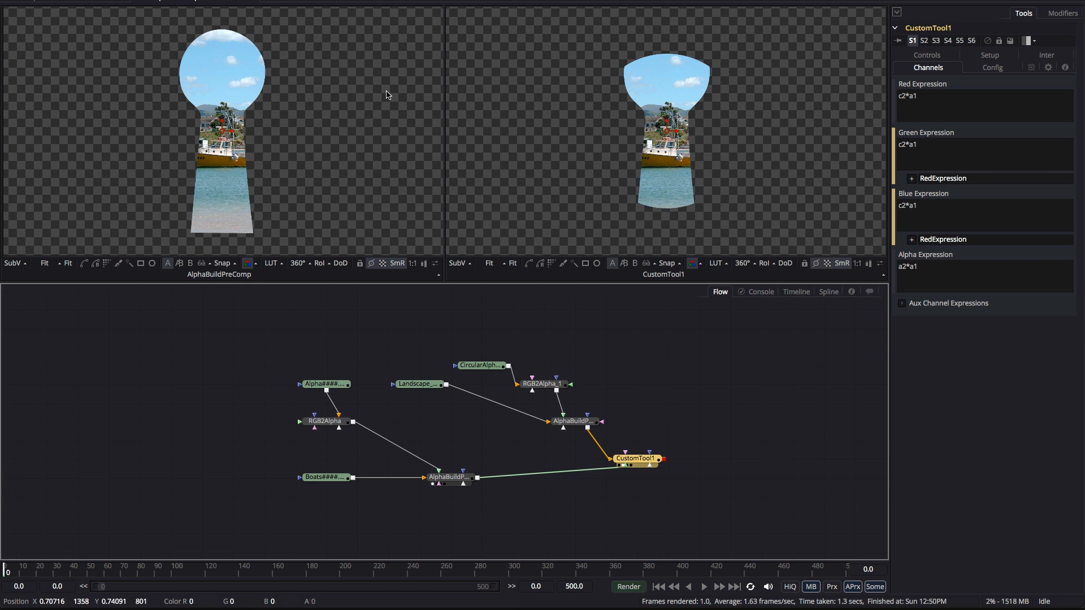
mouse_move(690, 163)
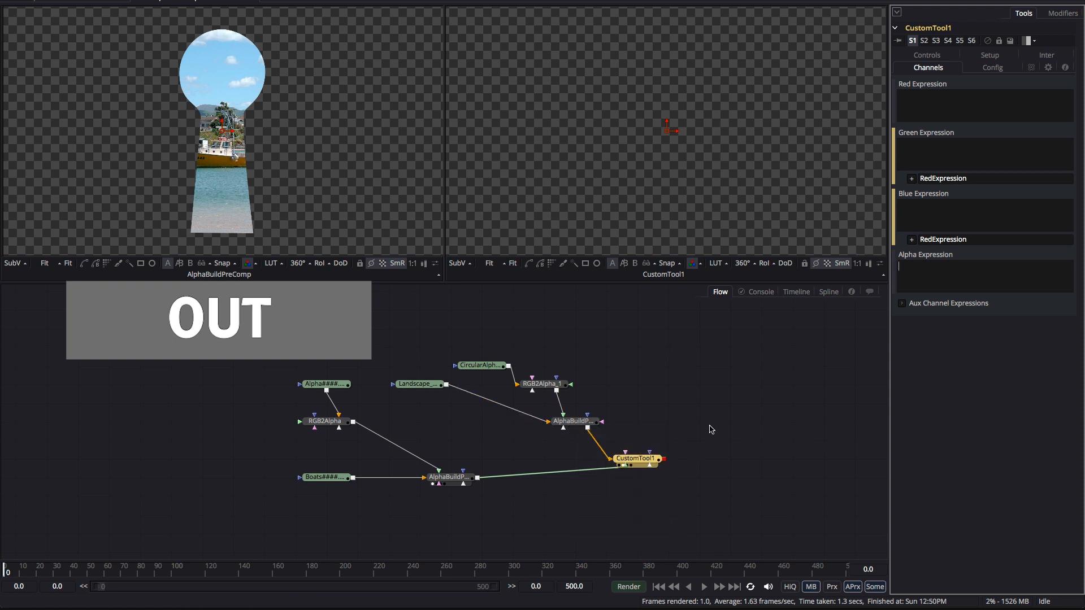
mouse_move(571, 420)
text(c2)
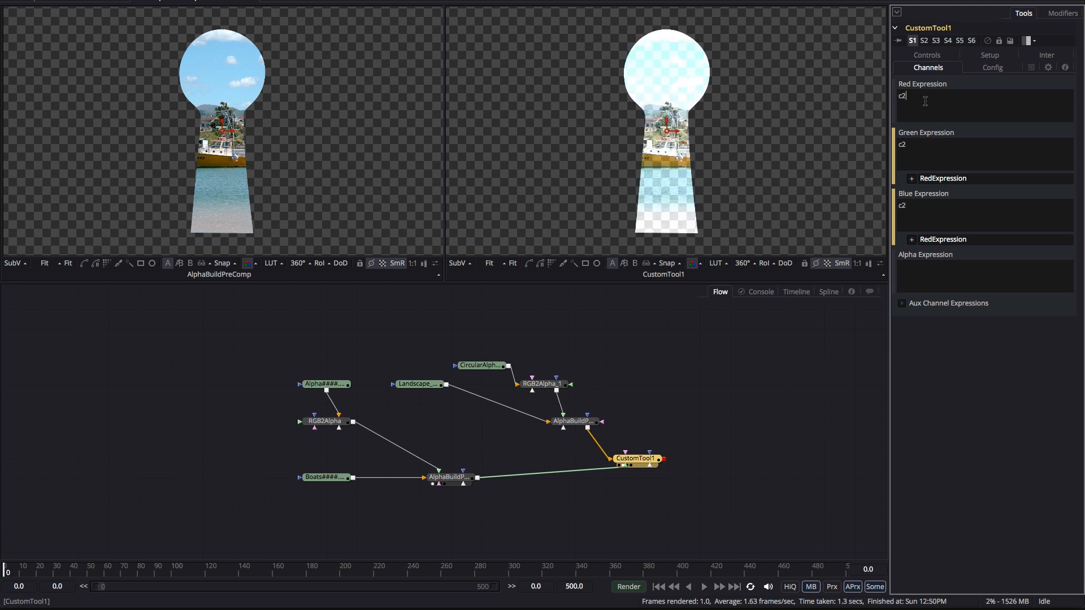
Change the expressions to c2*1-a1 for colour and a2*1-a1 for alpha.
text(*1-a1)
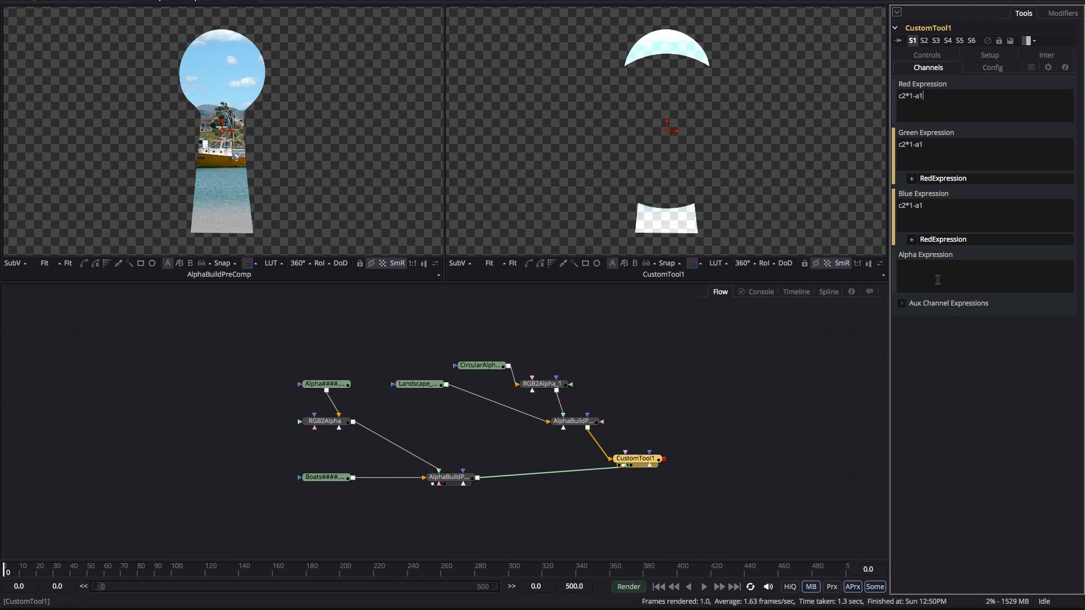
click(983, 275)
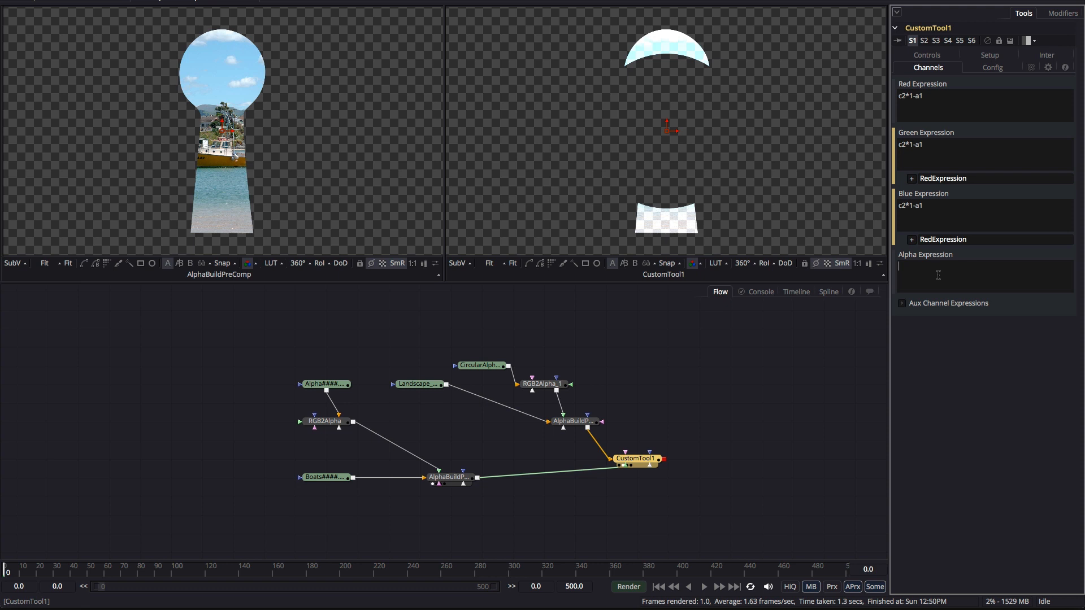
text(a2*1-a1)
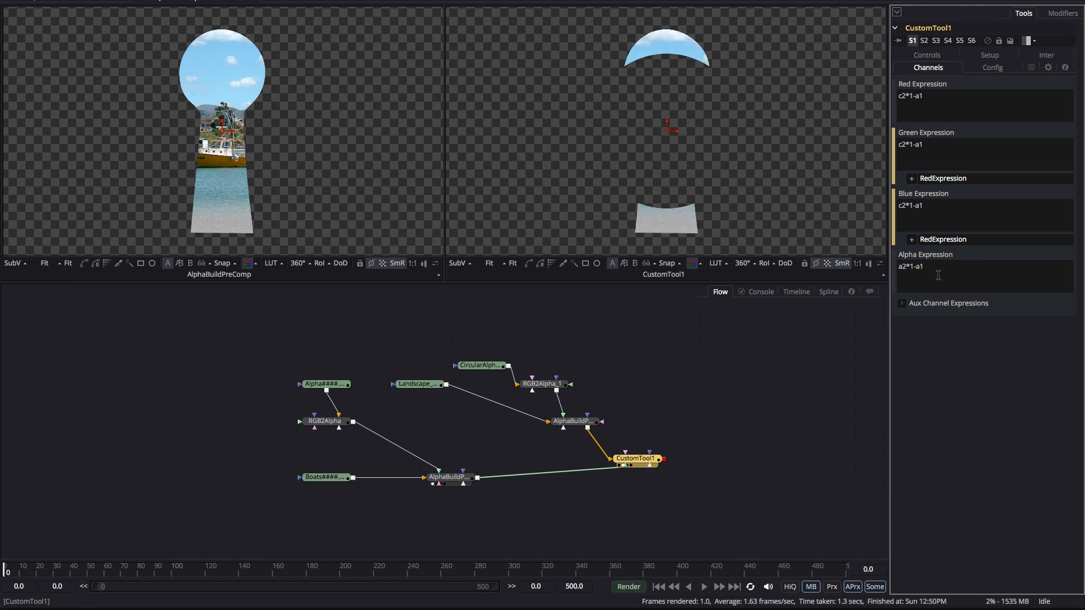
mouse_move(675, 36)
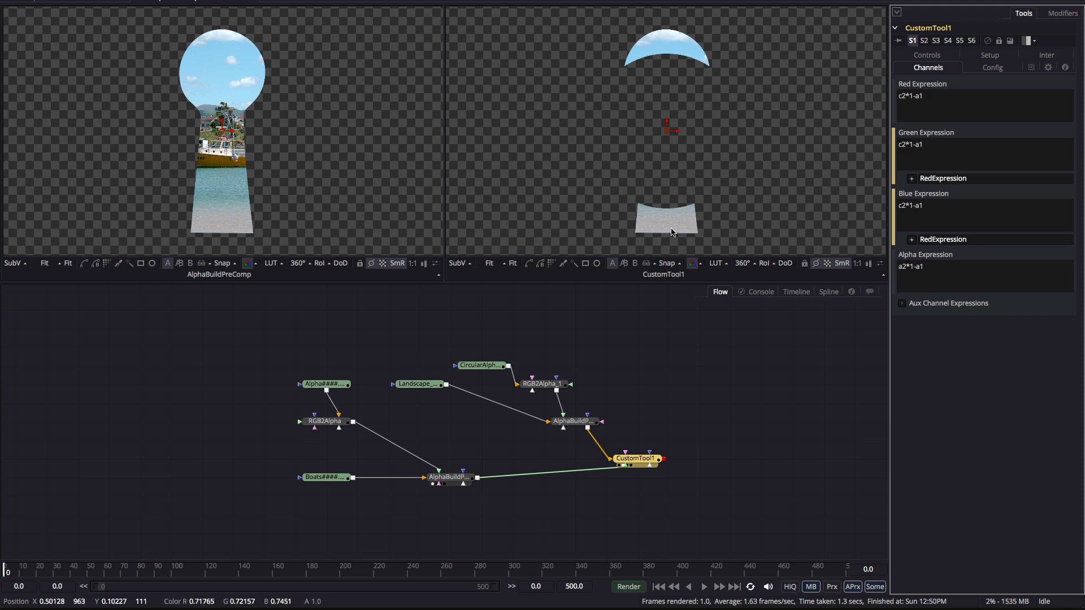
mouse_move(742, 166)
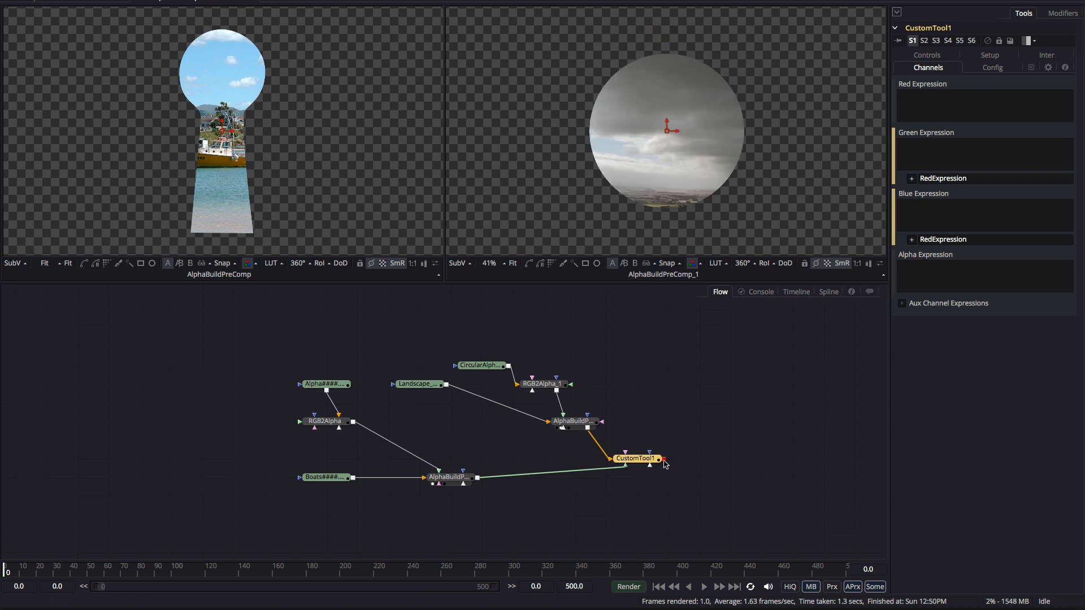
mouse_move(664, 462)
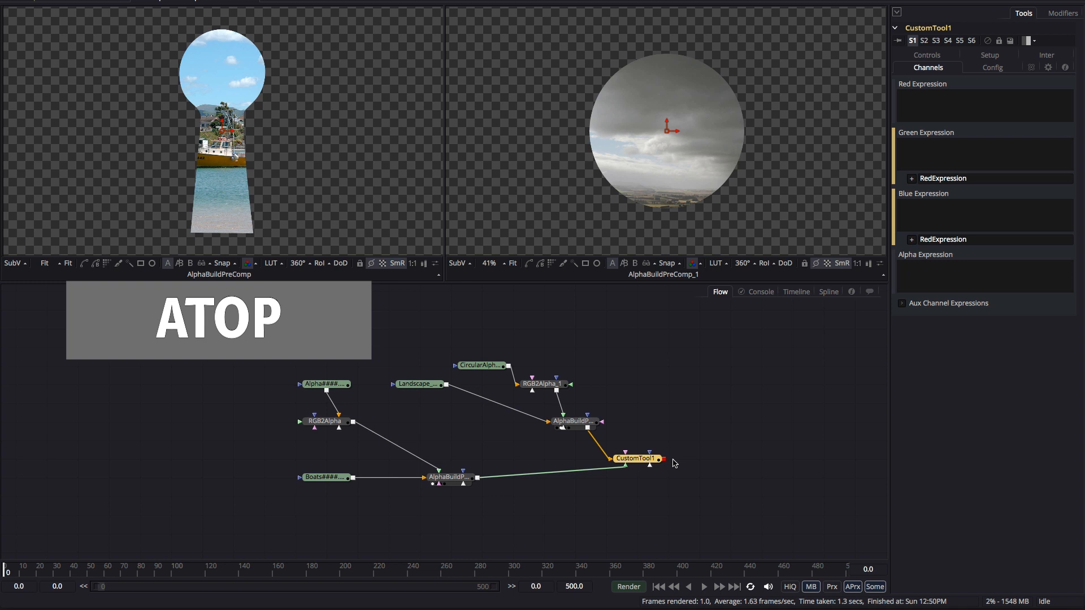
mouse_move(243, 34)
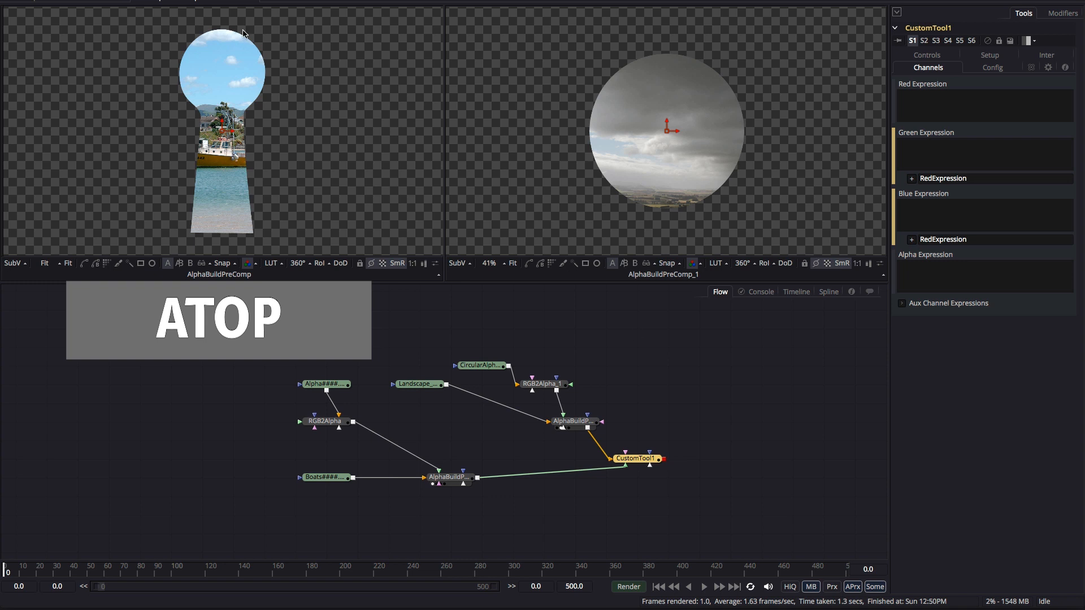
mouse_move(644, 128)
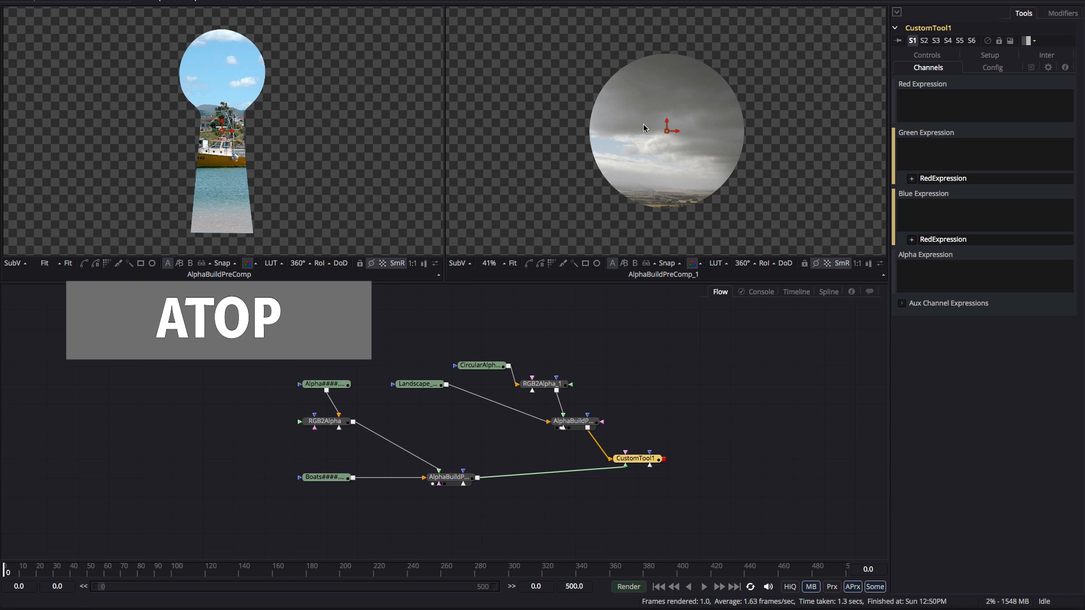
mouse_move(925, 114)
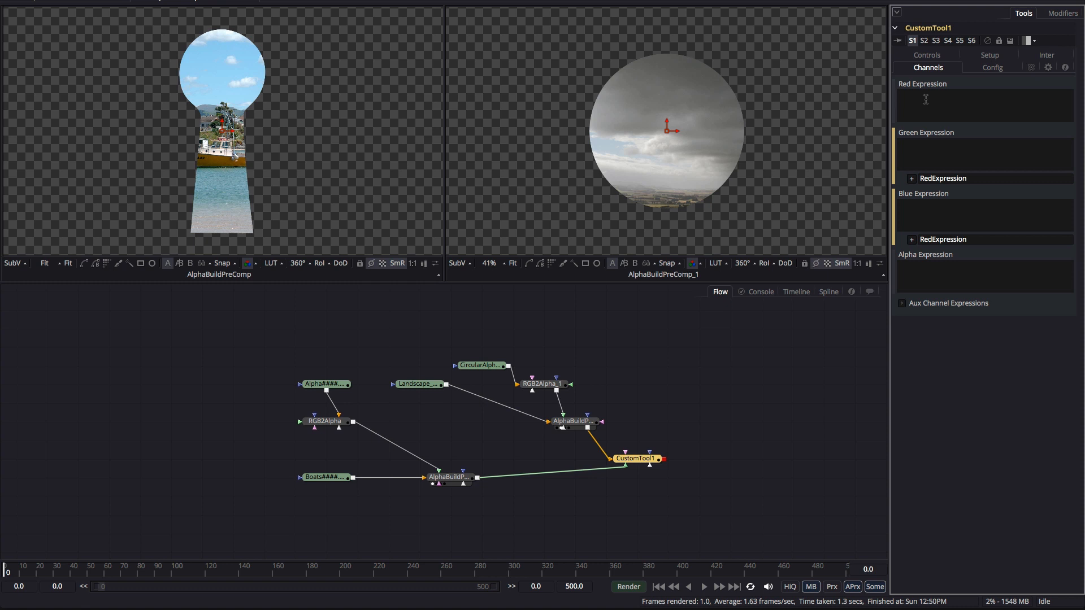
Enter c2*a1+c1*(1-a2) as the Red, Green and Blue expression for the ATOP colour.
text(c2*)
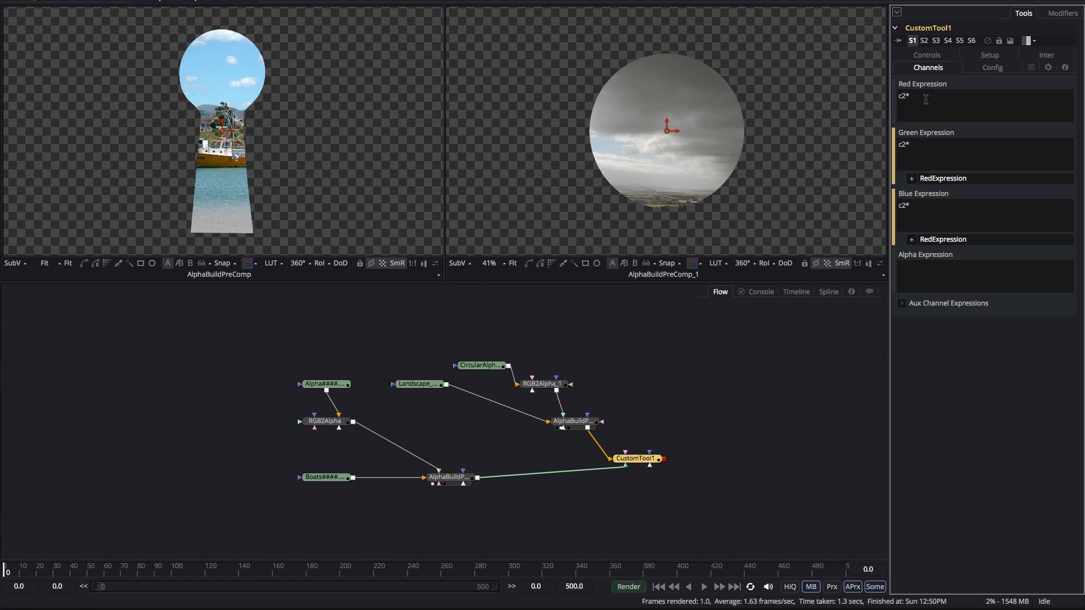
text(a1)
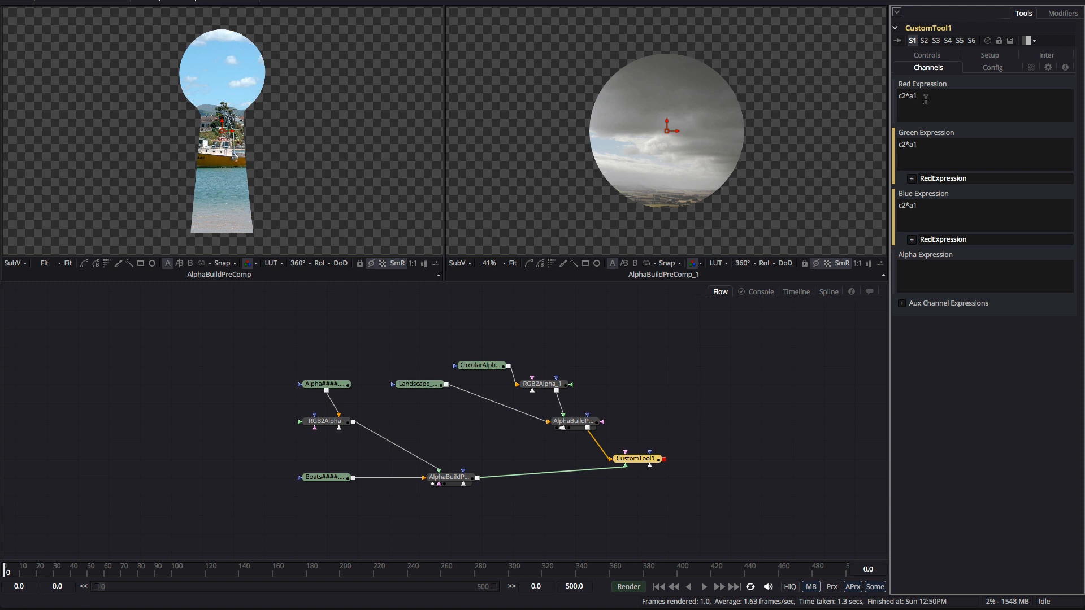
text(+)
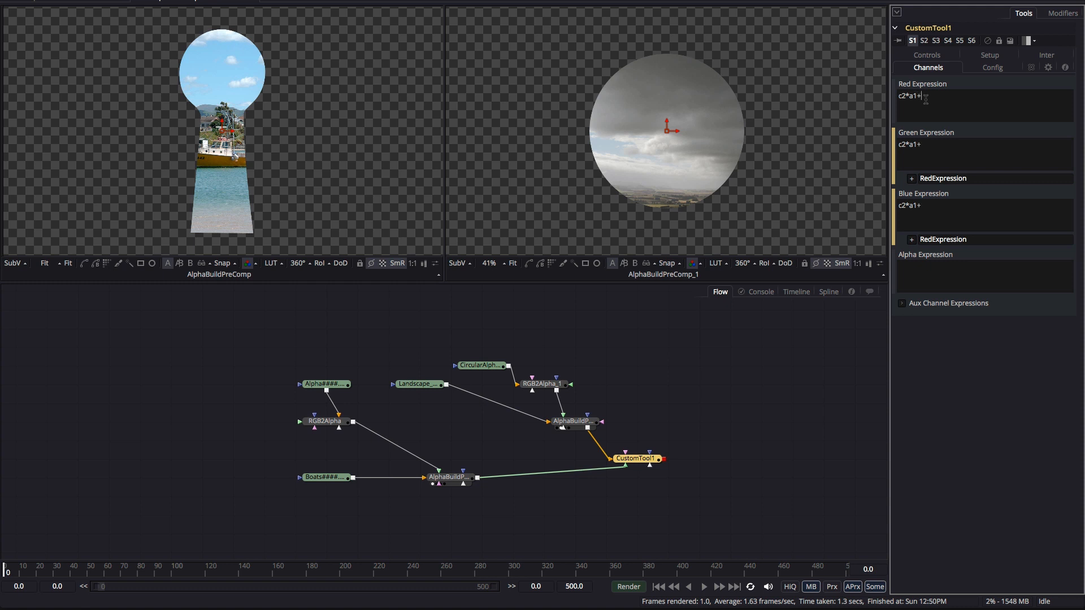
text(c1*)
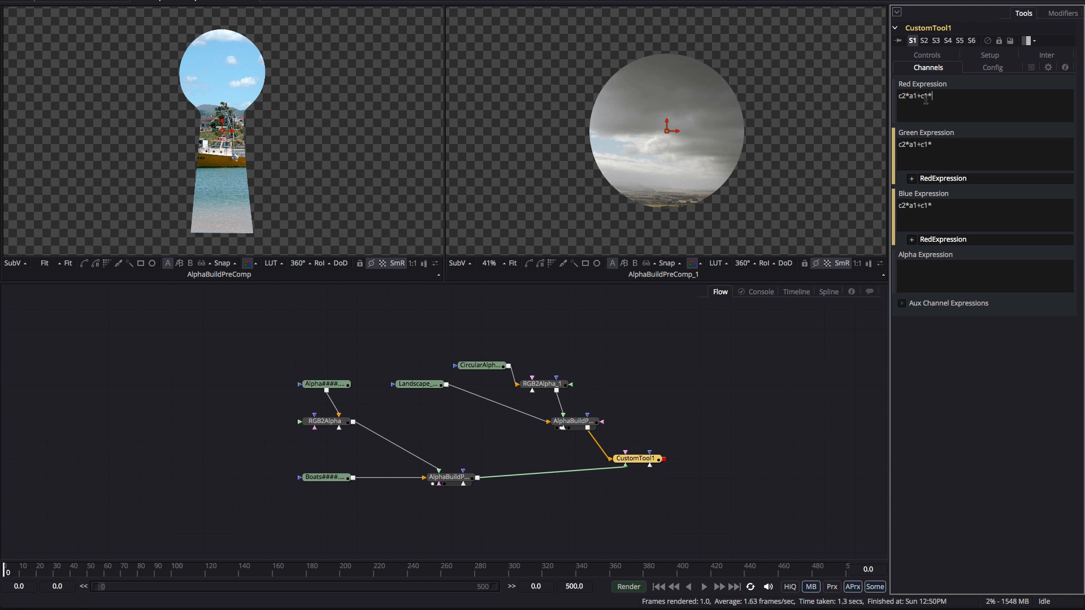
text((1-)
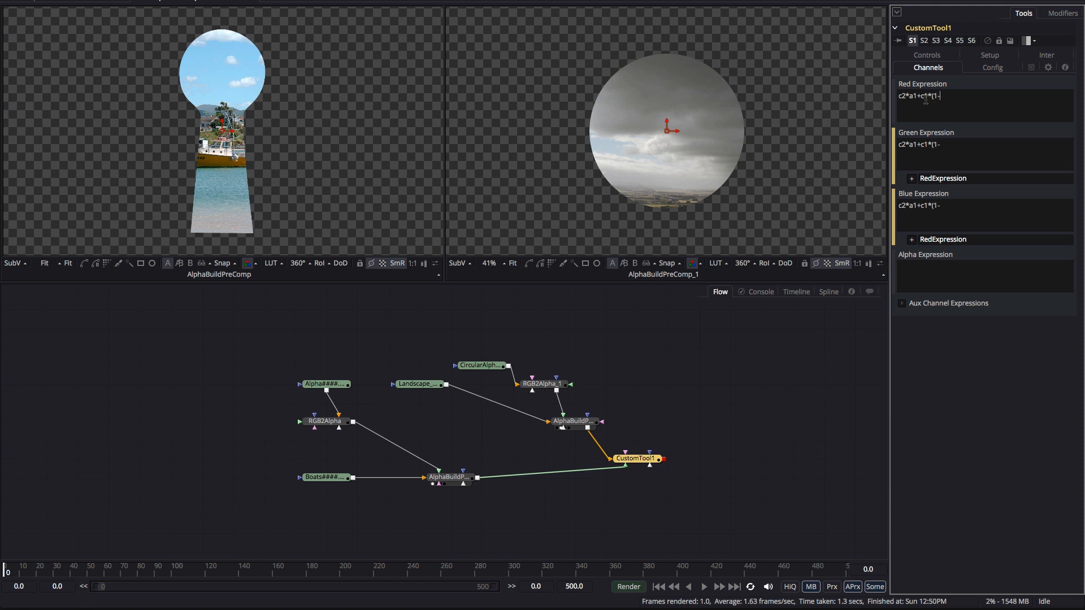
text(a2))
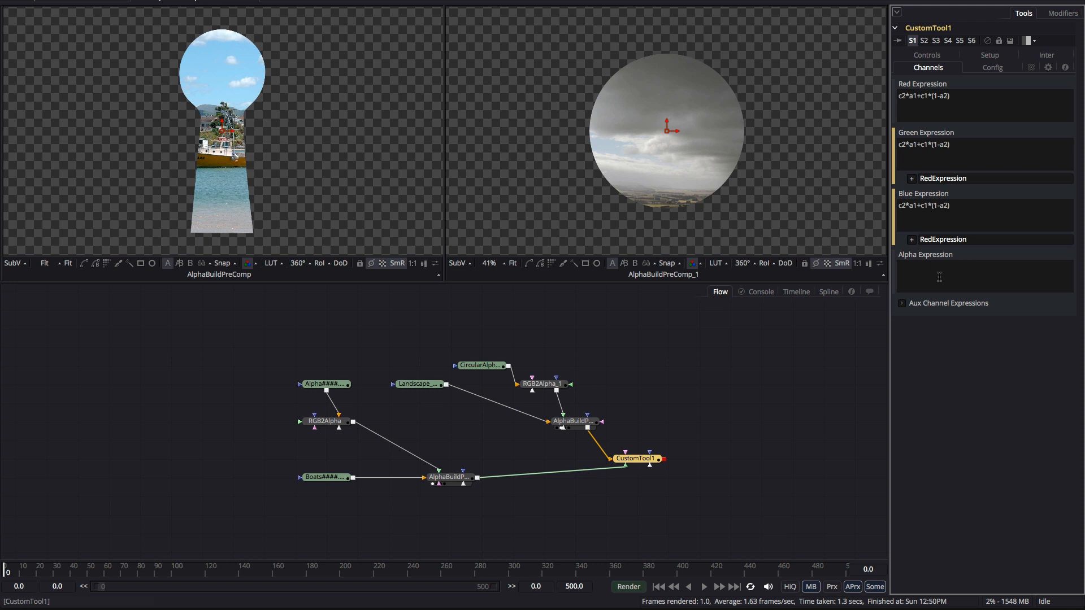
text(a1)
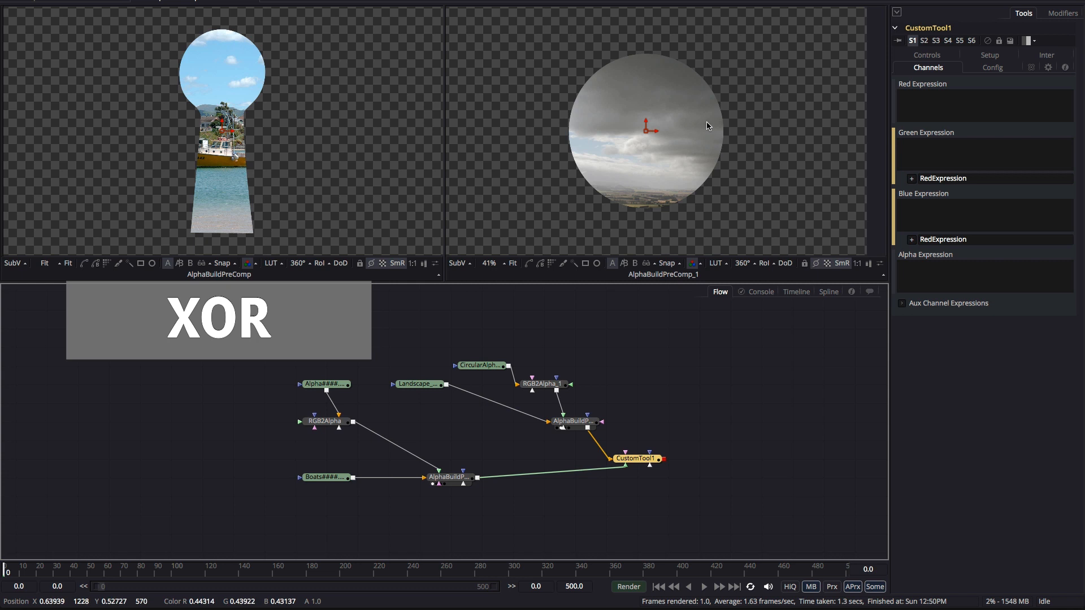
mouse_move(204, 142)
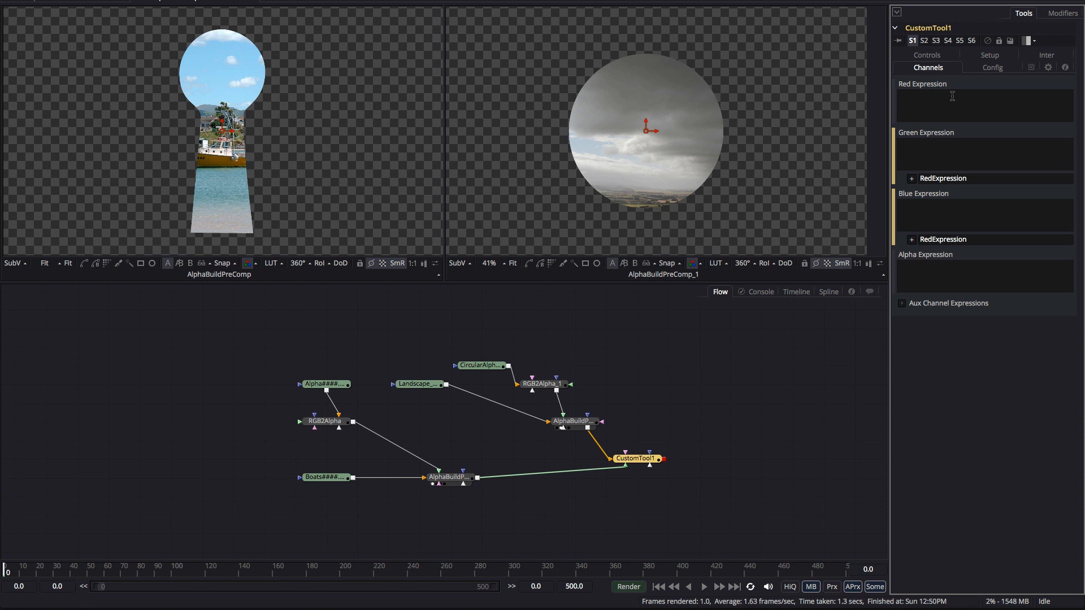
Enter c2*(1-a1)+c1*(1-a2) as the colour expression.
text(c2)
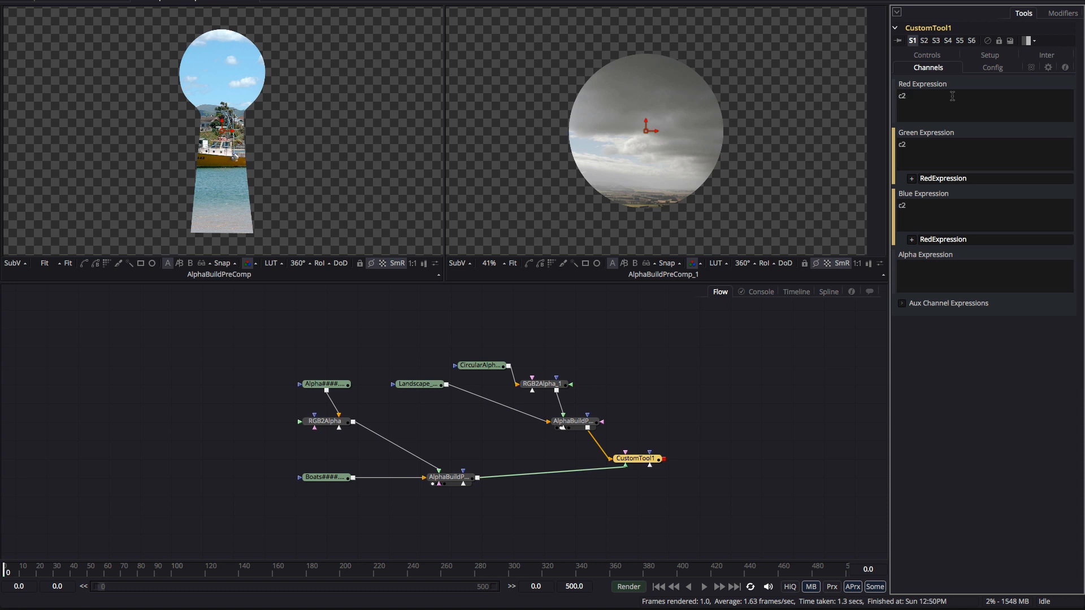
text(*(1-a1)
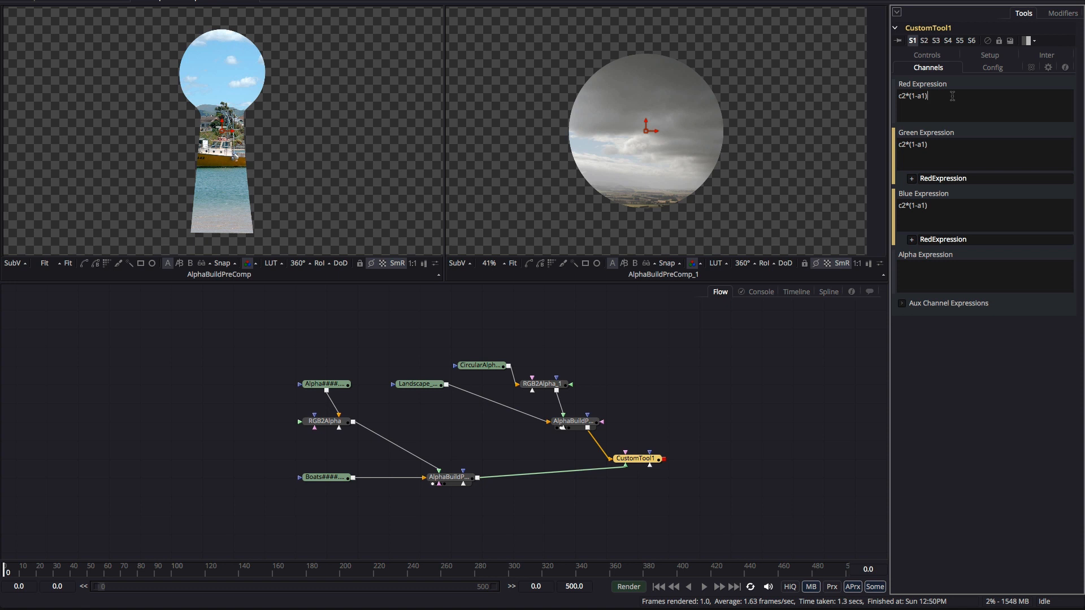
text(+)
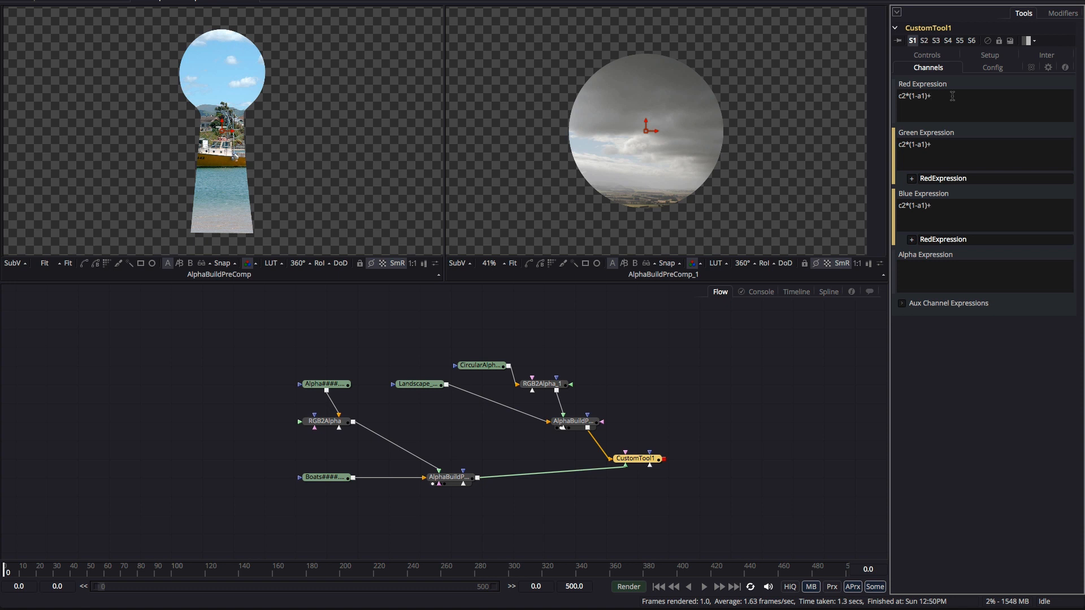
text(c1*()
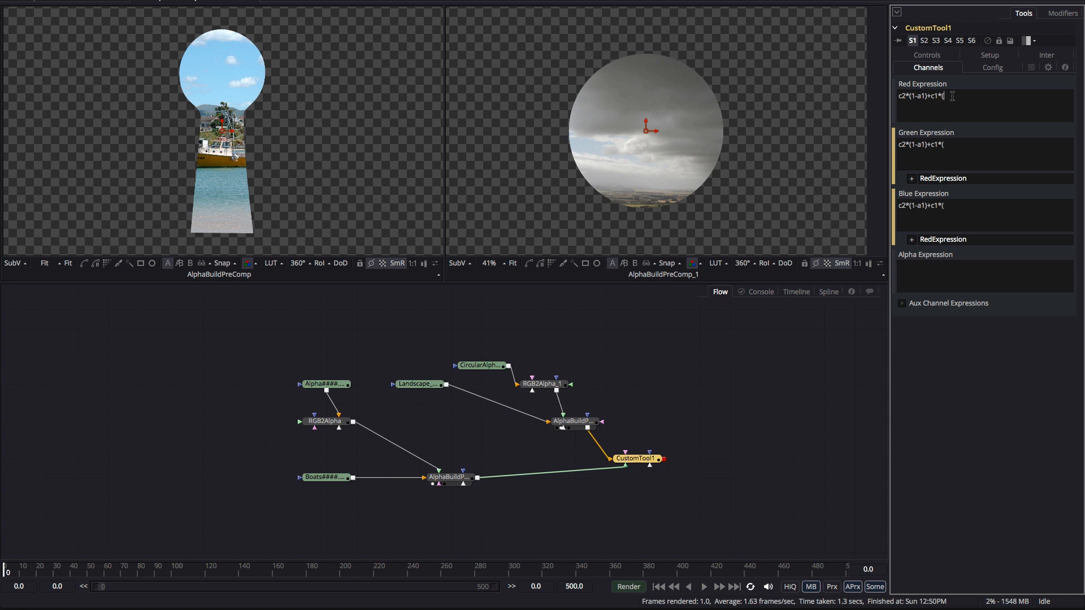
text((1-)
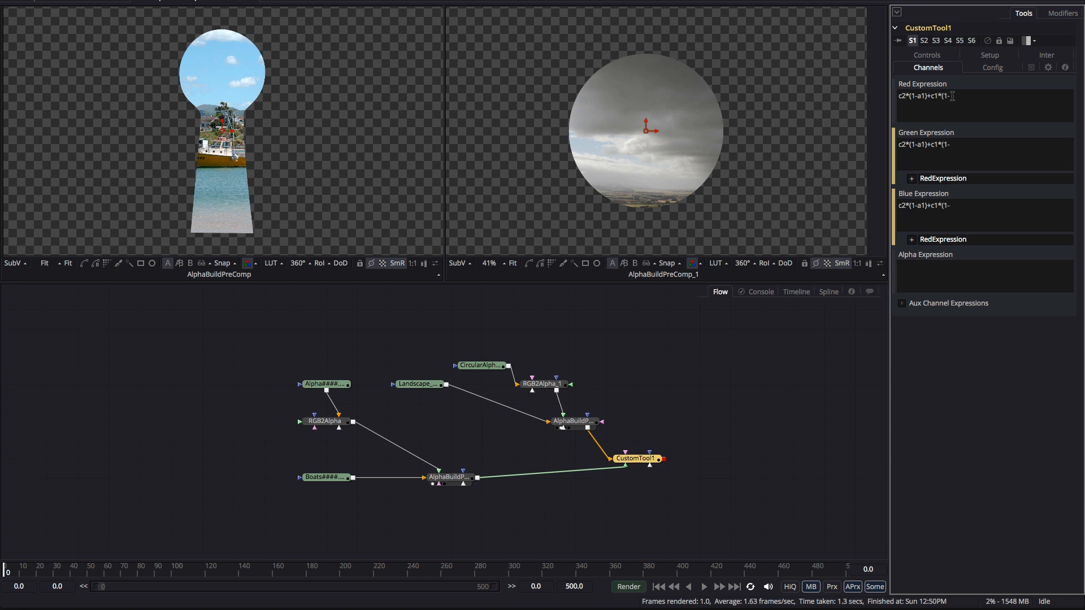
text(a2))
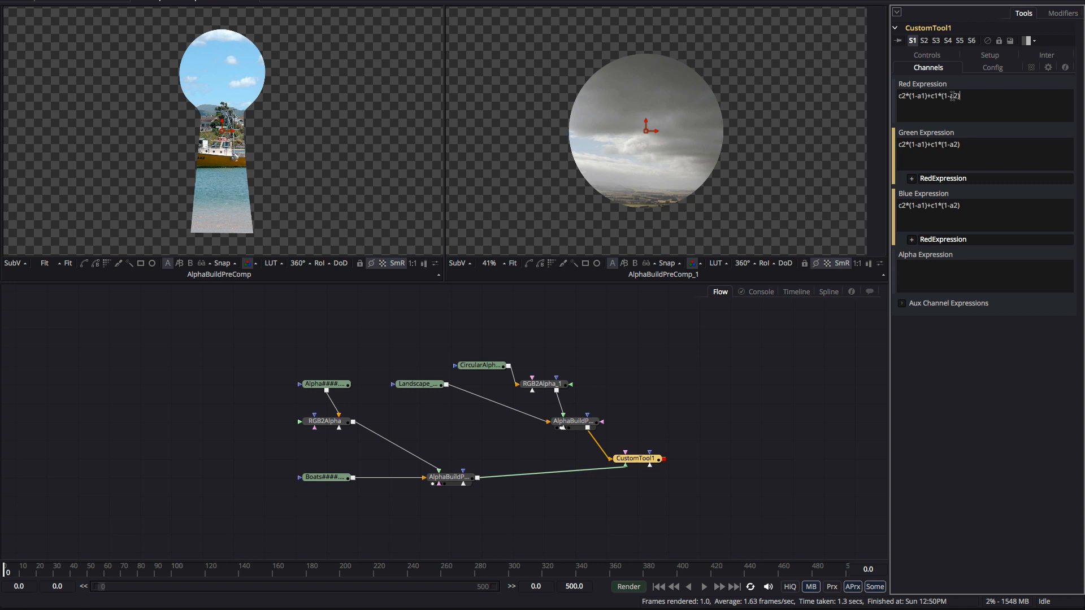
Set the alpha expression to a1*(1-a2)+a2*(1-a1) and view CustomTool1.
click(969, 268)
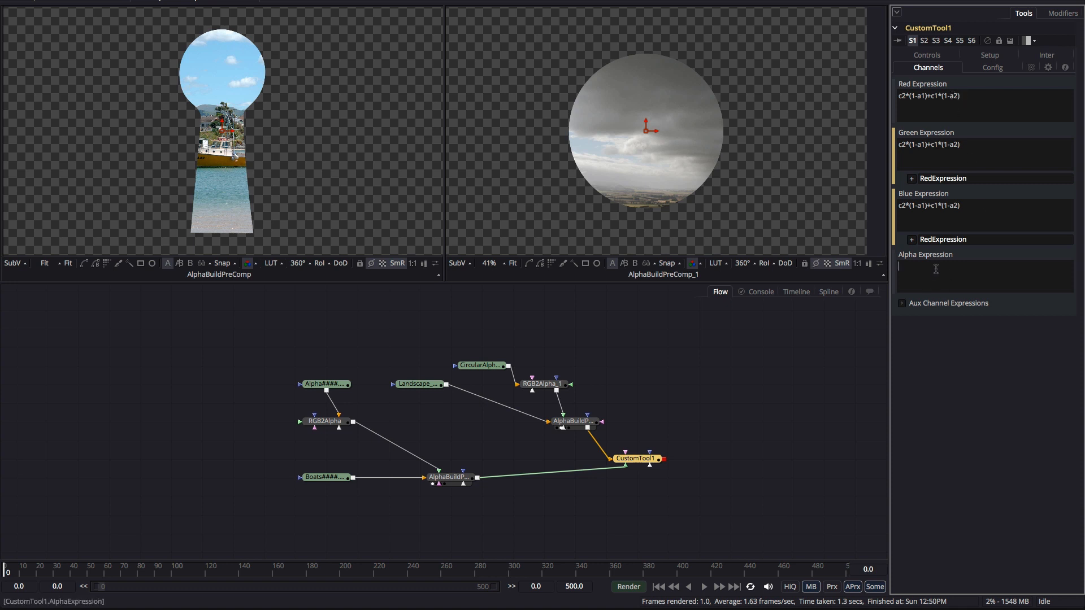
text(a1*(1-a2)+a2*(1-a1)
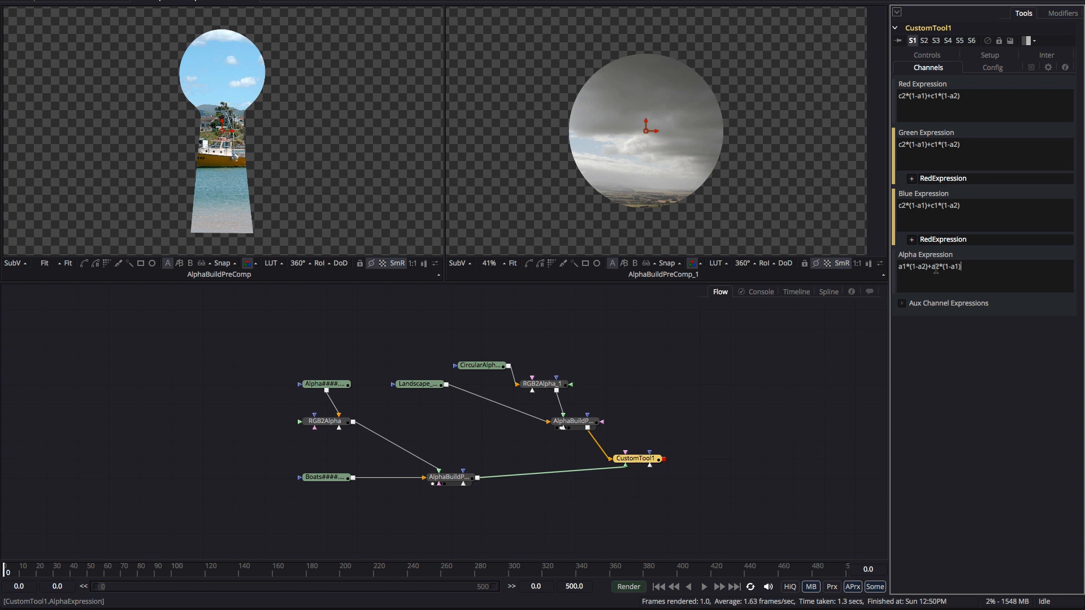
click(631, 458)
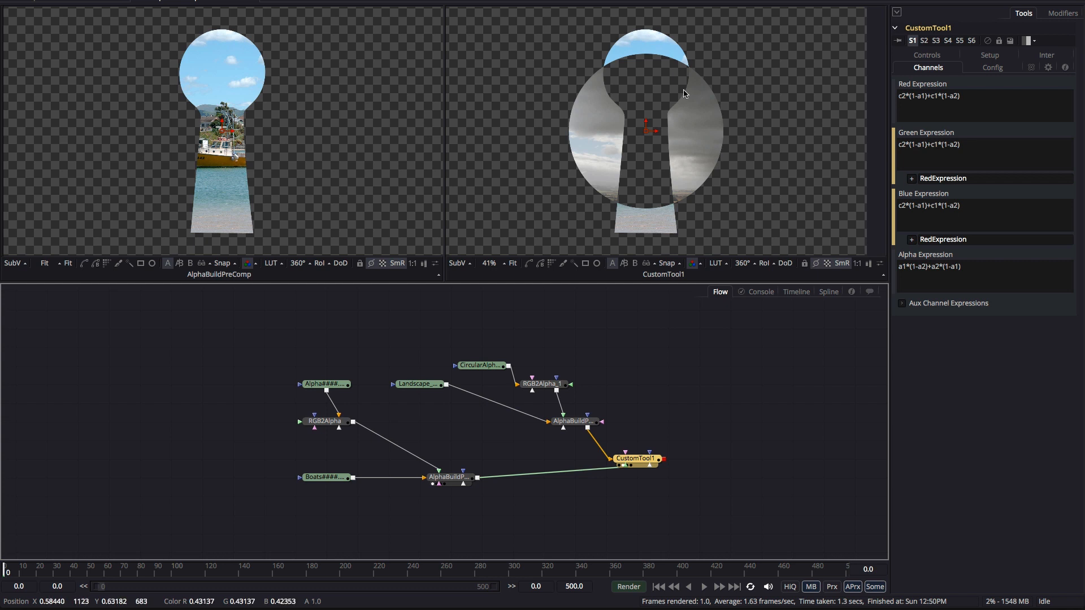
mouse_move(629, 94)
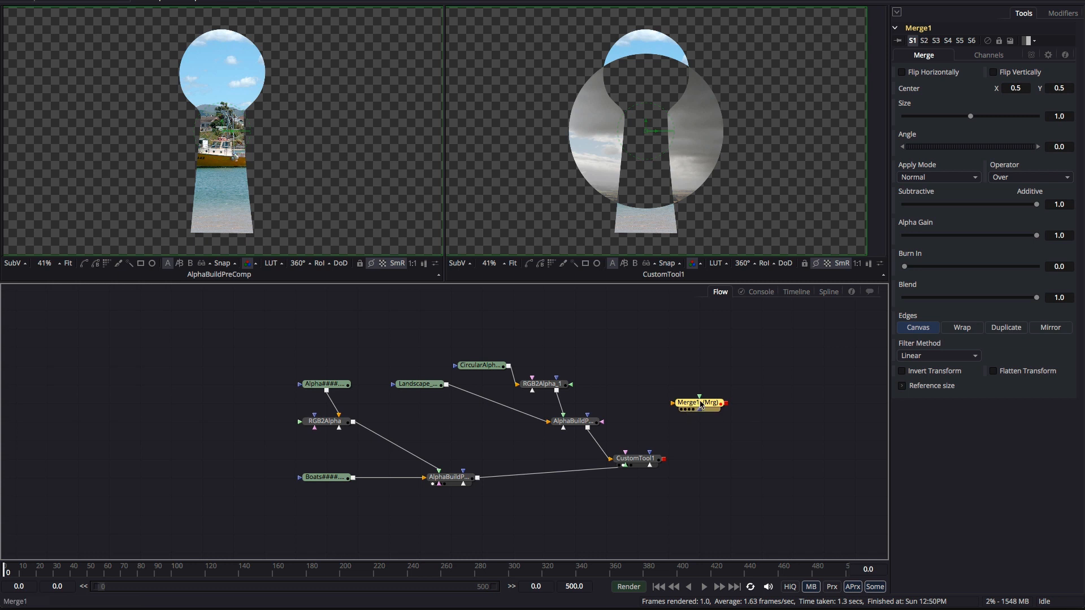
Review the new Merge node's Operator choices (Over, In, Held Out, Atop, XOr), leaving it at Over.
click(1029, 177)
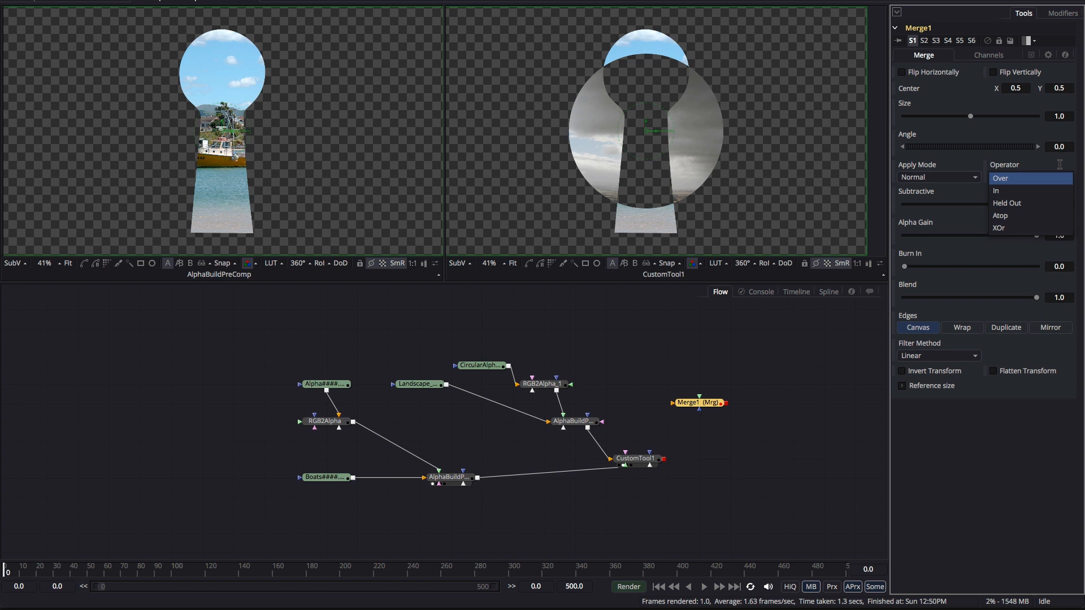
mouse_move(1031, 203)
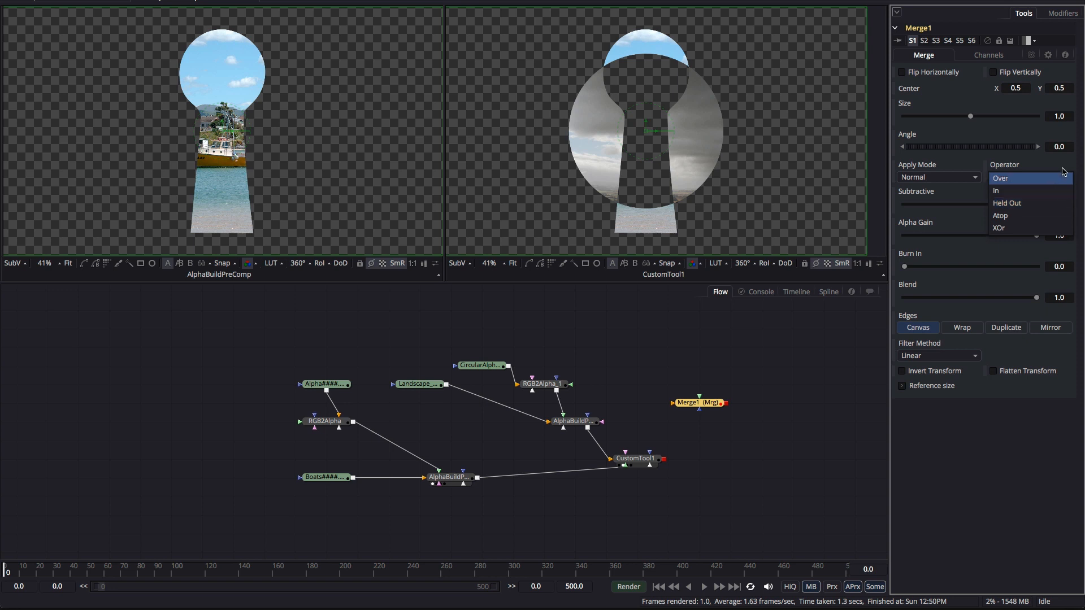
click(1029, 178)
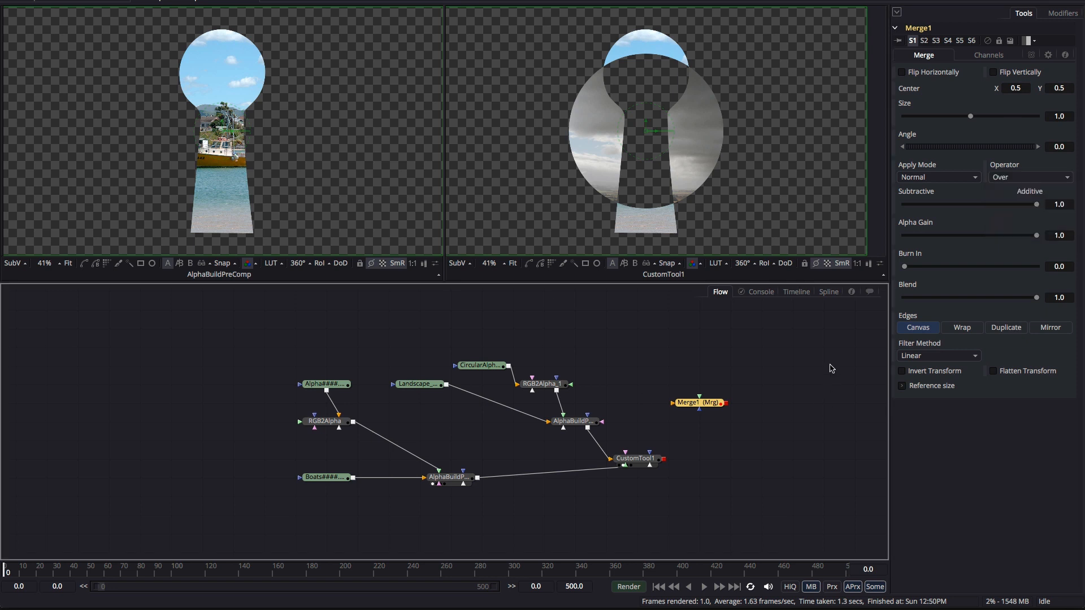